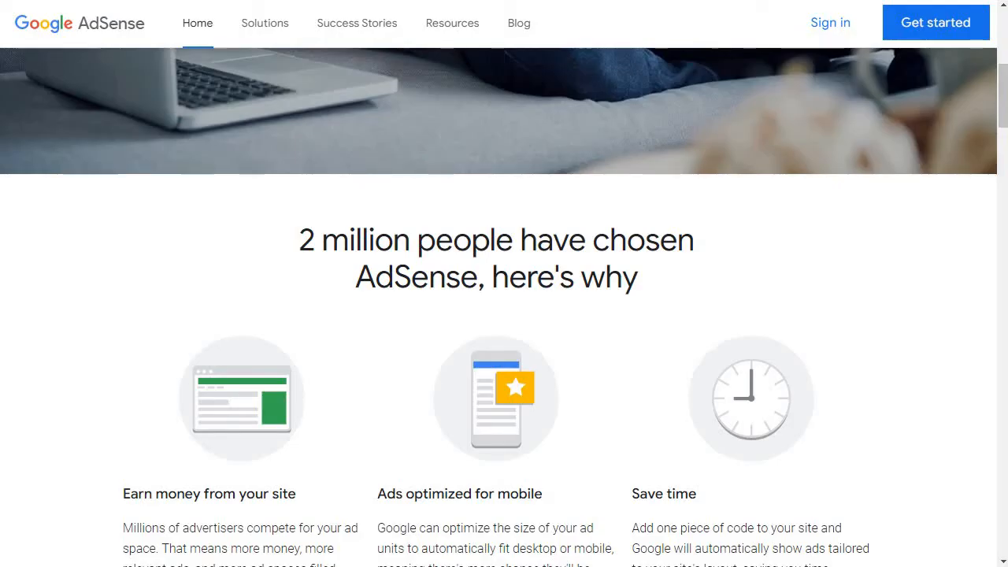
Step: Scroll the PropellerAds homepage to the 'Reach 1 Billion users' formats, starting with Push Notifications
scroll(down, 3)
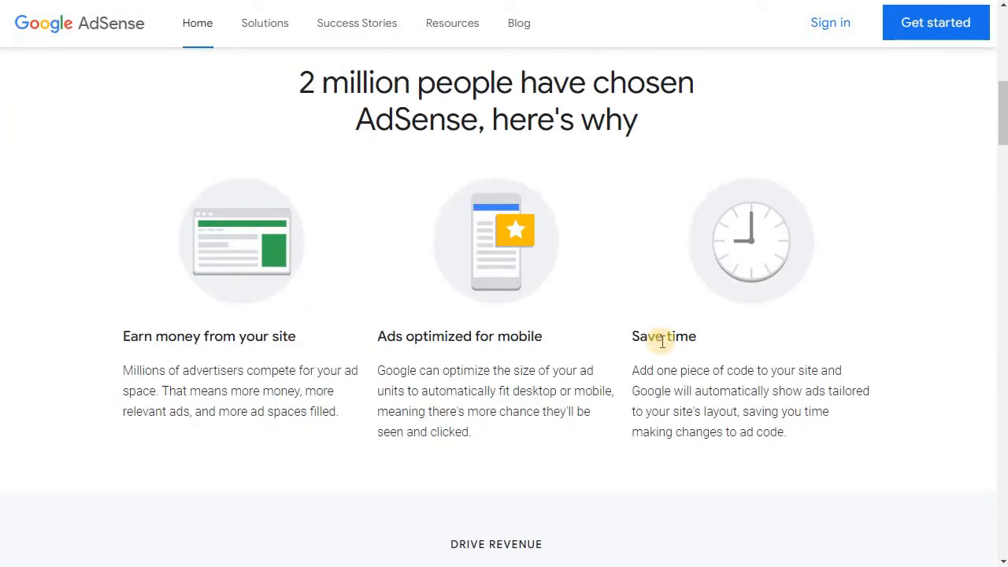
mouse_move(675, 329)
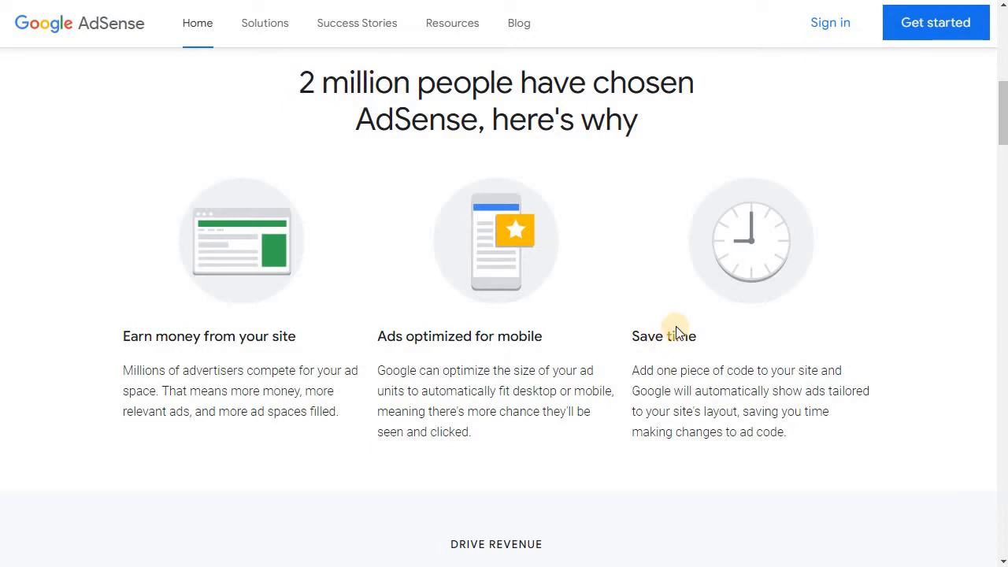
mouse_move(677, 325)
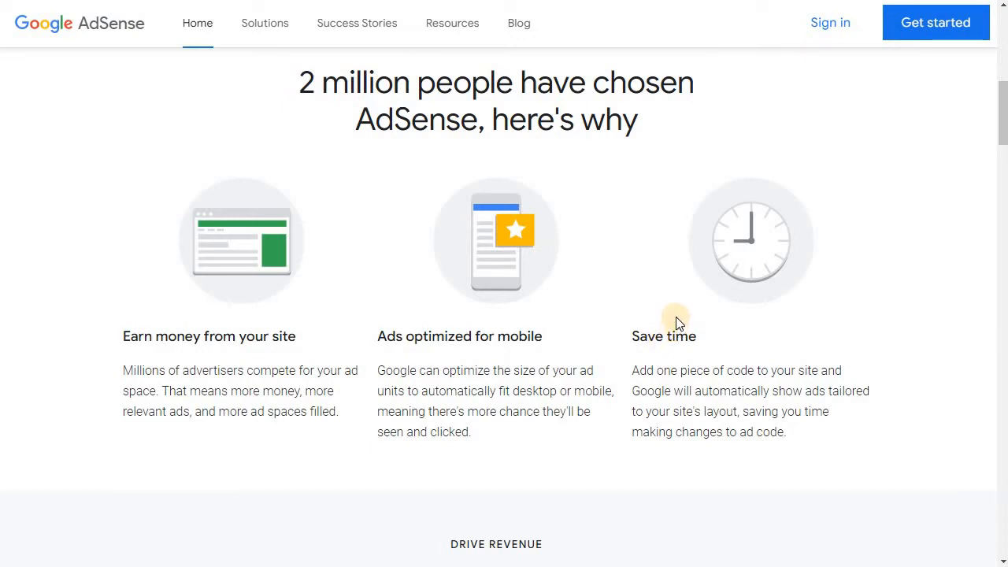
mouse_move(676, 305)
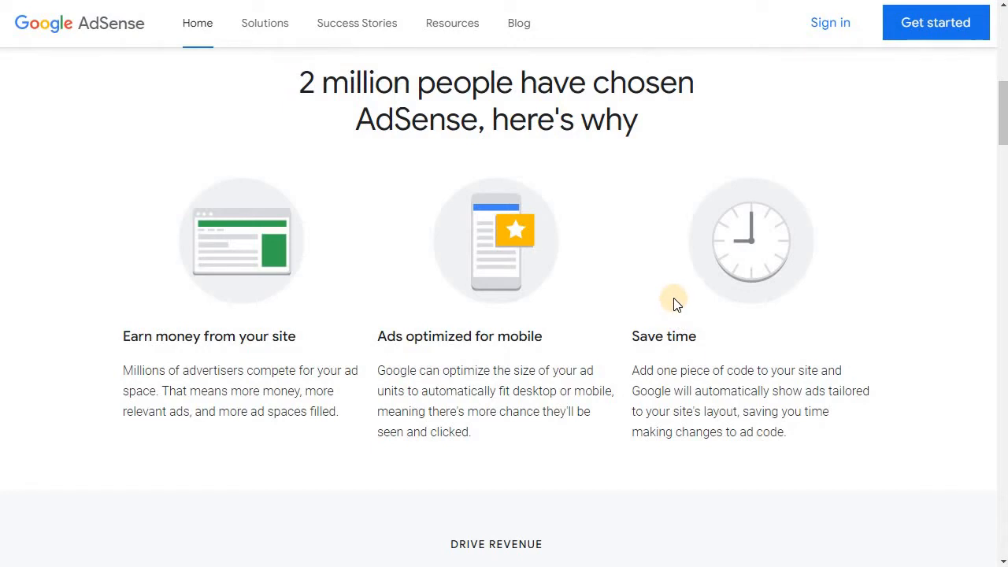
mouse_move(676, 272)
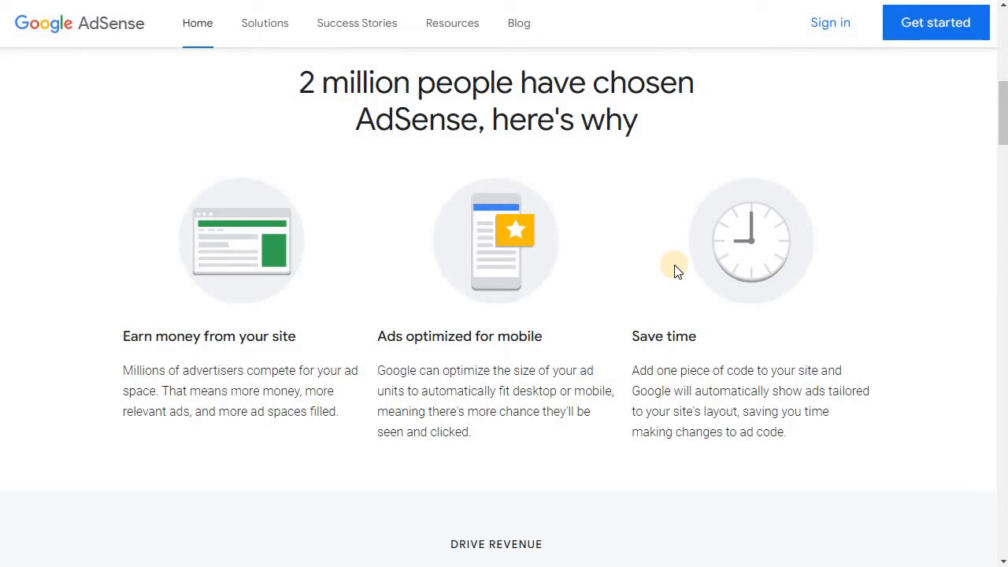
mouse_move(651, 251)
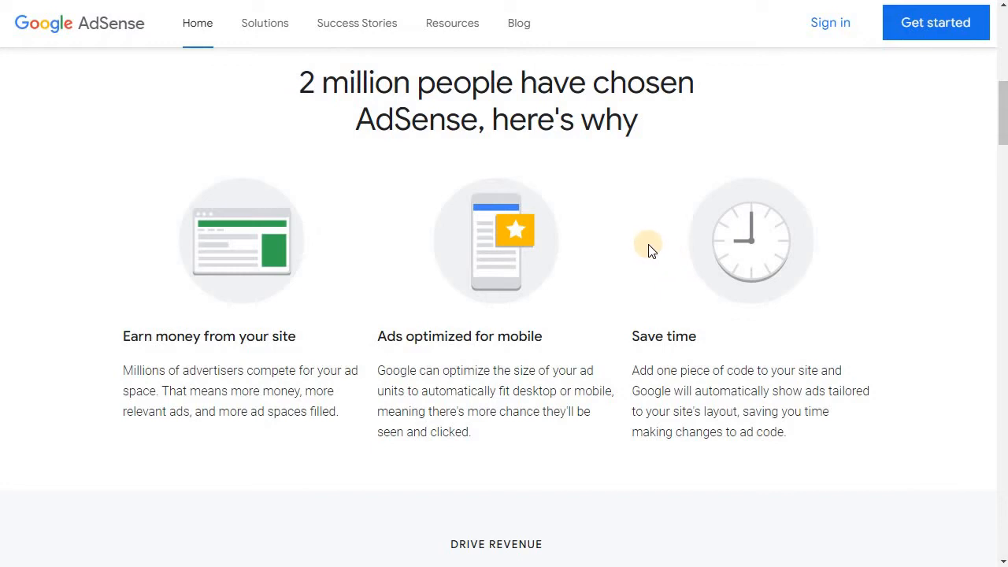
mouse_move(615, 250)
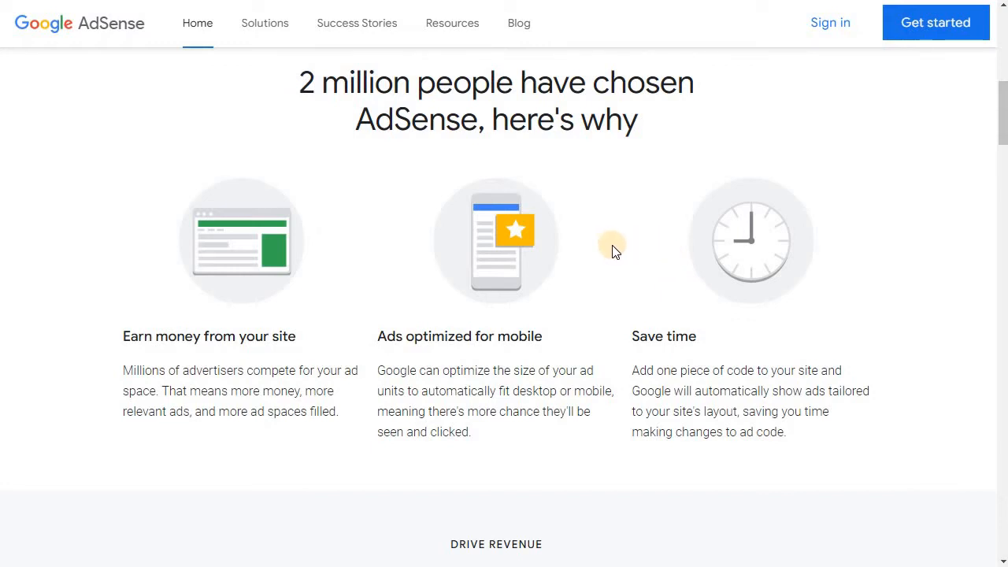
mouse_move(648, 266)
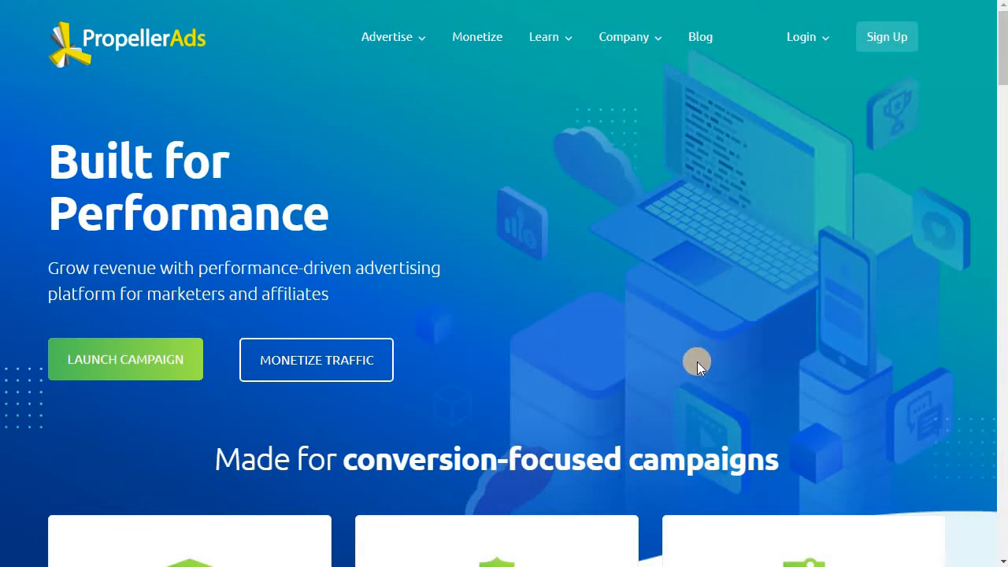
mouse_move(684, 347)
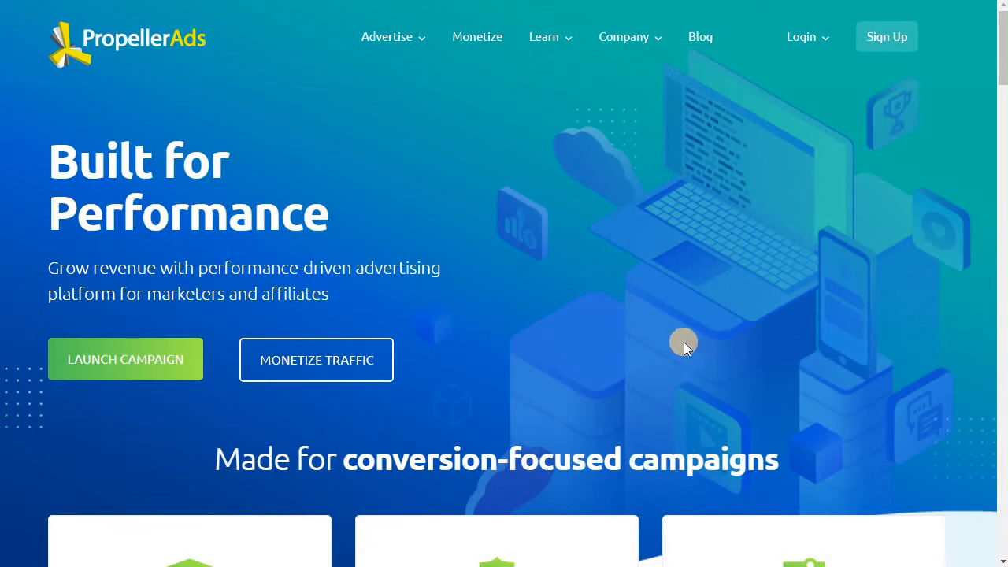
mouse_move(539, 231)
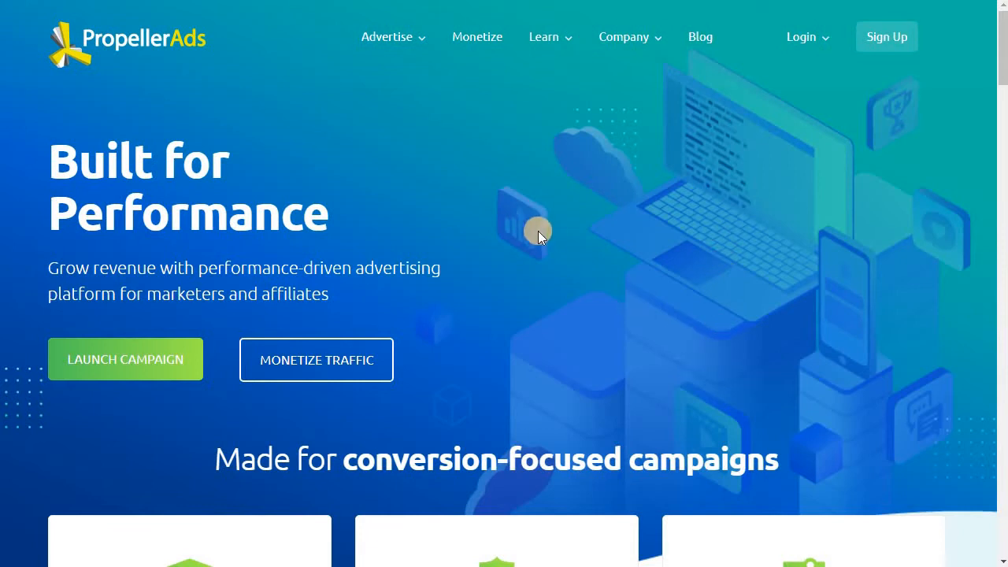
scroll(down, 3)
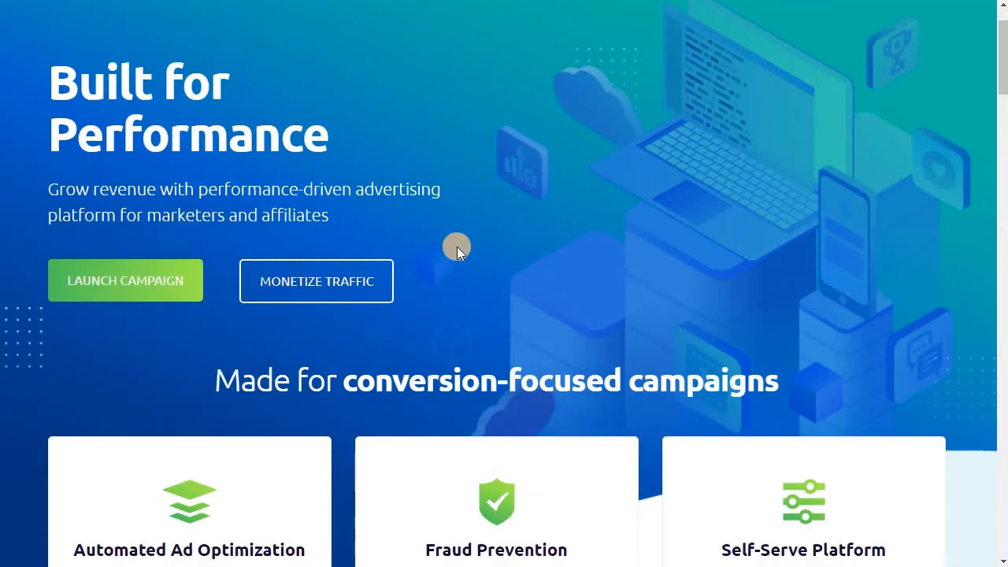
mouse_move(454, 251)
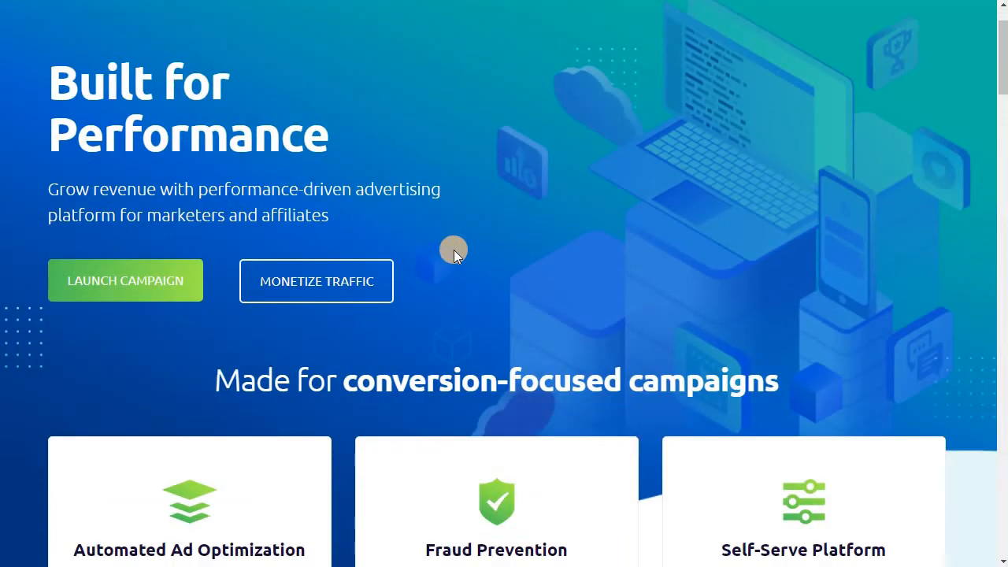
mouse_move(470, 234)
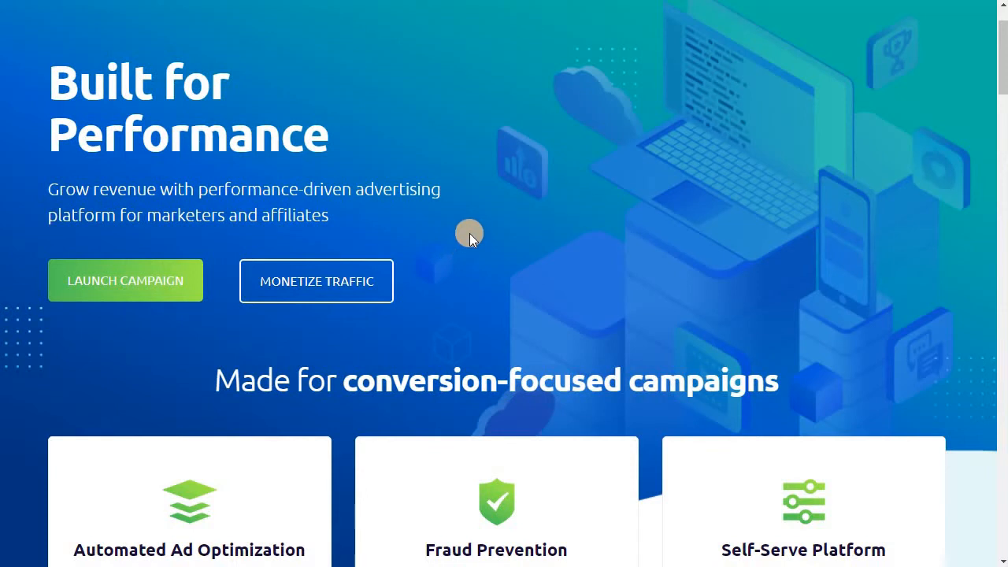
scroll(down, 3)
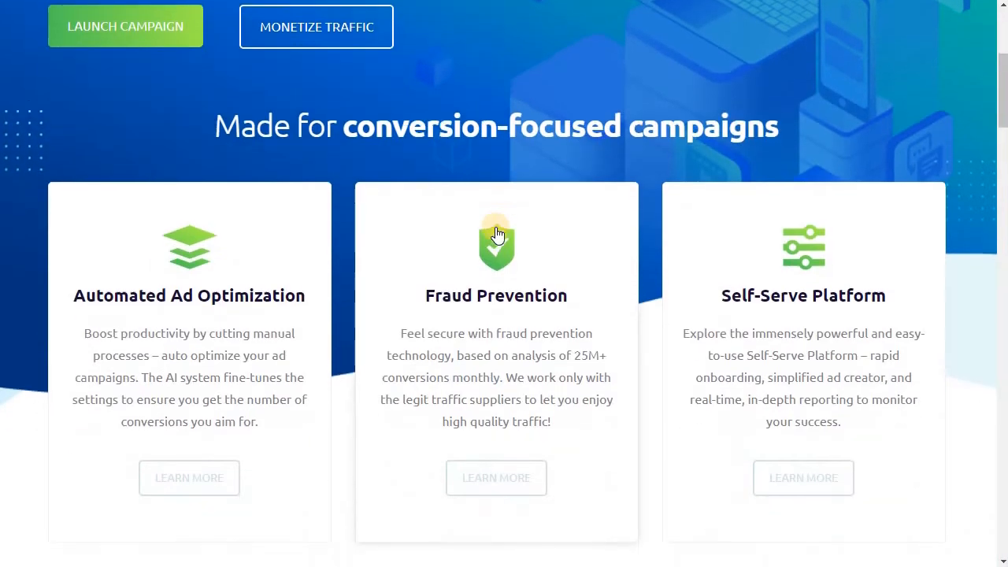
scroll(down, 3)
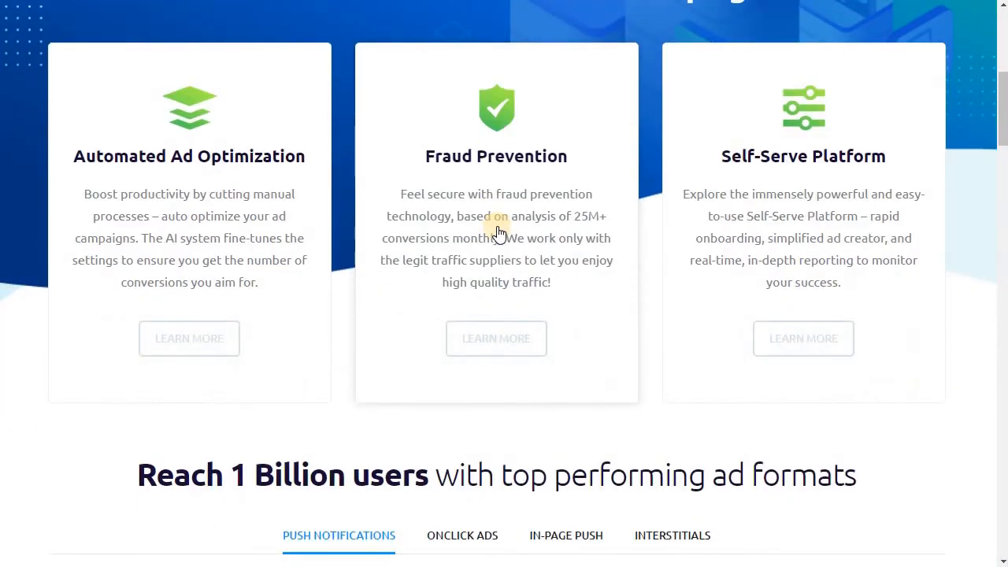
scroll(down, 3)
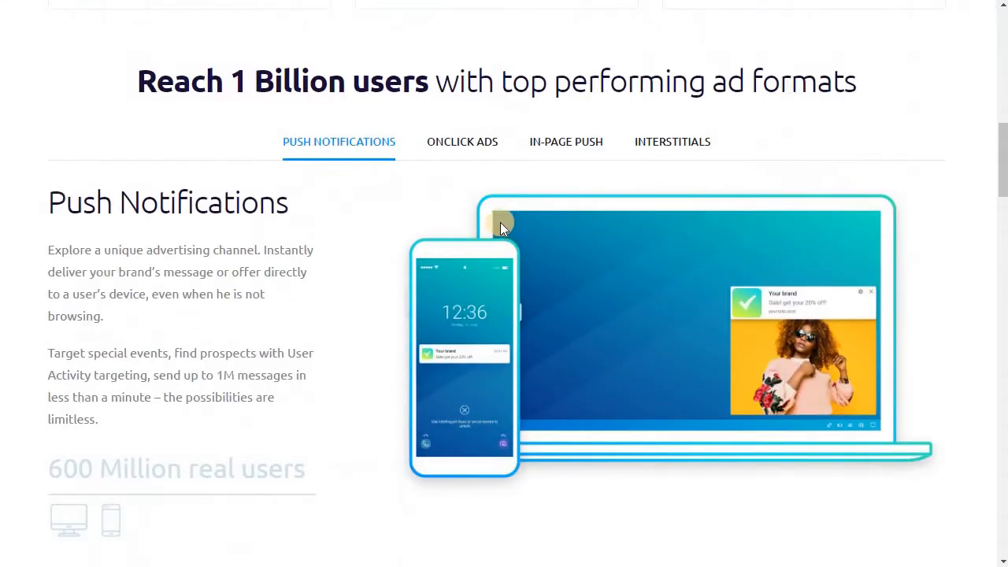
mouse_move(792, 141)
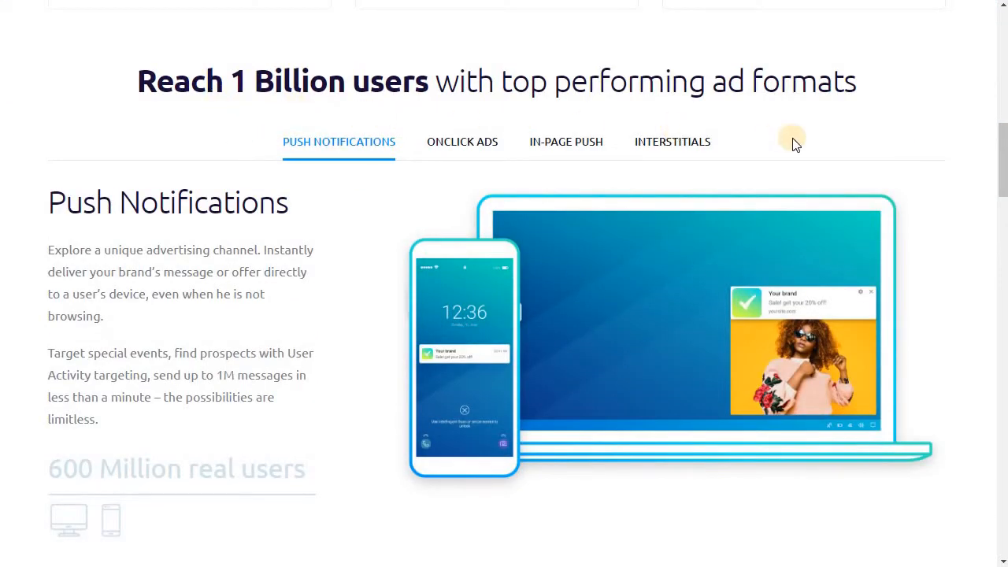
mouse_move(847, 109)
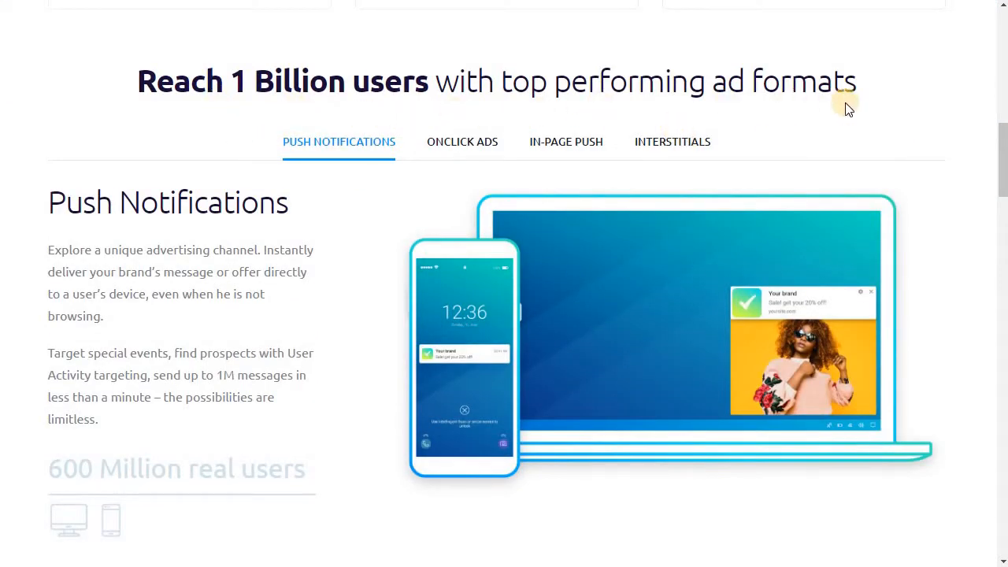
mouse_move(272, 327)
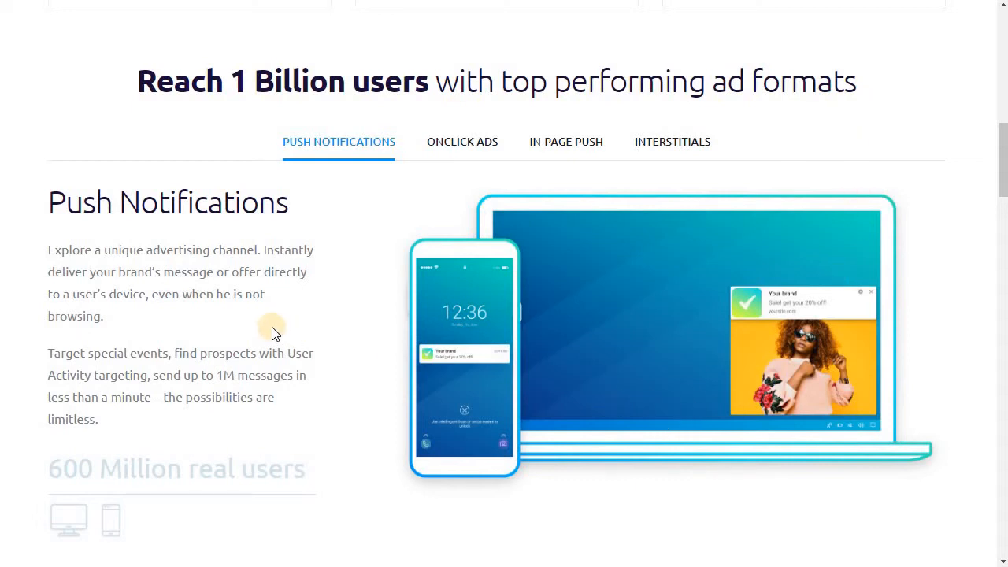
mouse_move(282, 327)
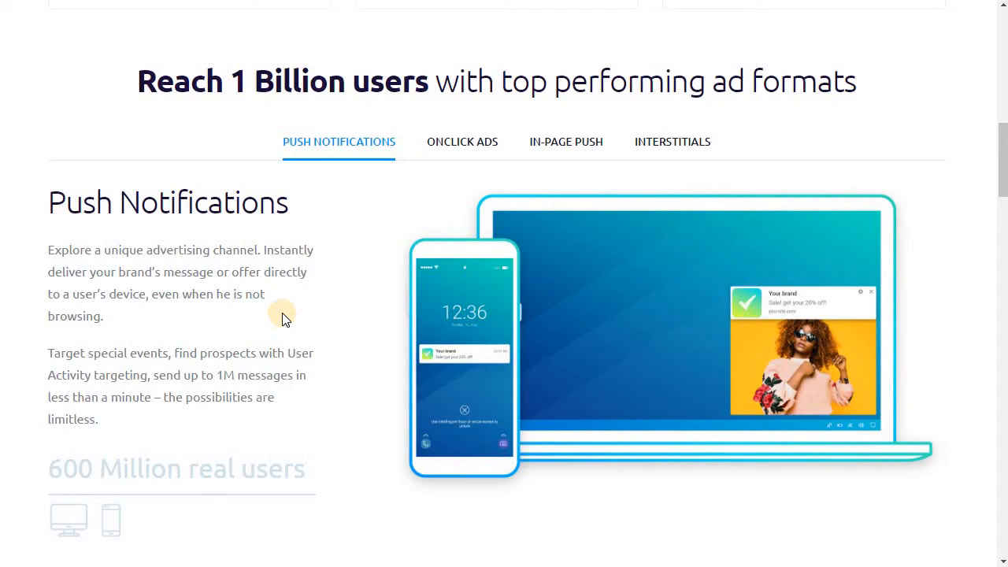
scroll(down, 3)
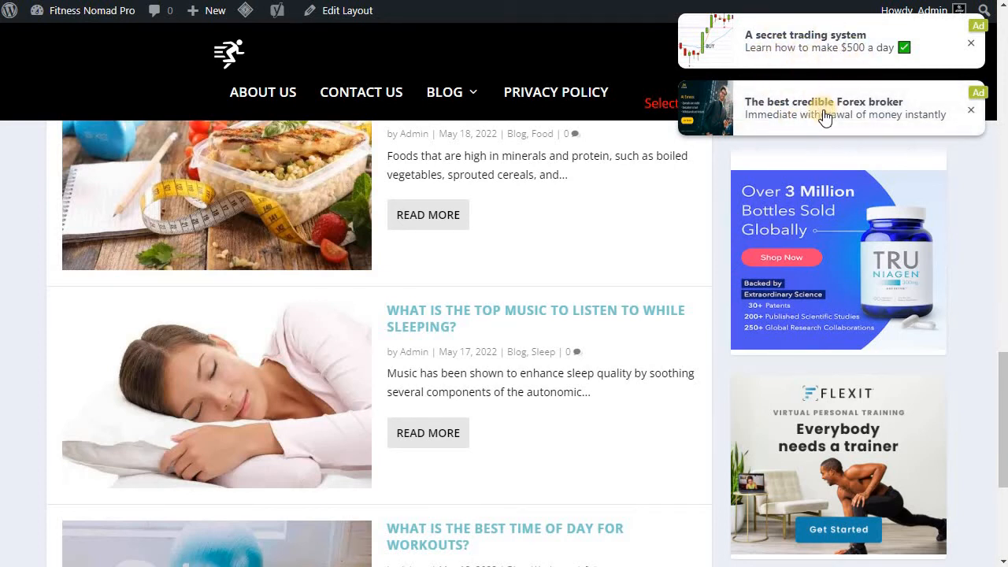
mouse_move(421, 296)
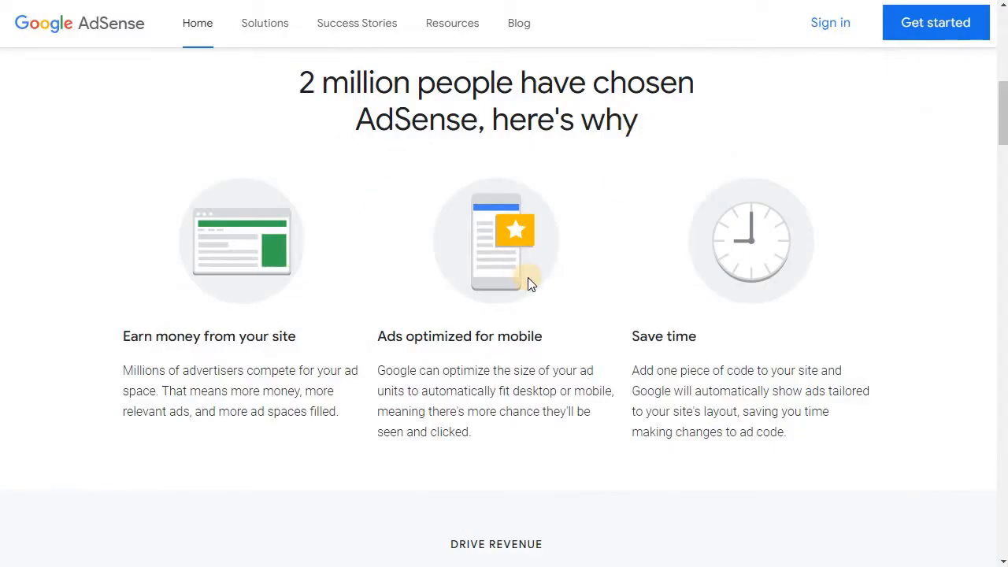
Step: Scroll the PropellerAds homepage to the 'Work with Trusted Traffic Source' awards section
scroll(down, 3)
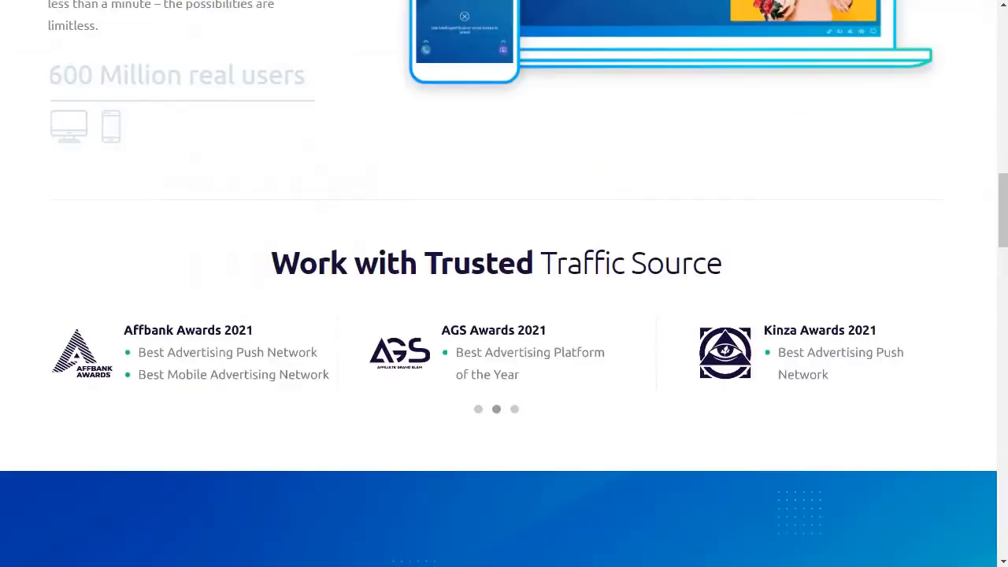
mouse_move(664, 211)
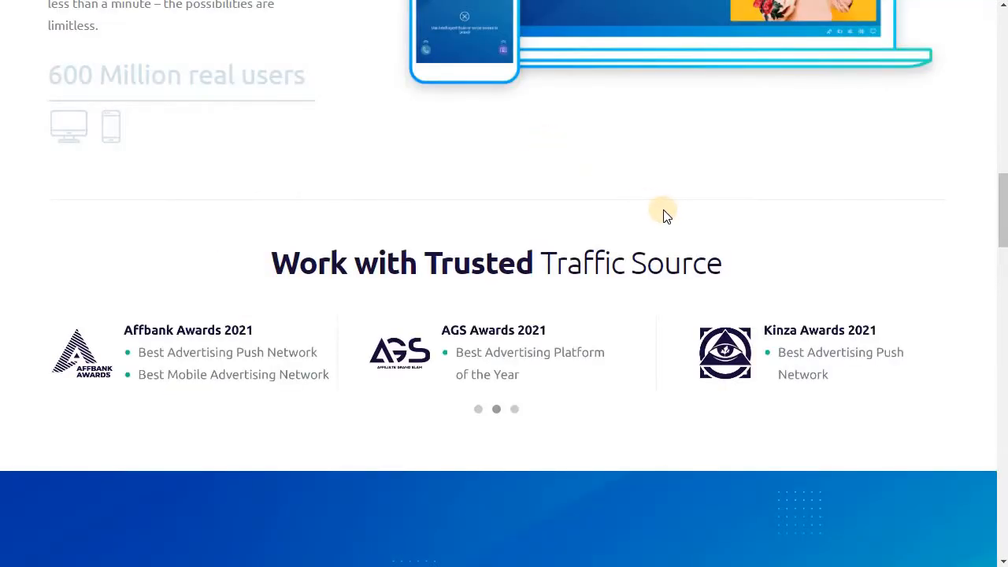
mouse_move(303, 384)
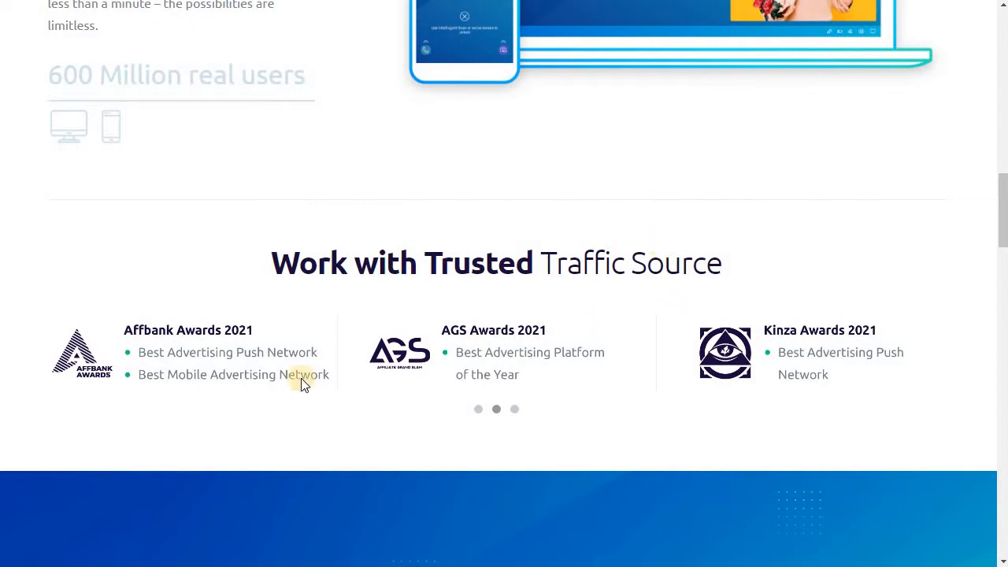
mouse_move(343, 420)
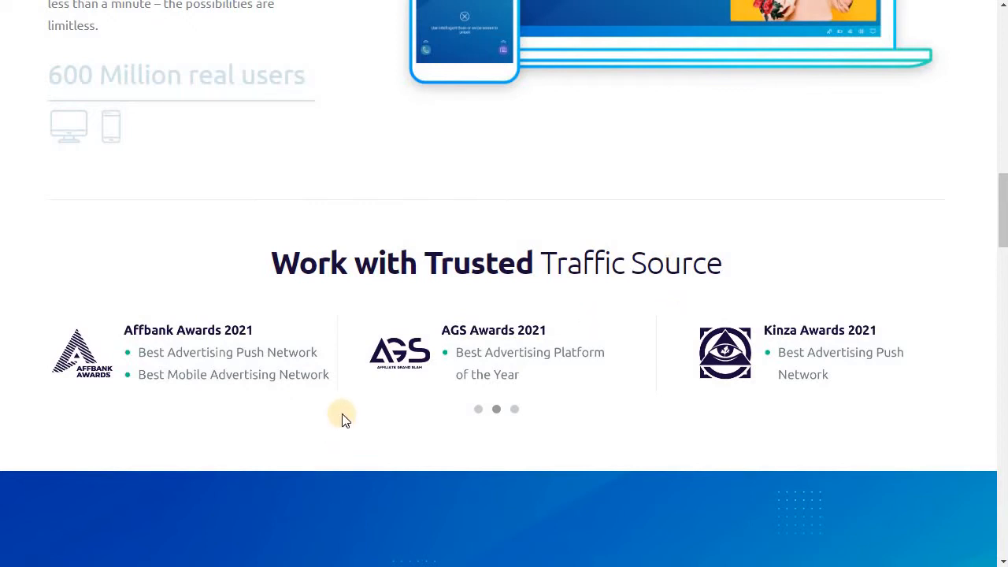
scroll(up, 3)
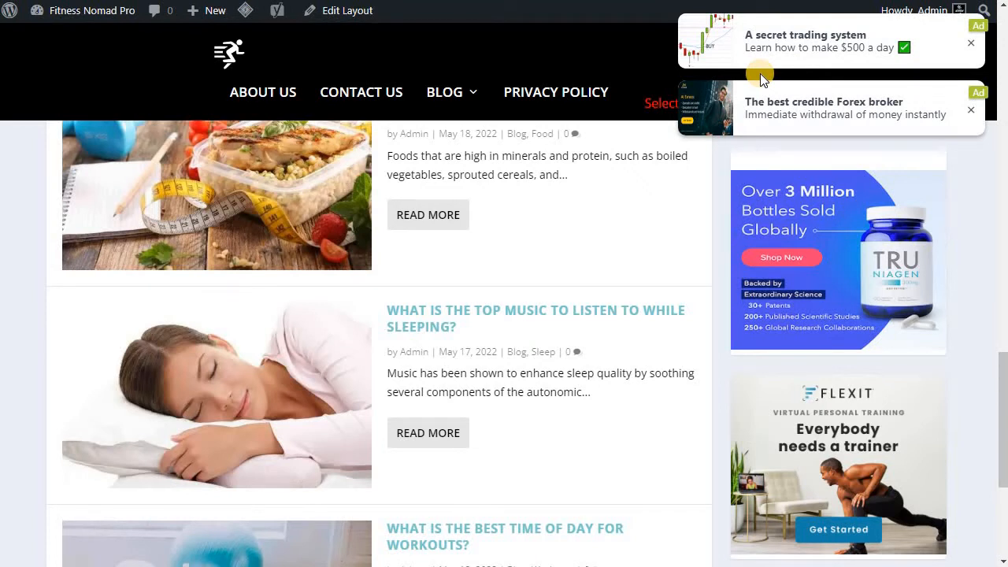
mouse_move(646, 295)
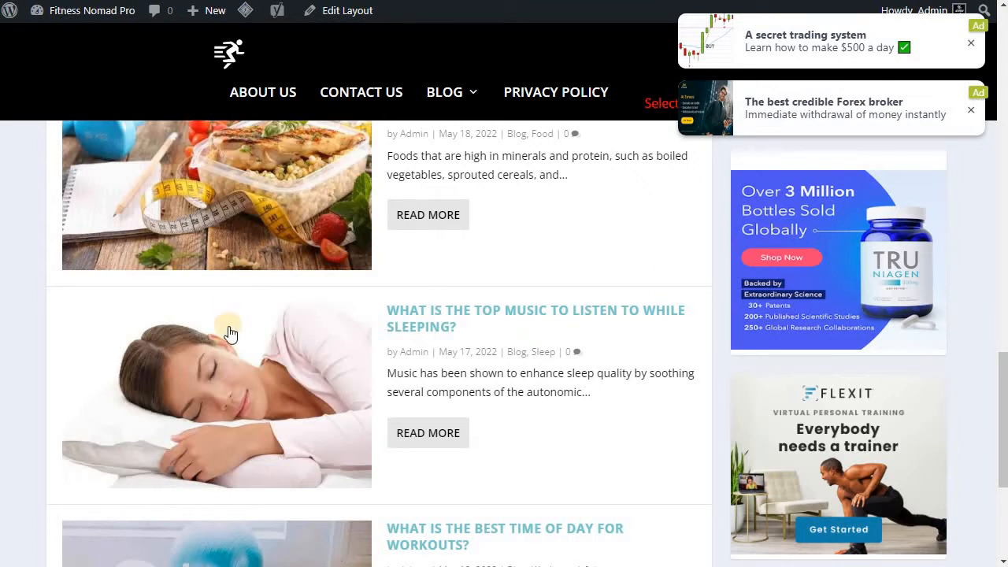
mouse_move(222, 108)
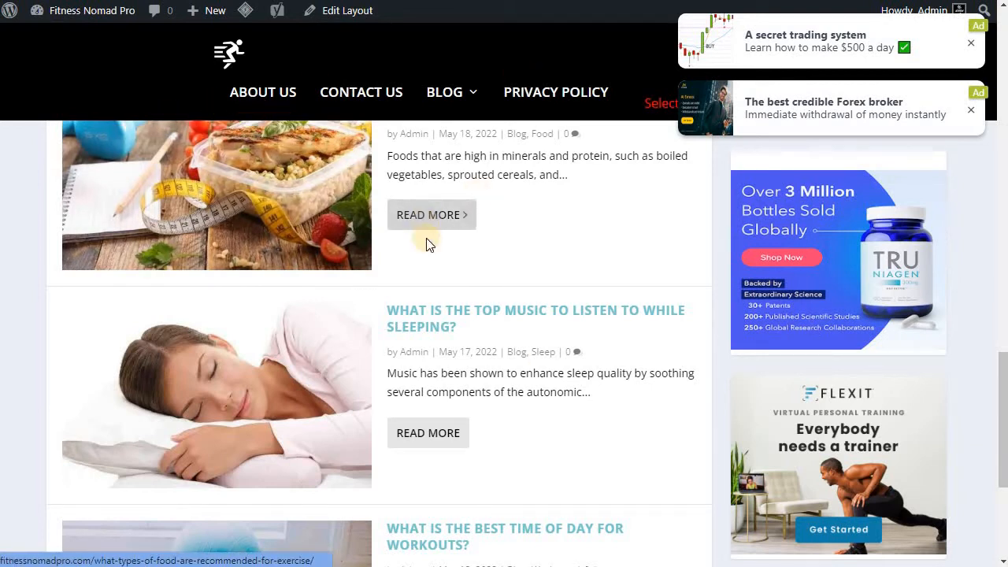
Step: Scroll the Fitness Nomad Pro post list and open the sleeping-music post via Read More
scroll(down, 3)
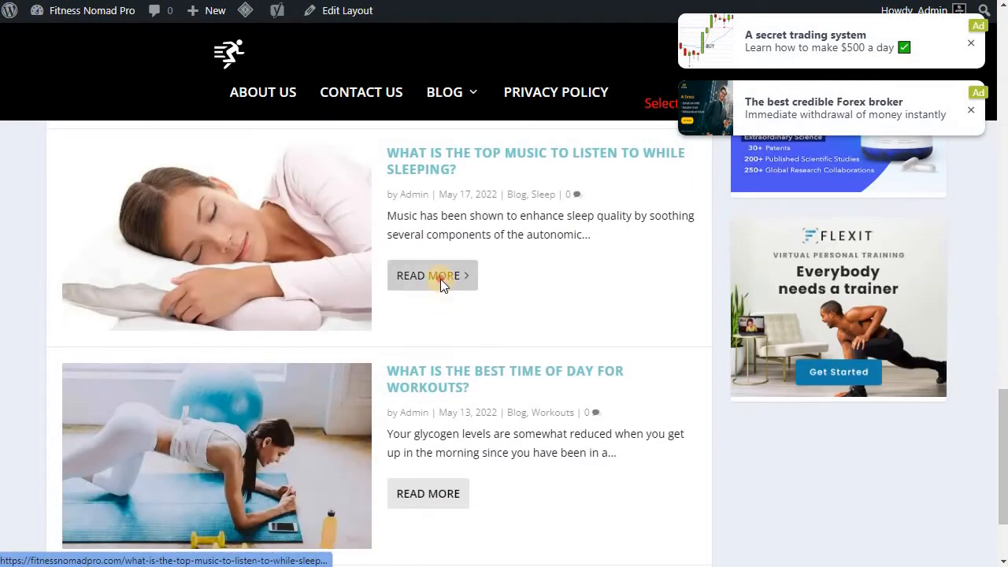
click(427, 275)
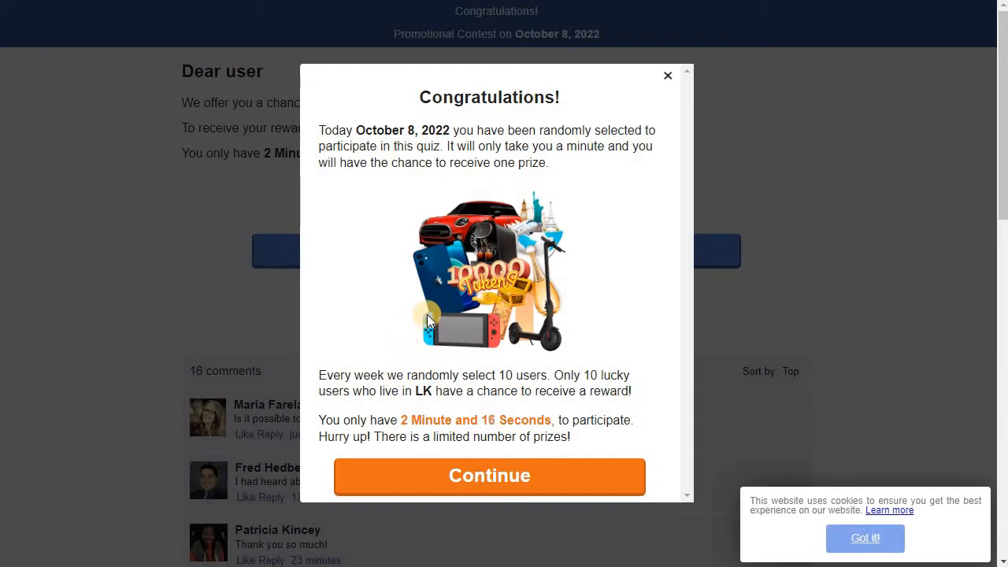
mouse_move(665, 244)
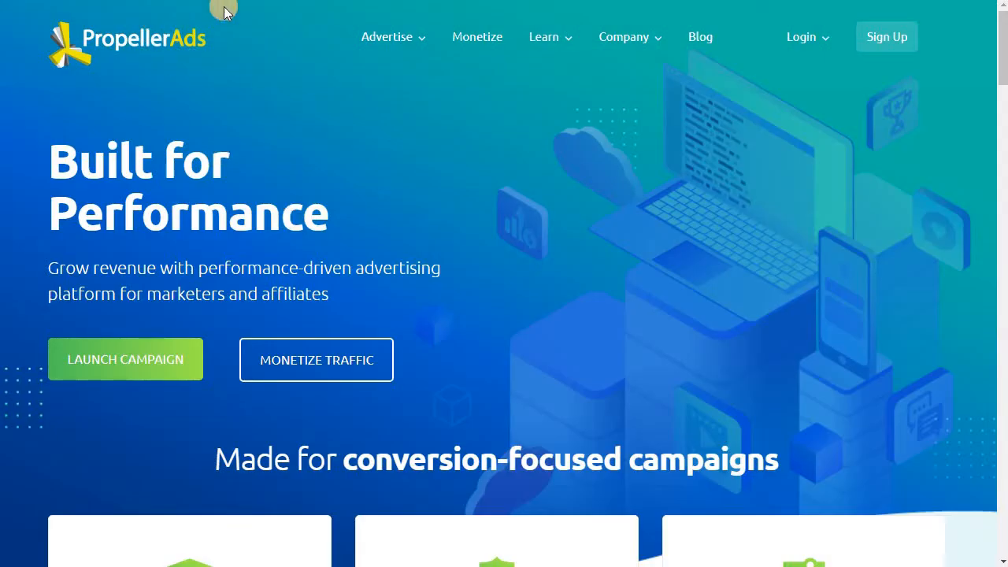
mouse_move(720, 171)
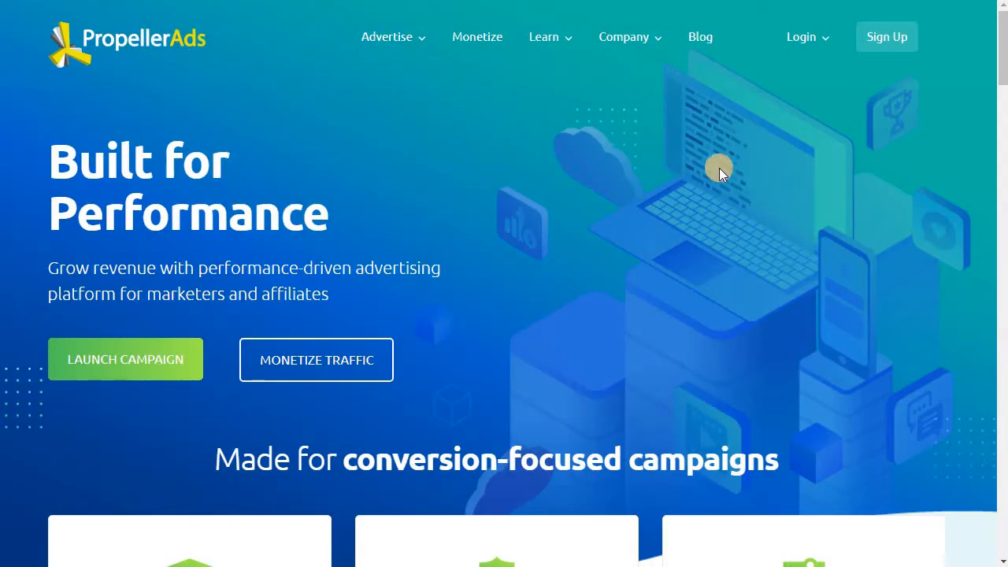
mouse_move(561, 154)
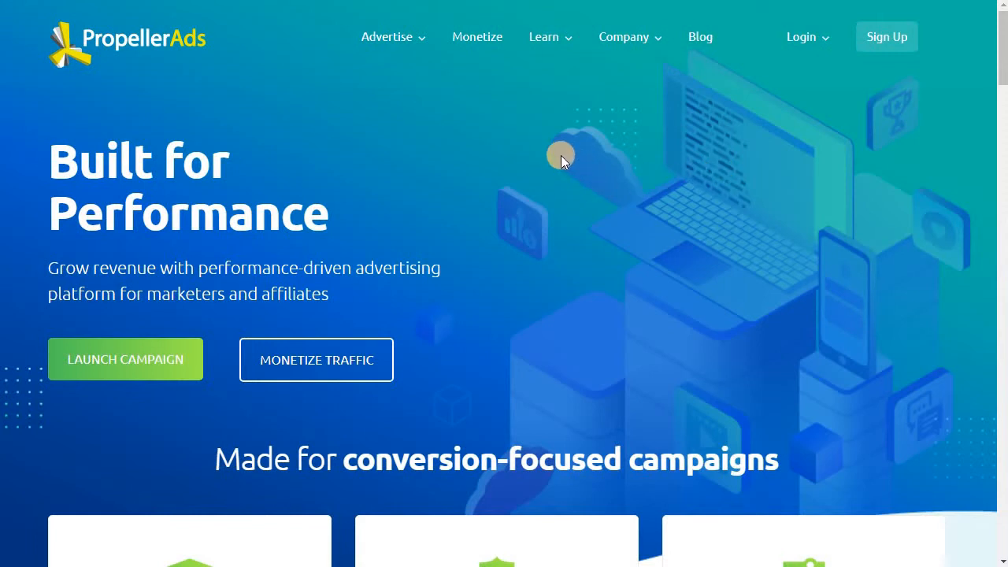
mouse_move(579, 229)
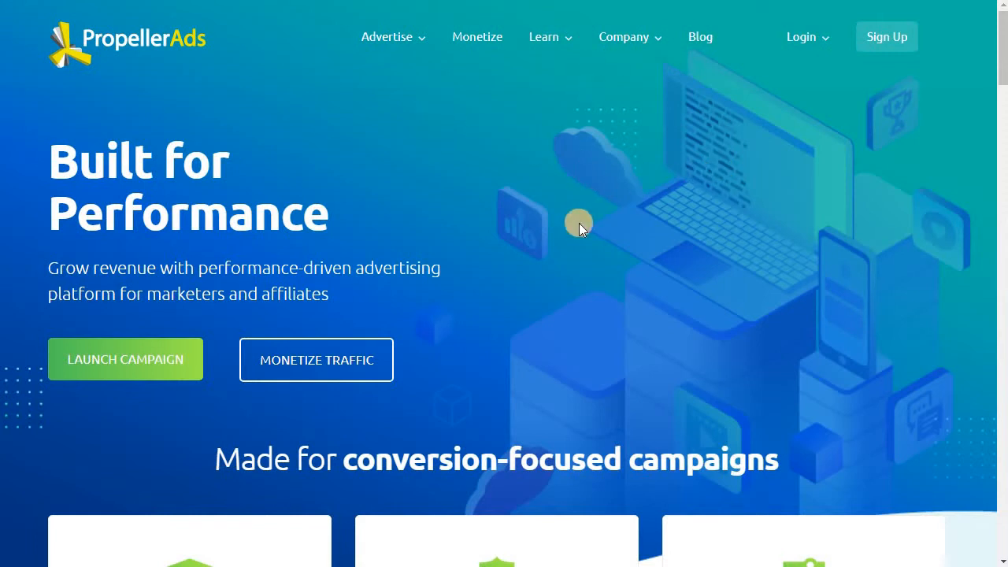
mouse_move(451, 104)
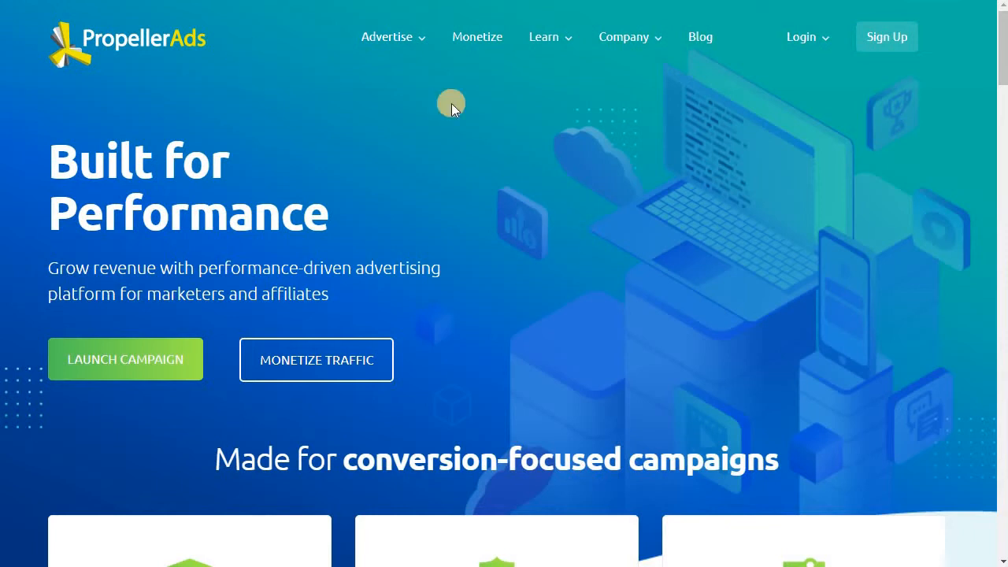
mouse_move(485, 110)
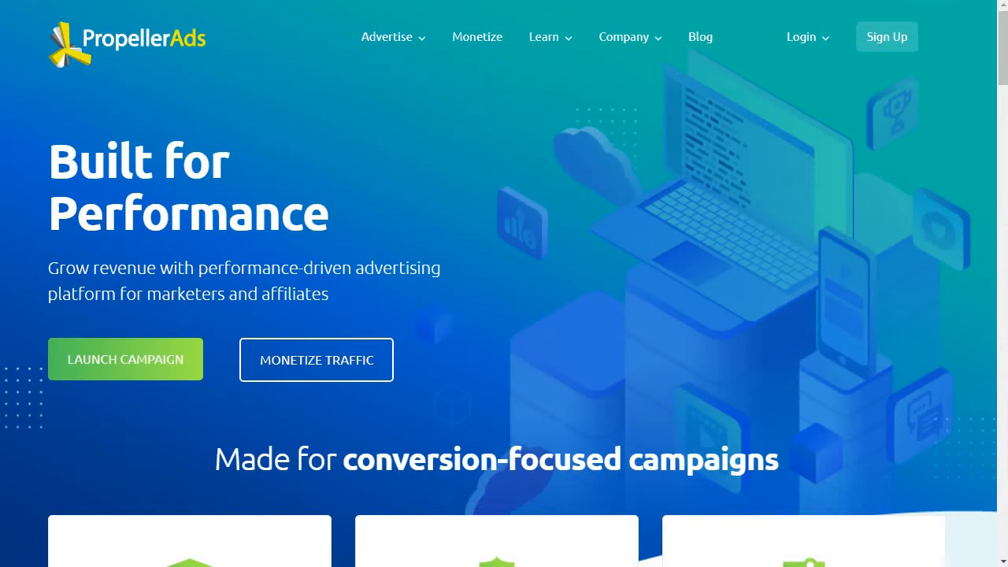
Step: Log in to PropellerAds as a Publisher and scroll the Statistics dashboard
click(801, 37)
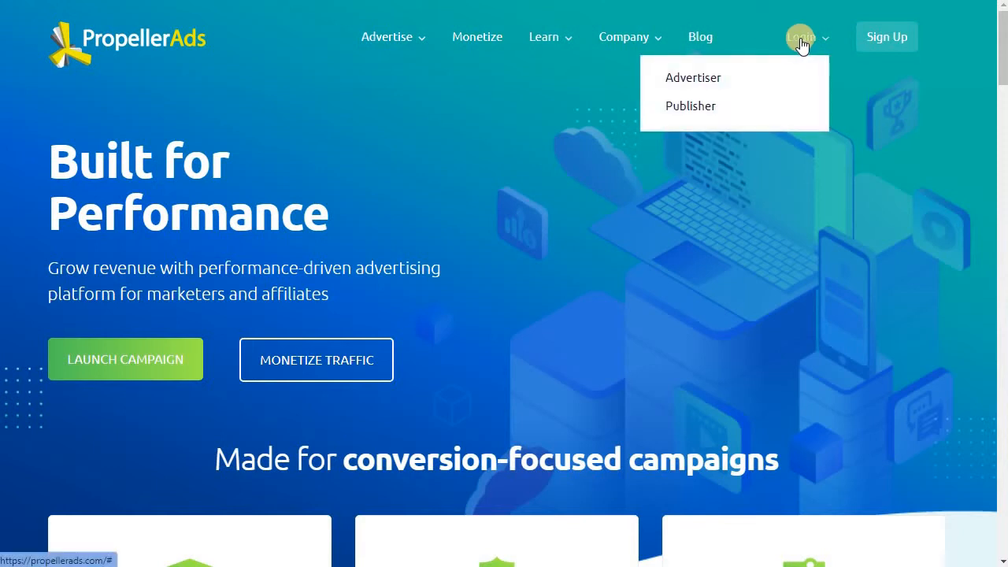
click(887, 37)
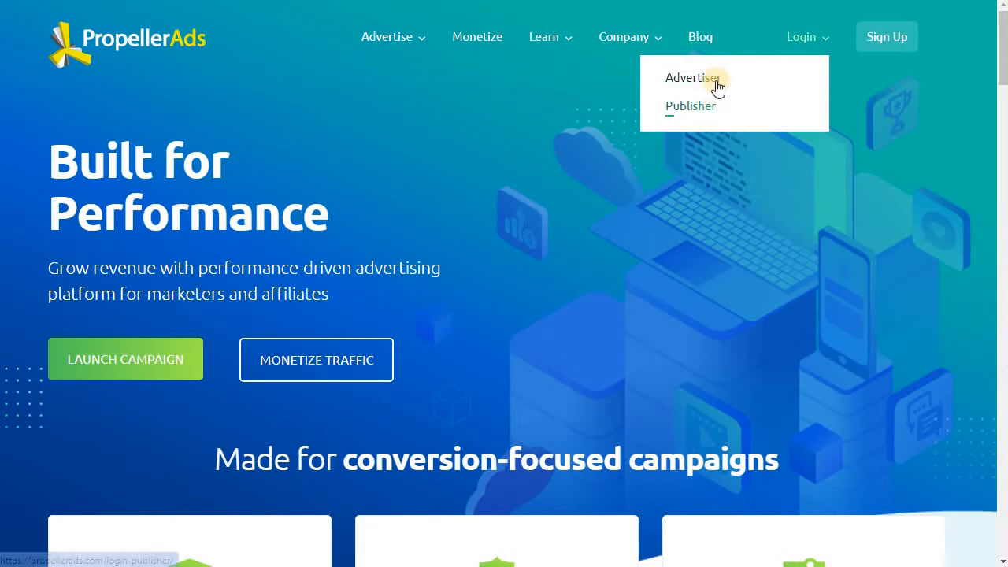
mouse_move(693, 77)
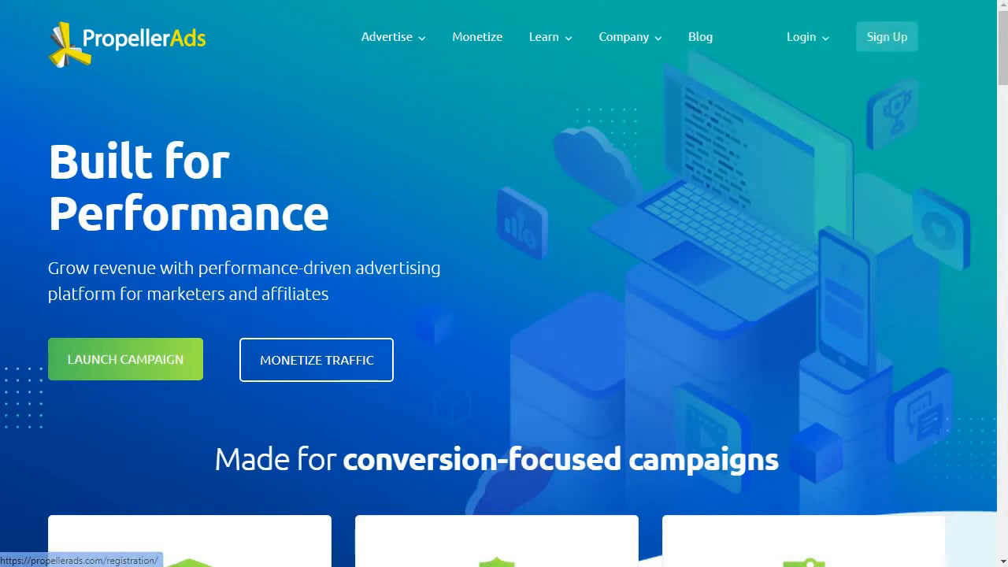
mouse_move(601, 265)
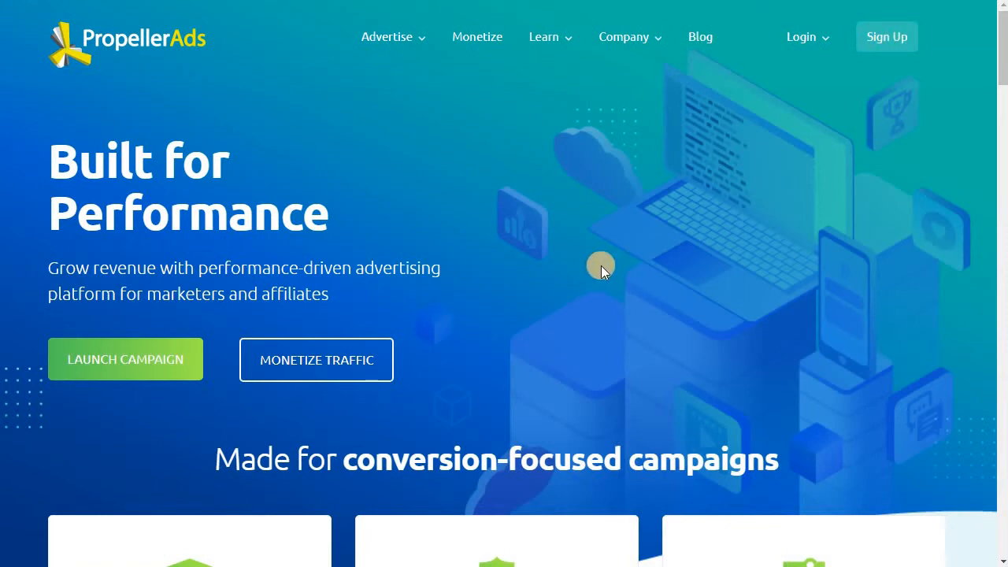
scroll(down, 3)
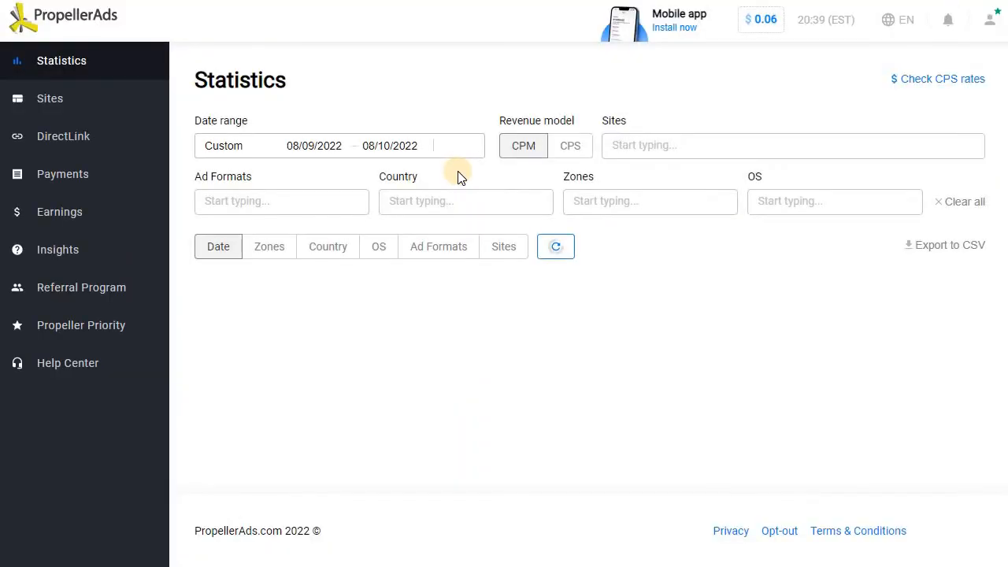
Step: Go to Sites and add fitnessnomadpro.com as a new website
click(556, 245)
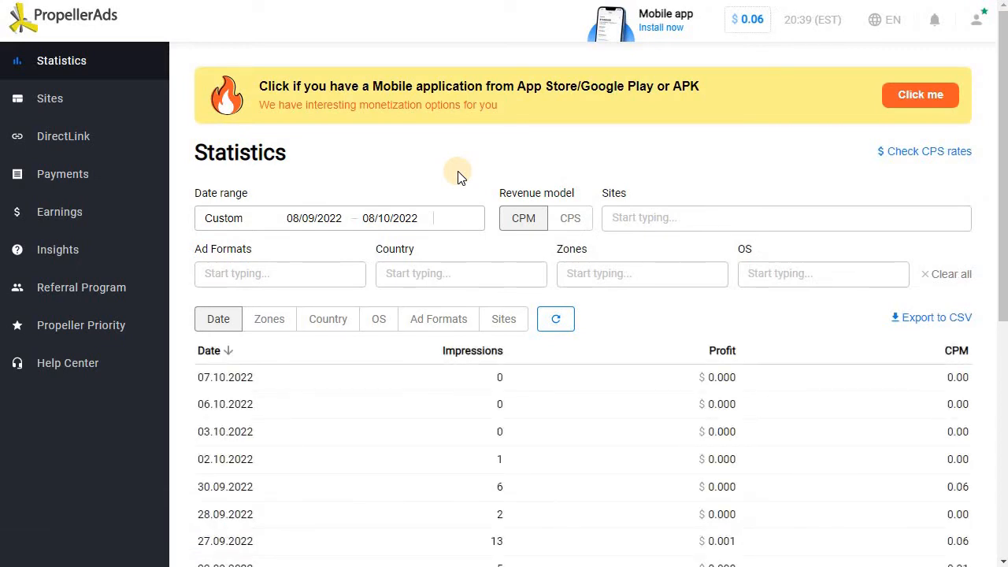
mouse_move(480, 210)
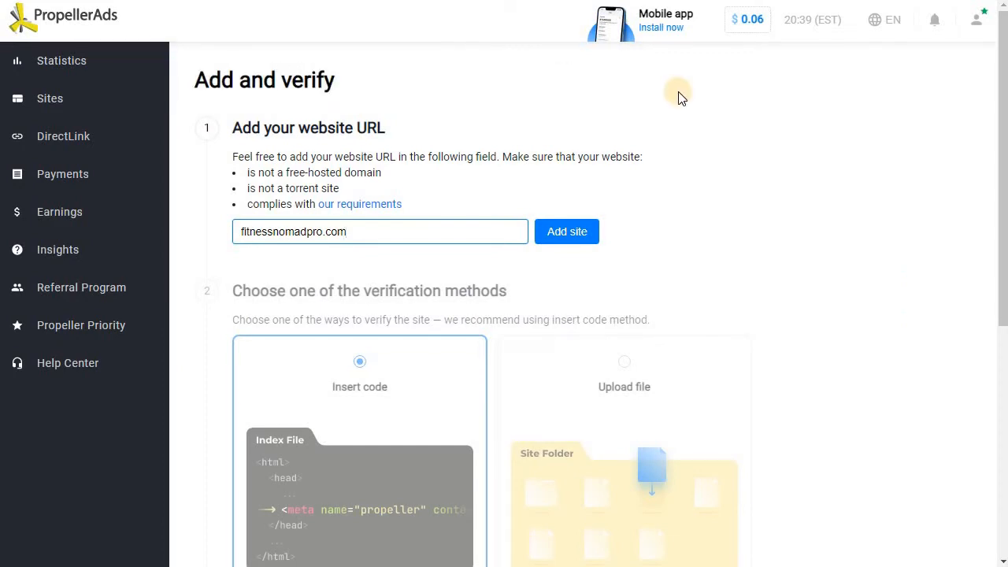
mouse_move(473, 128)
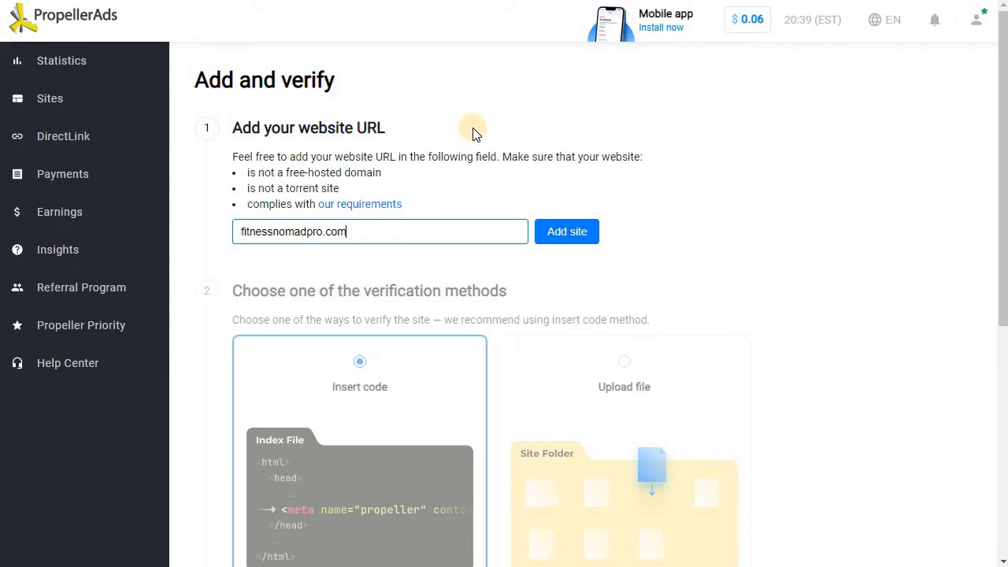
mouse_move(481, 130)
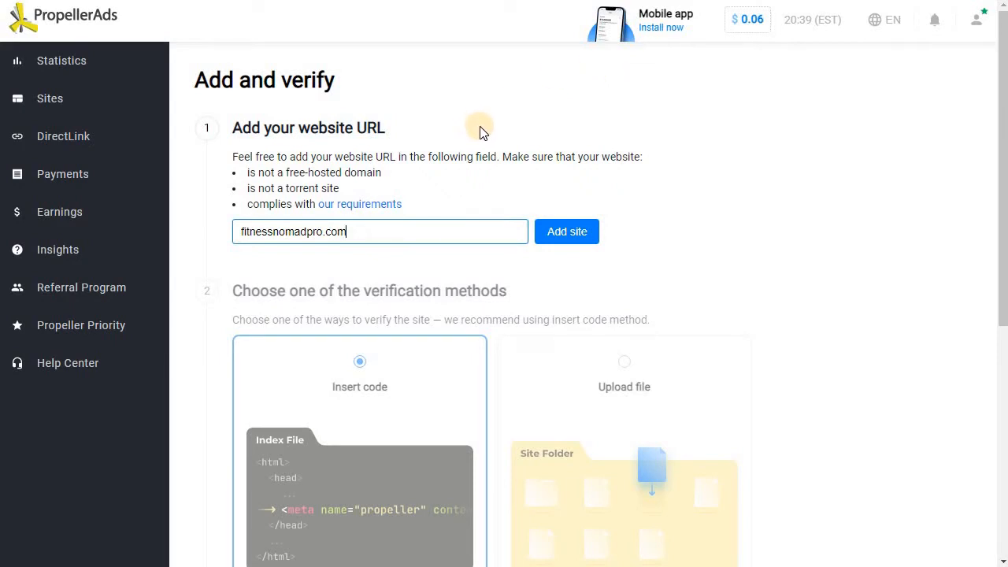
mouse_move(603, 151)
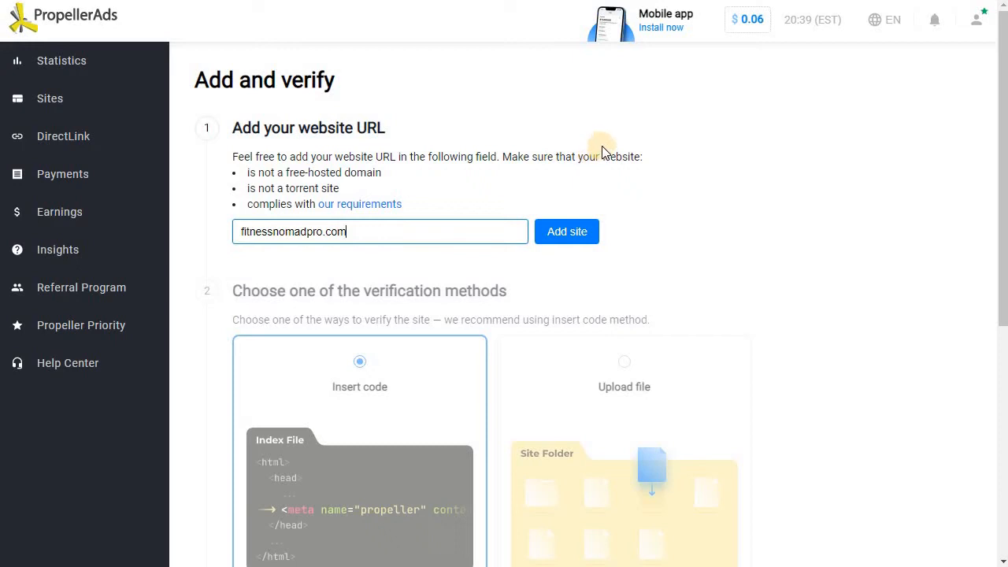
mouse_move(615, 114)
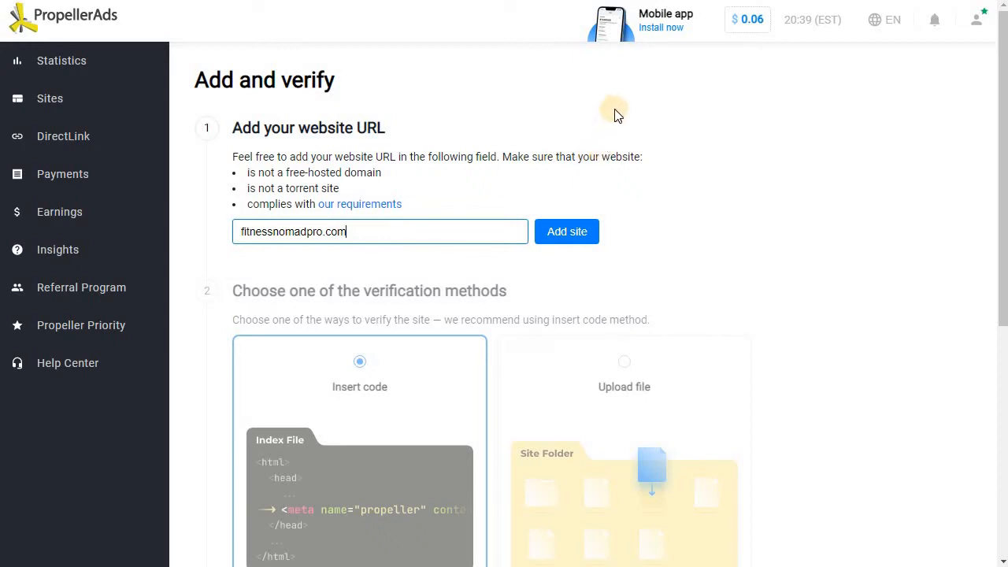
mouse_move(606, 110)
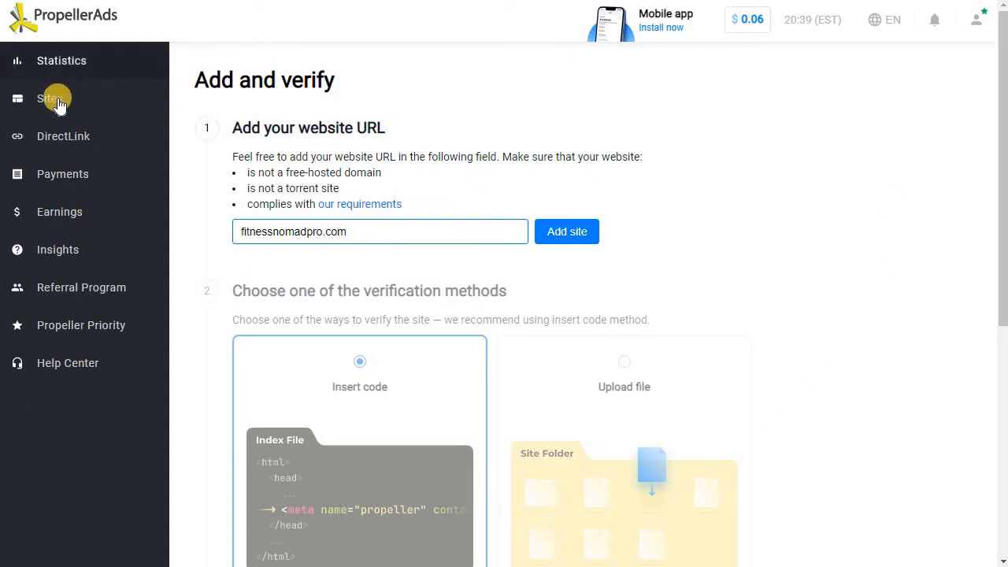
mouse_move(607, 282)
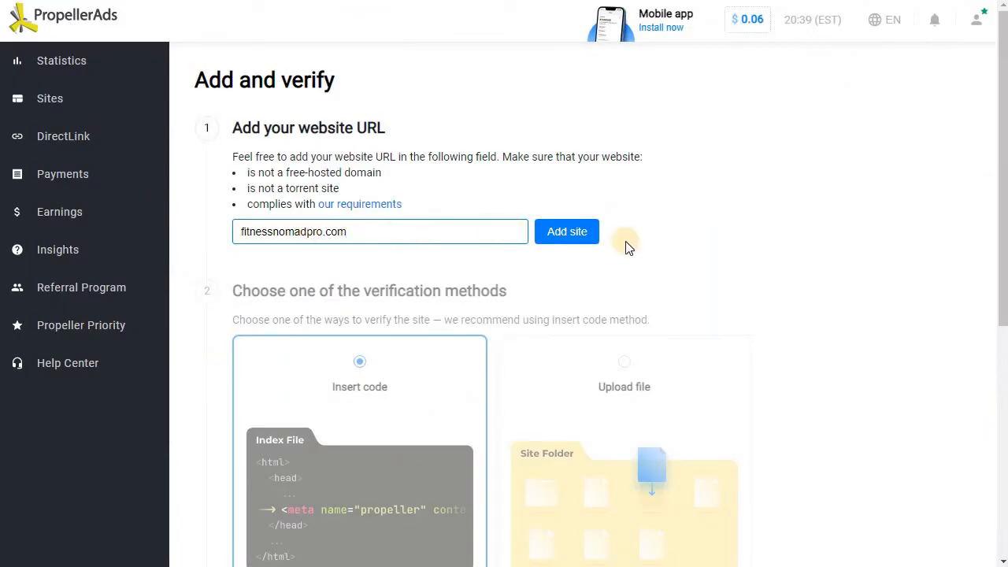
click(567, 231)
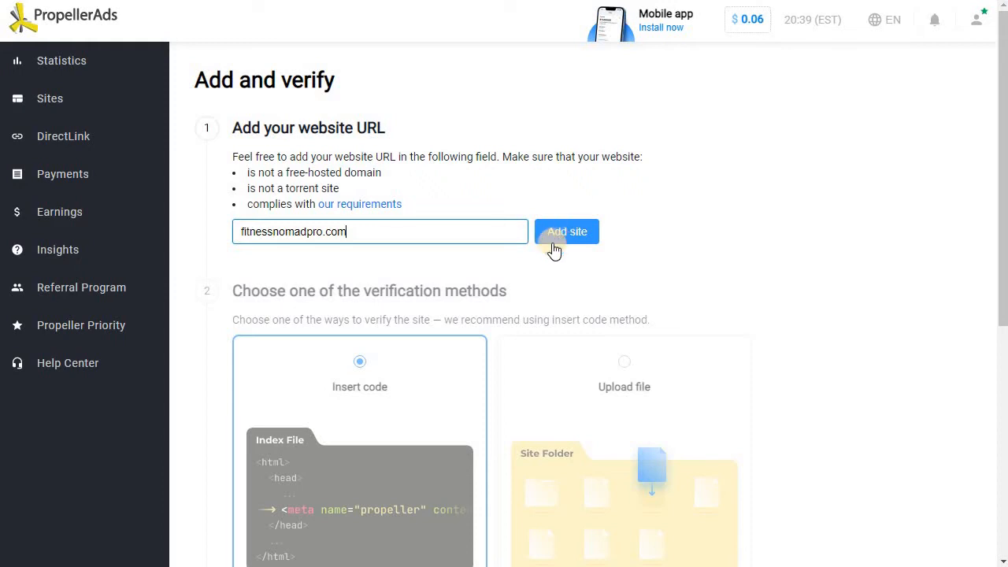
scroll(down, 3)
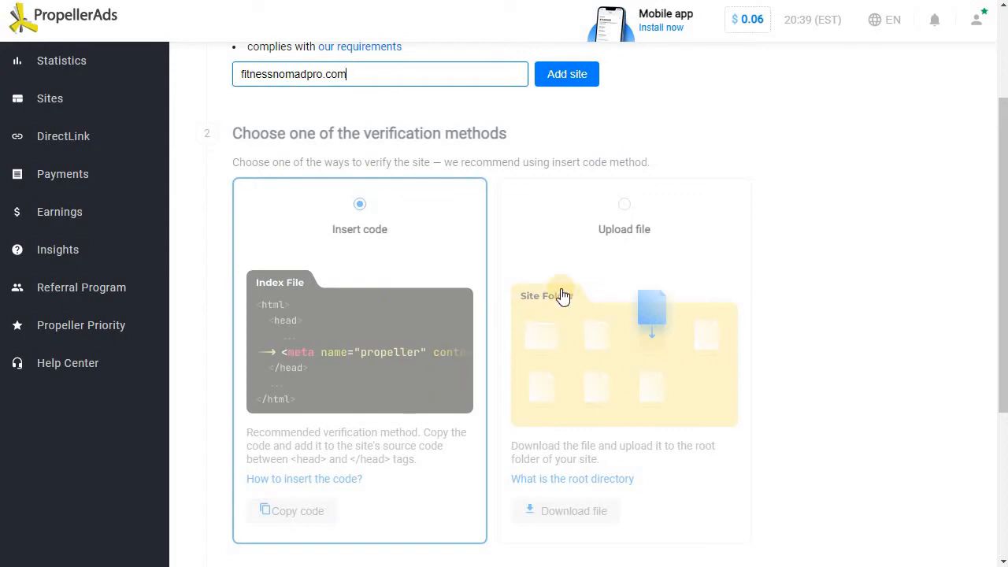
scroll(down, 3)
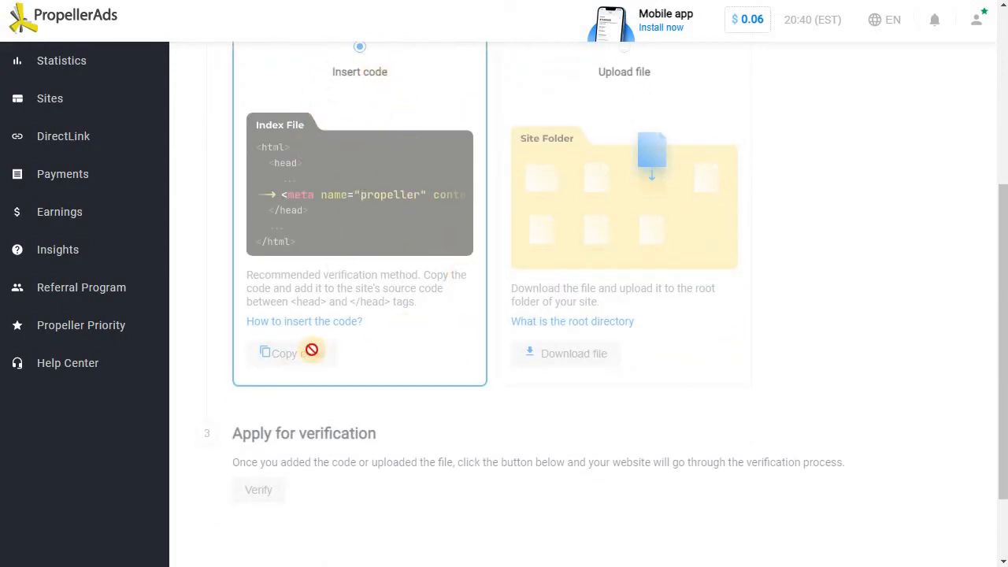
scroll(down, 3)
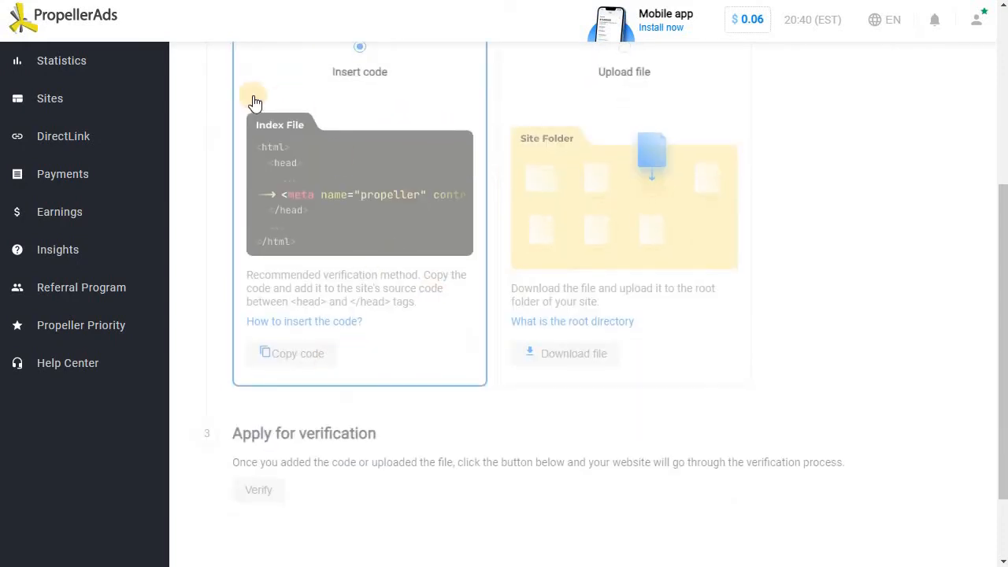
mouse_move(73, 98)
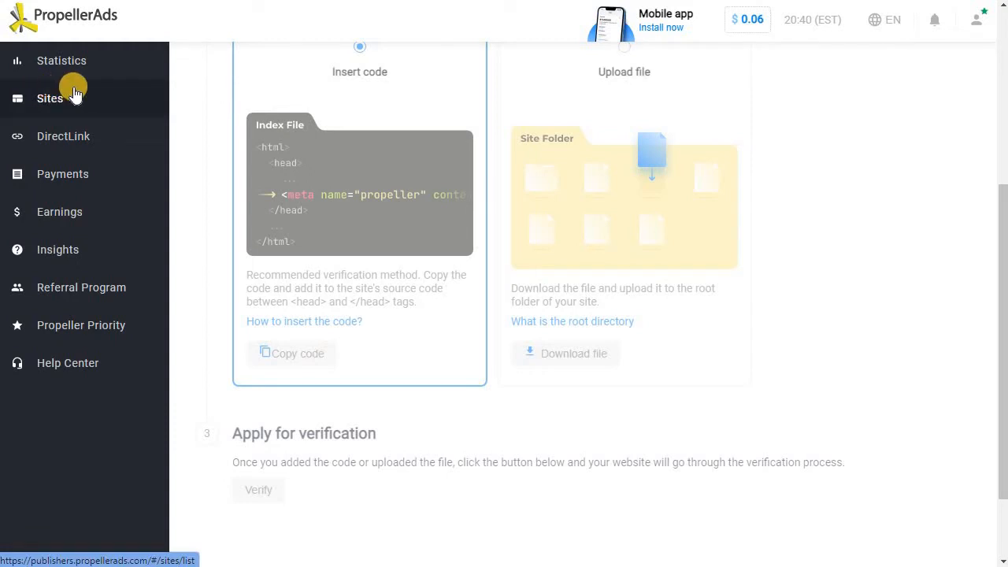
mouse_move(680, 408)
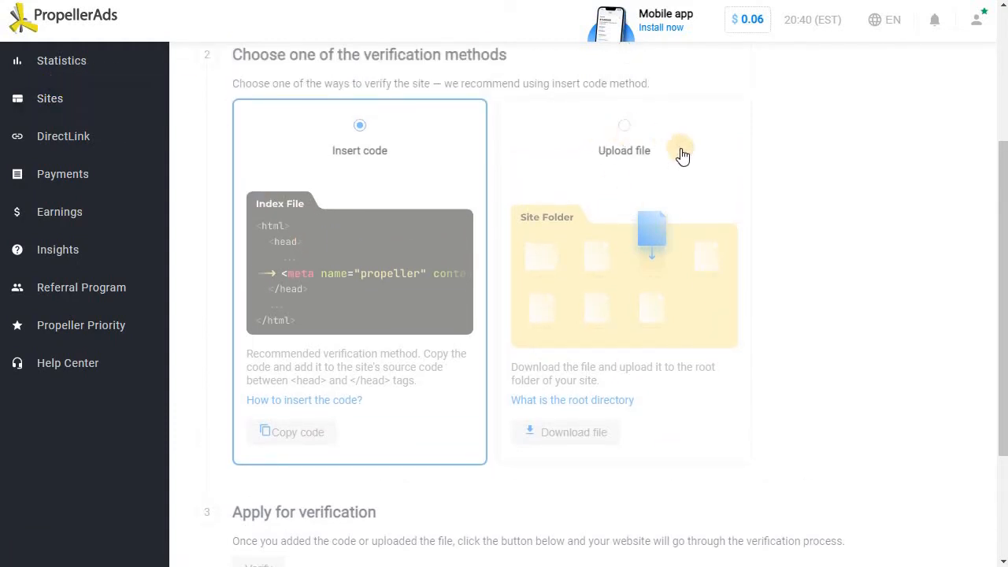
mouse_move(649, 258)
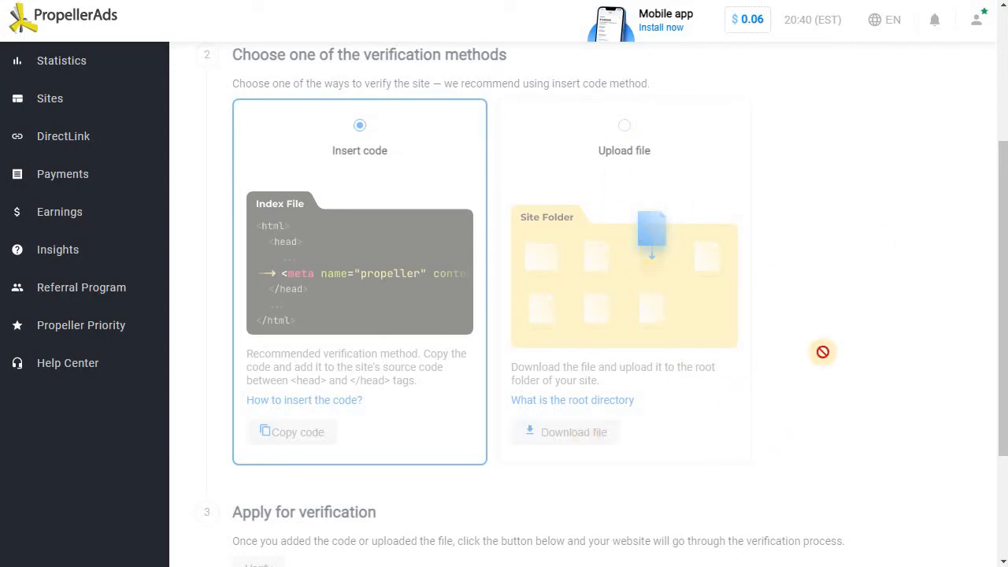
mouse_move(824, 401)
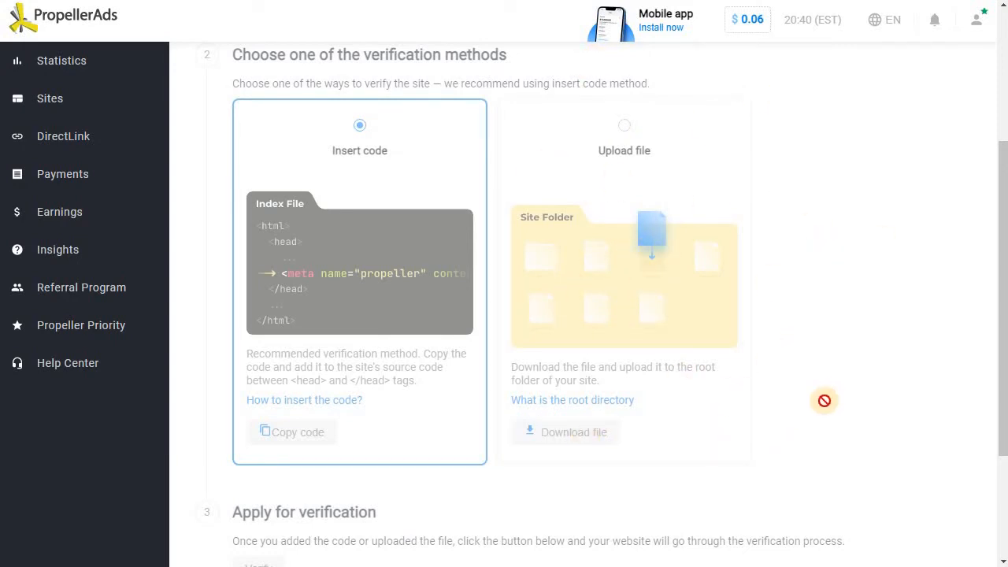
mouse_move(707, 290)
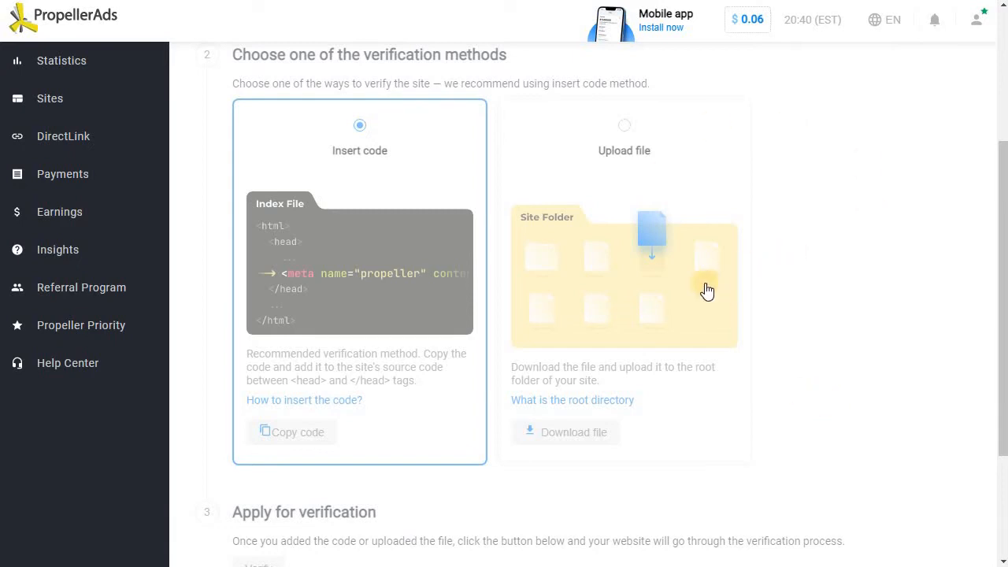
mouse_move(695, 293)
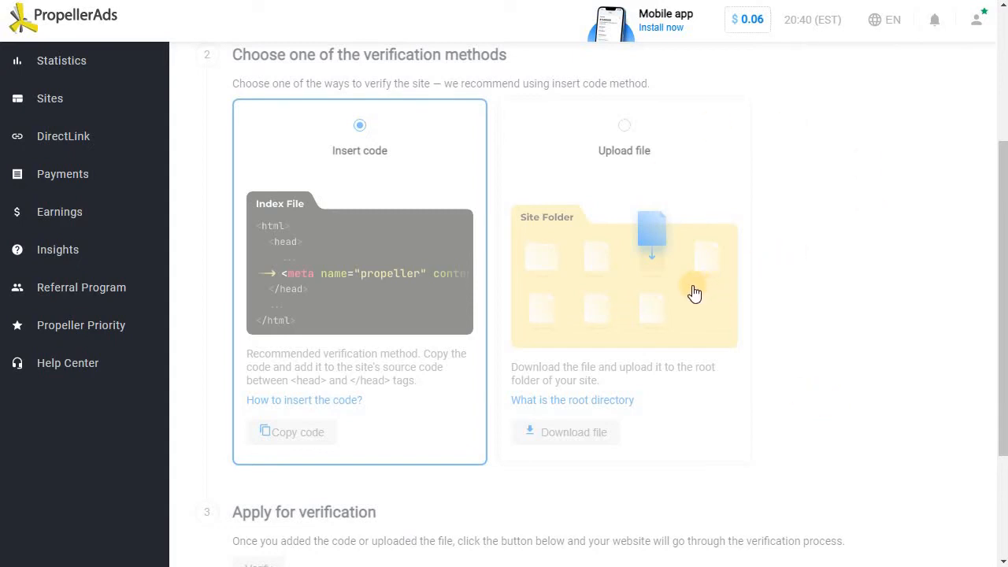
mouse_move(669, 177)
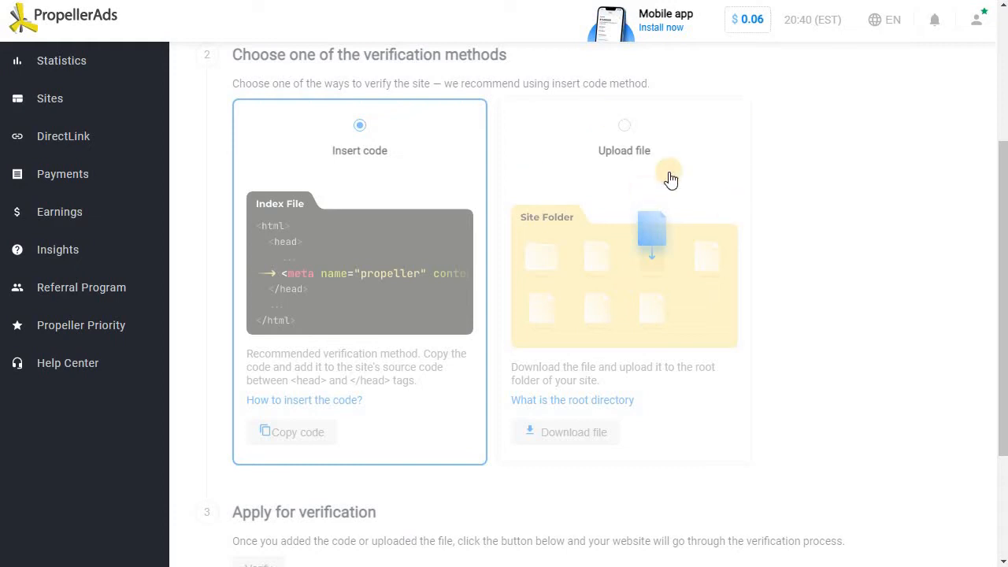
mouse_move(703, 175)
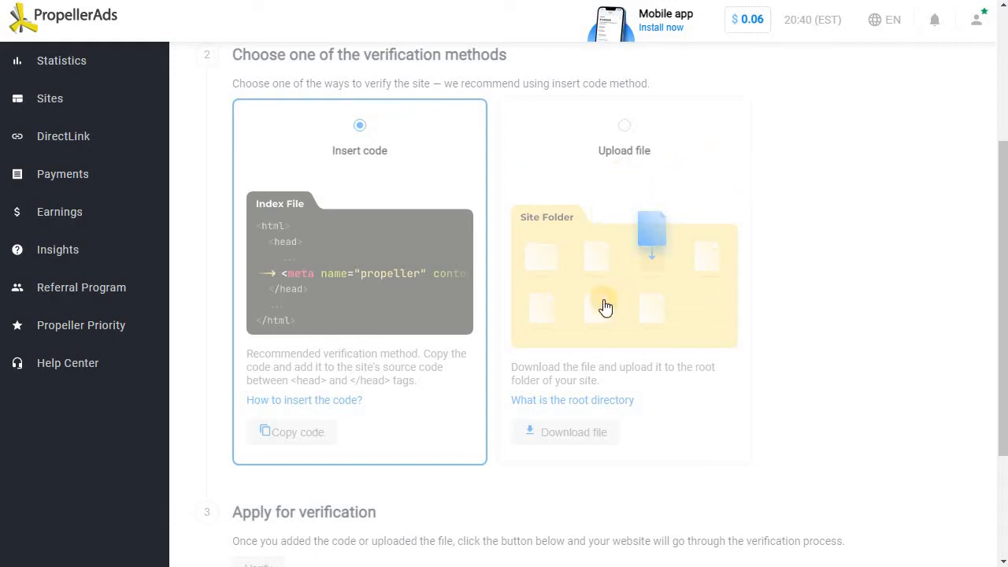
mouse_move(370, 332)
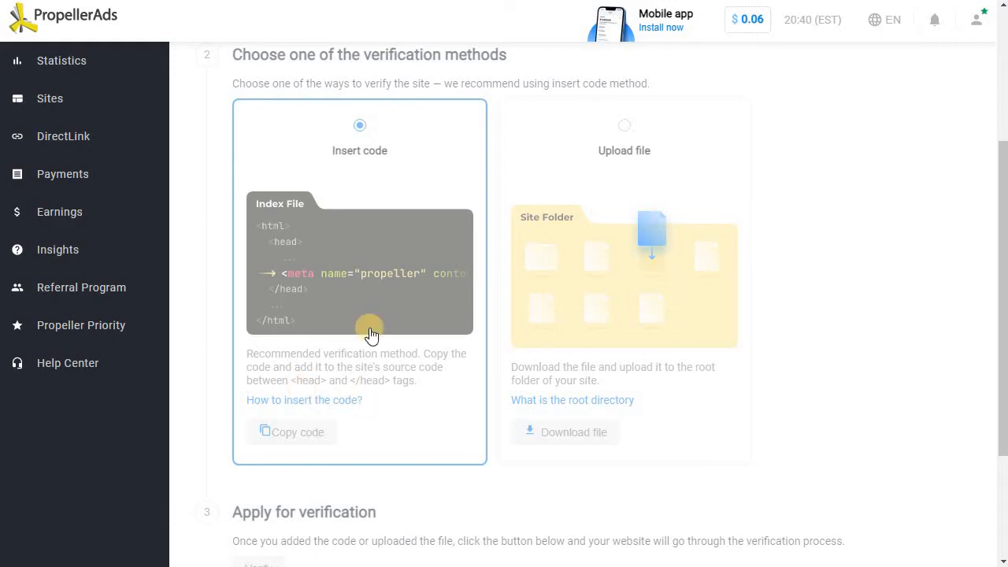
mouse_move(404, 315)
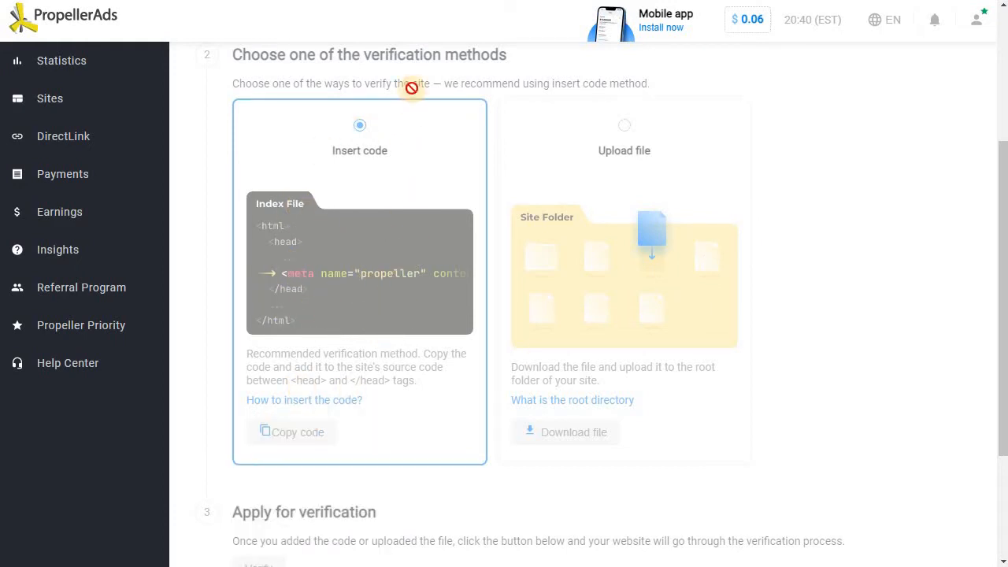
mouse_move(385, 251)
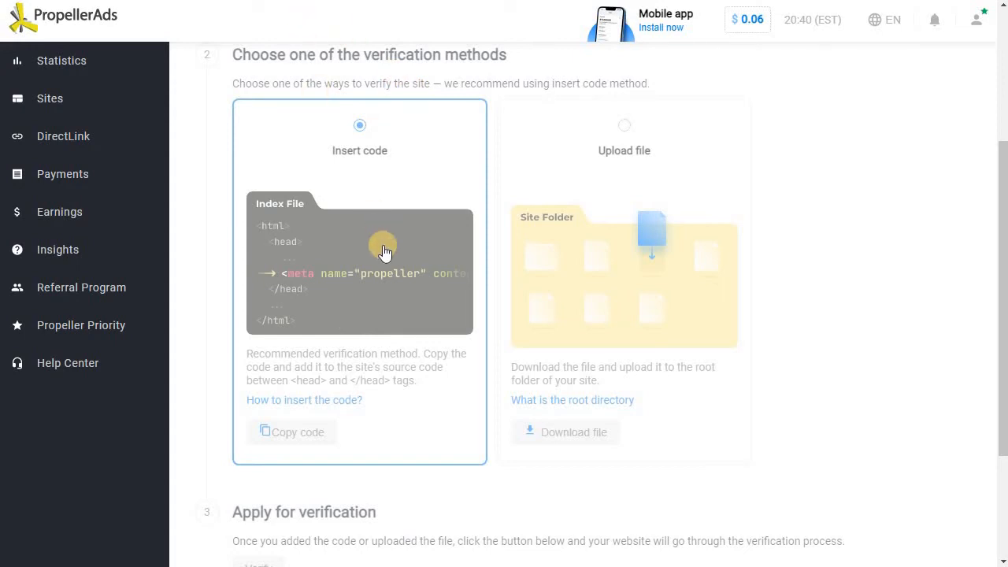
mouse_move(211, 44)
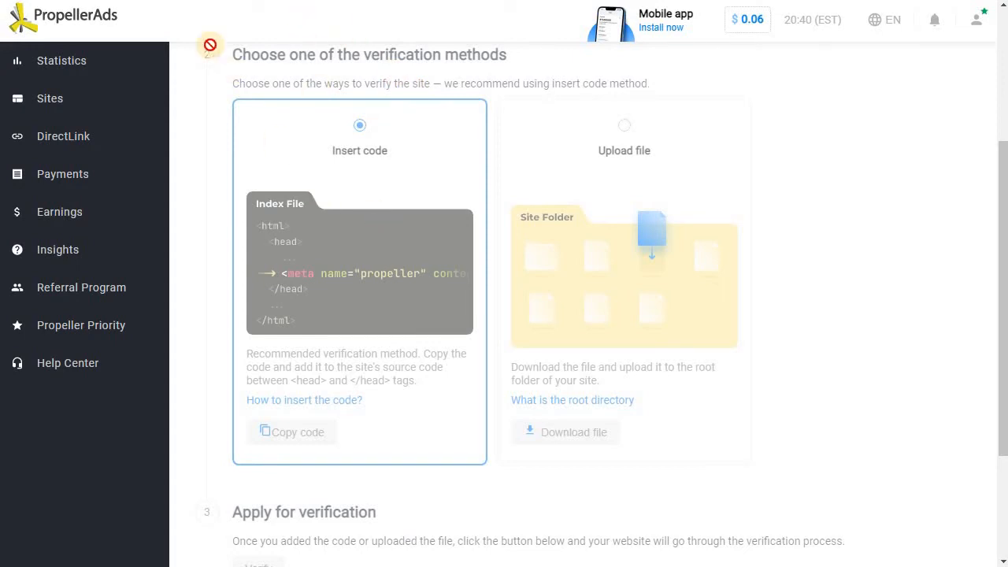
mouse_move(406, 321)
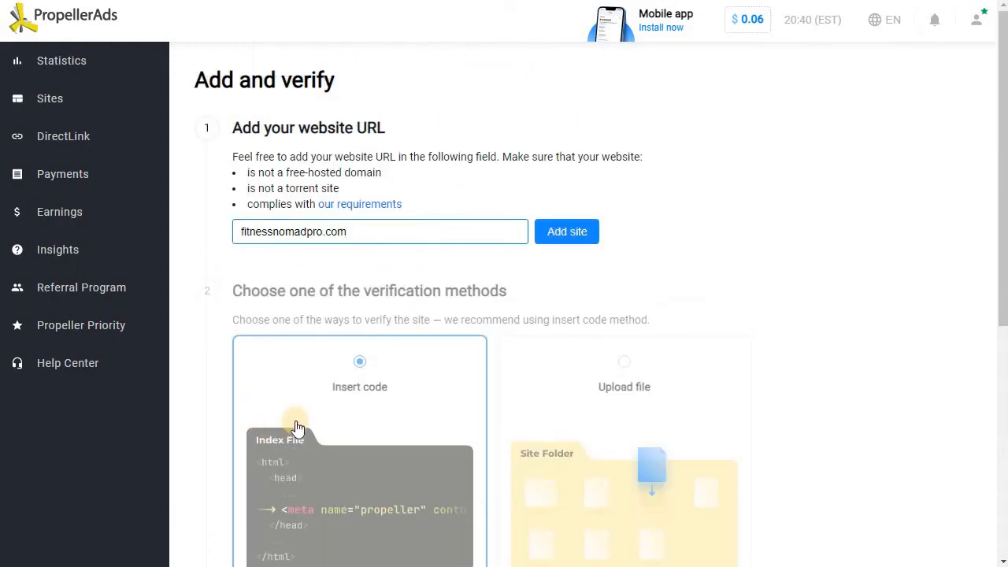
Step: Go from the Fitness Nomad Pro front page to the admin Dashboard via the site-name menu
scroll(down, 3)
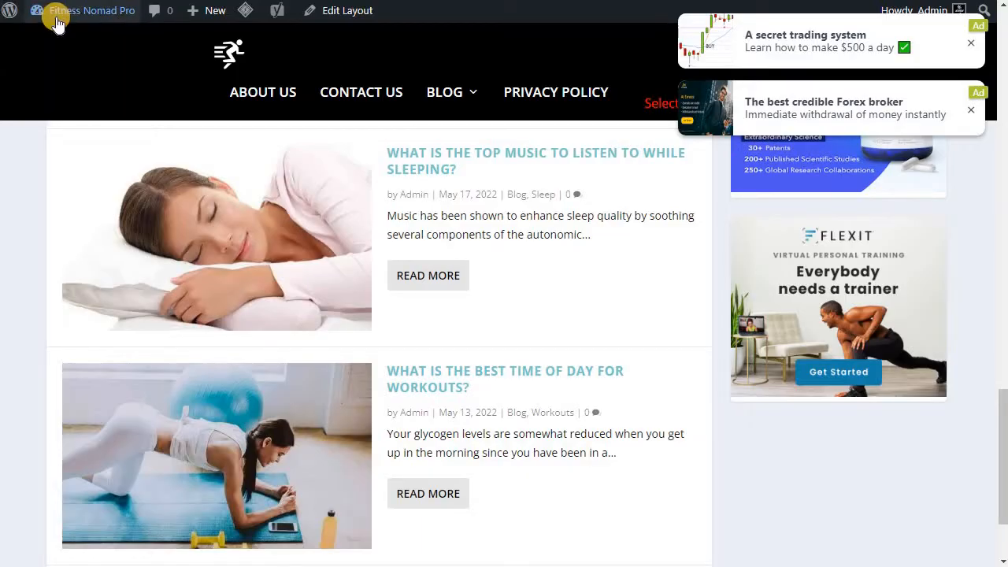
click(91, 10)
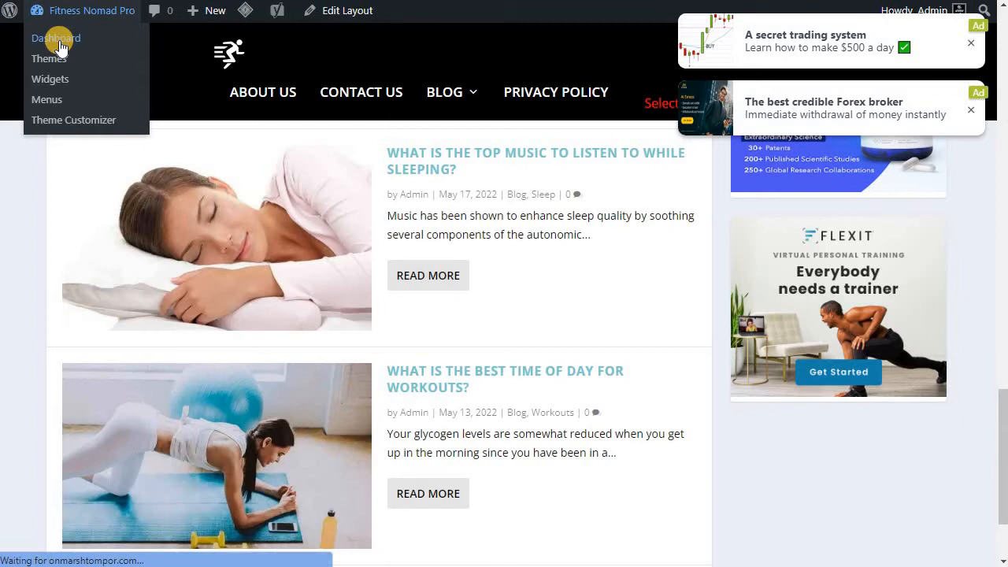
click(55, 37)
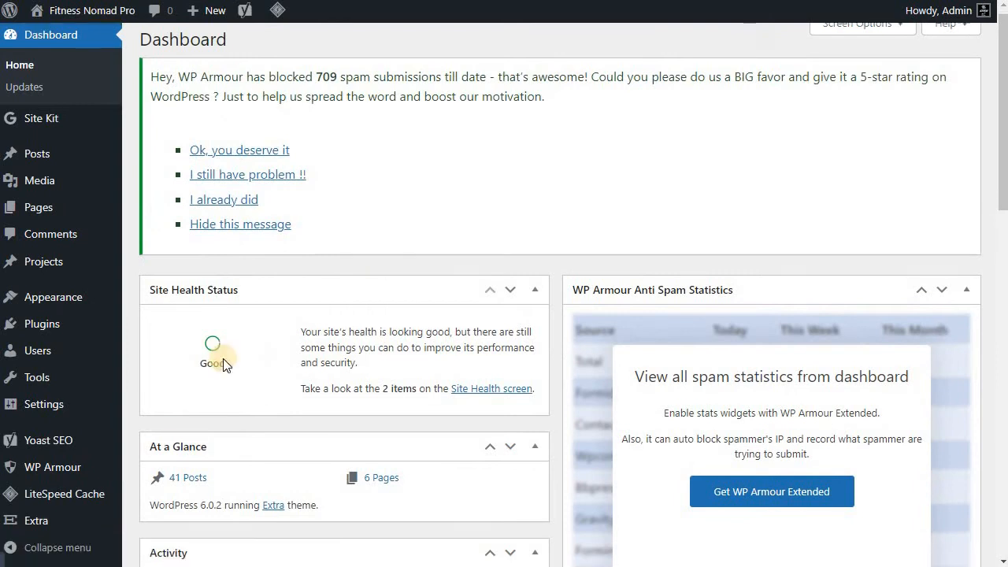
Step: Open Extra Theme Options and scroll to the Code Integration head script
scroll(down, 3)
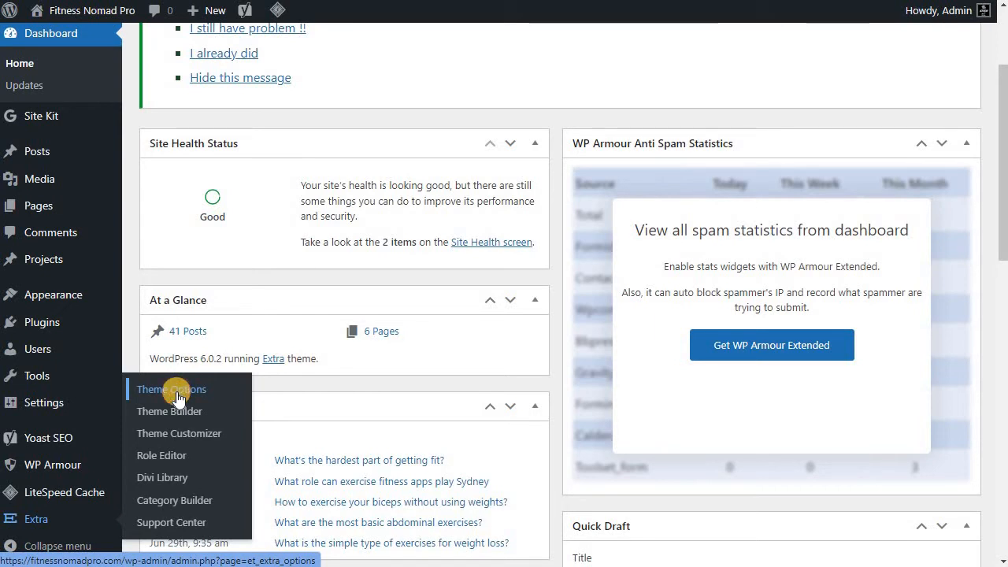
click(171, 389)
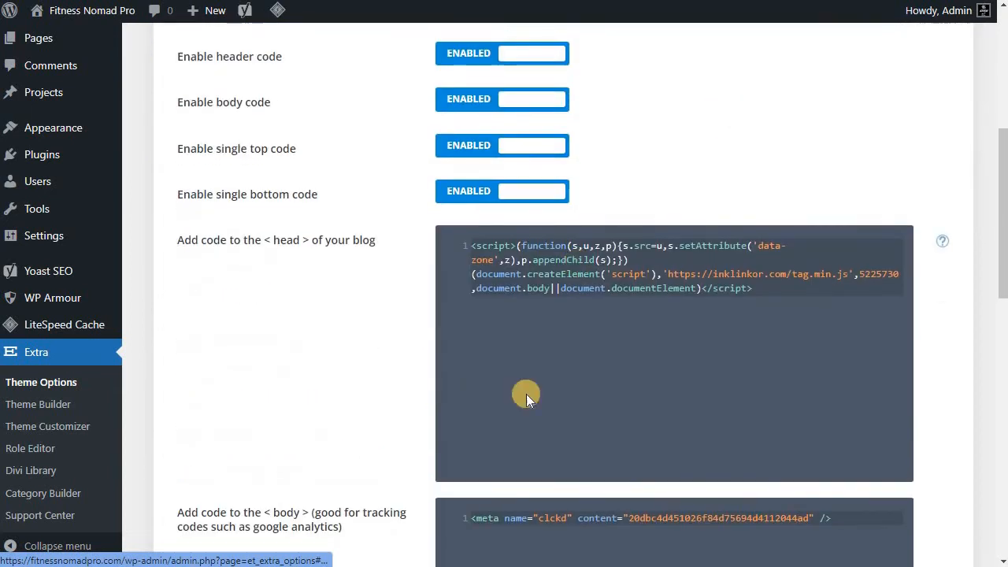
scroll(down, 3)
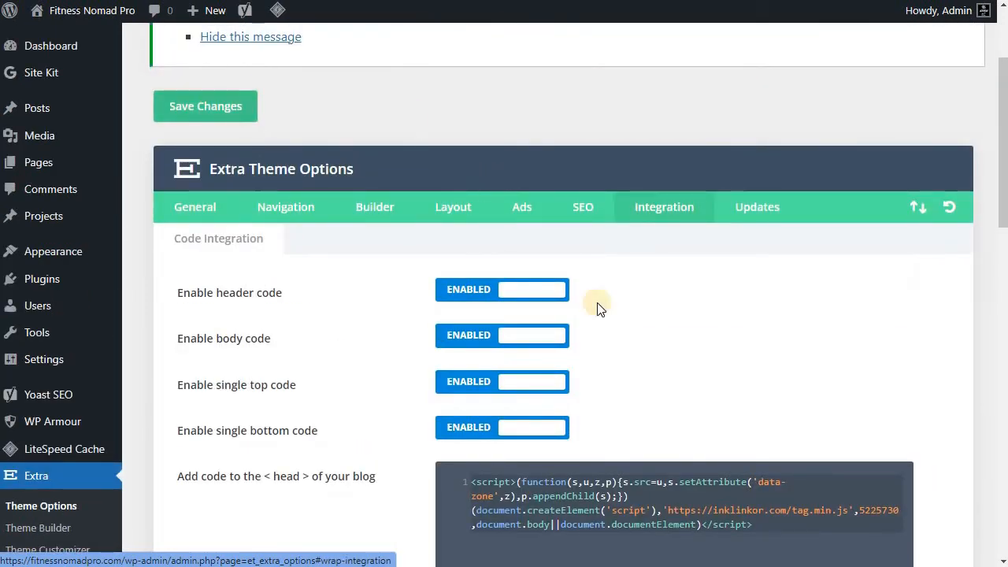
scroll(down, 3)
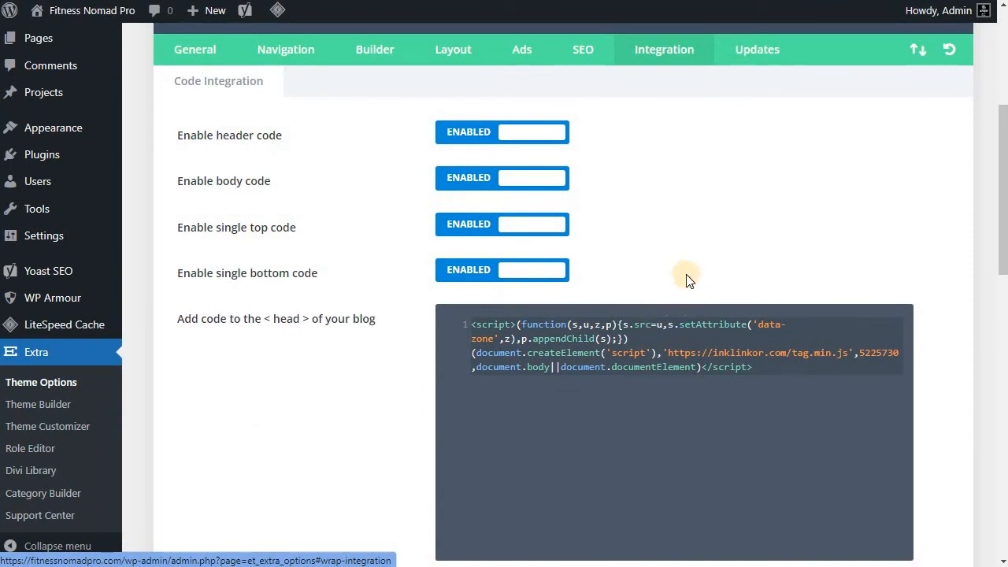
mouse_move(424, 365)
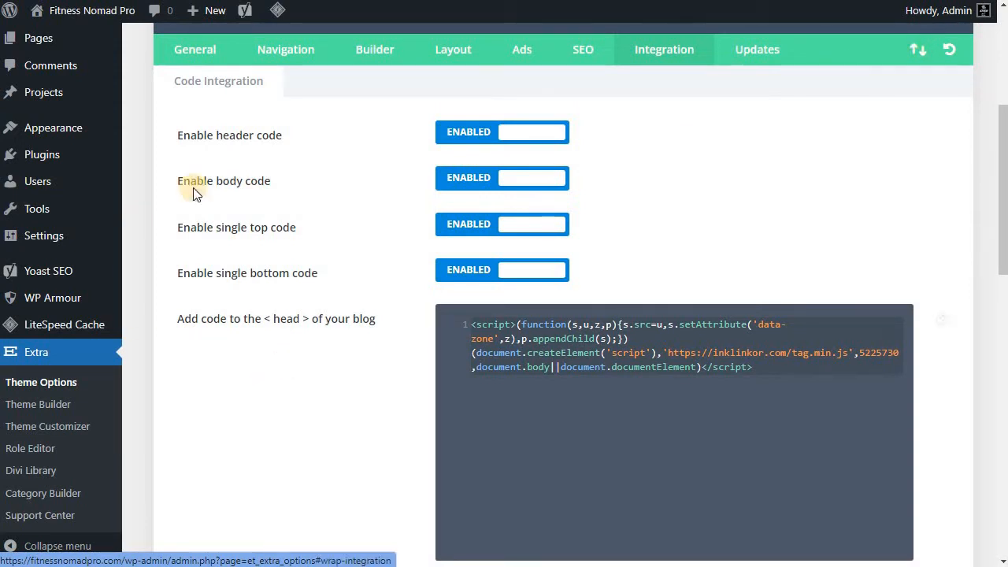
mouse_move(41, 155)
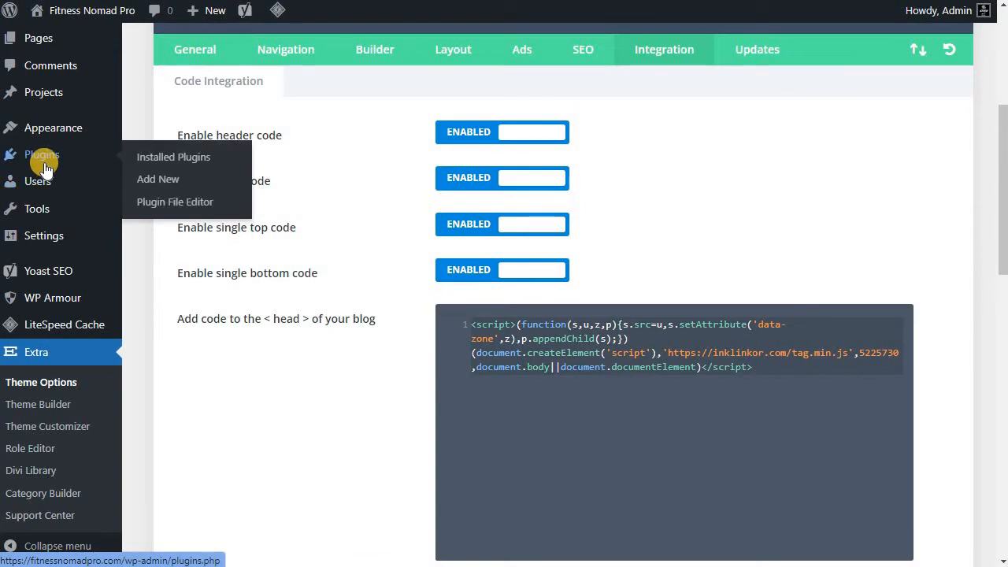
mouse_move(52, 127)
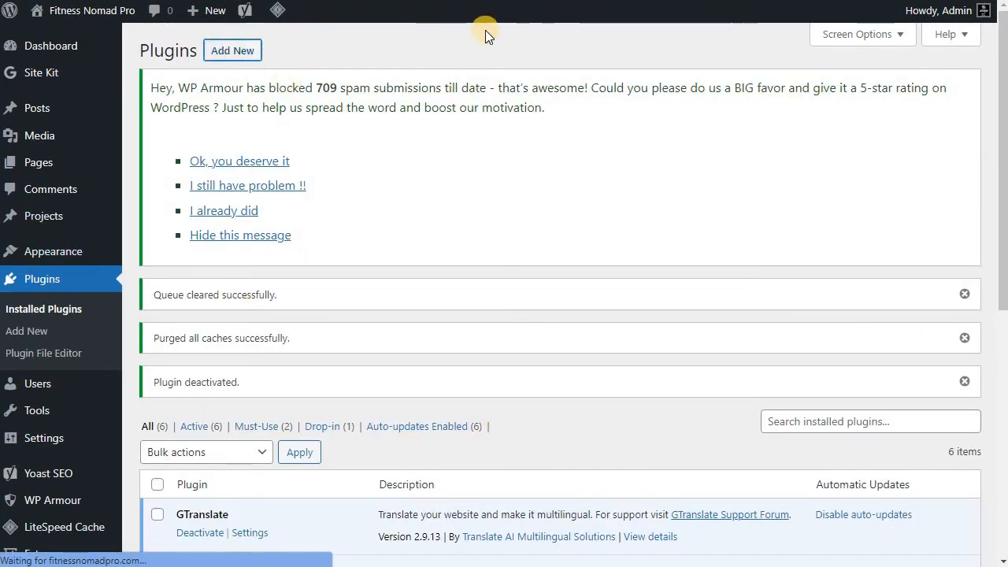
Step: Search Add Plugins for 'WP insert headers' and install Insert Headers And Footers
click(26, 330)
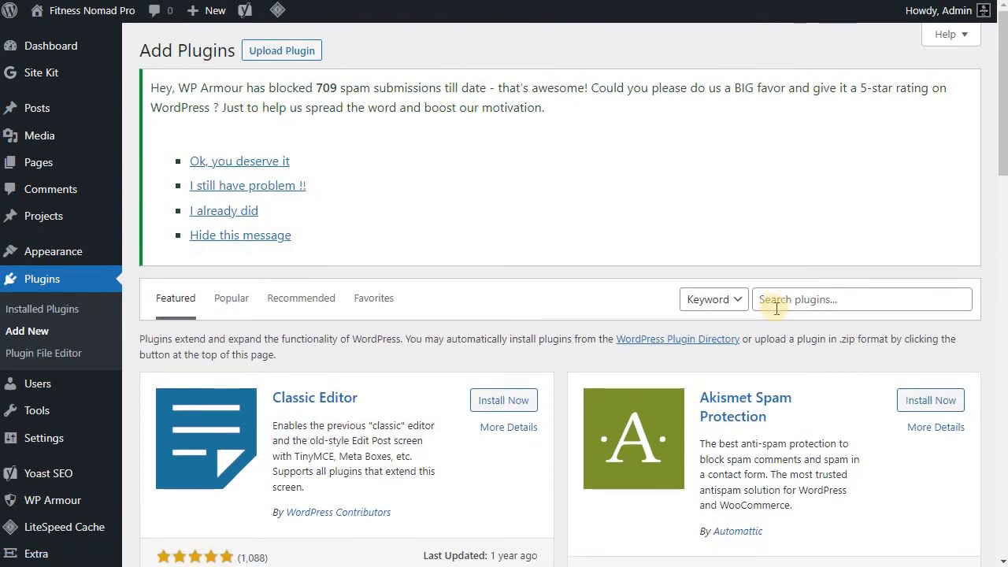
click(861, 299)
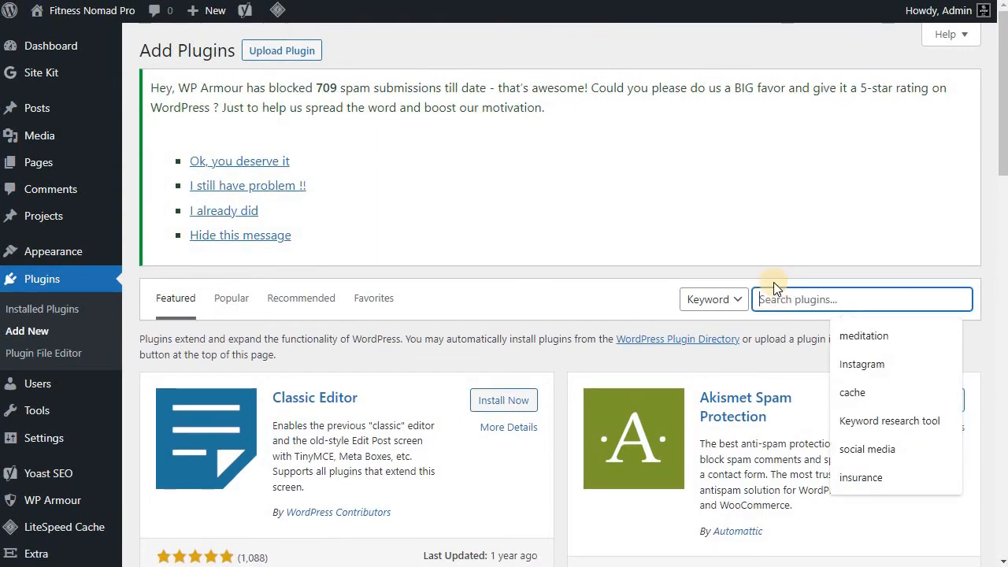
text(WP insert)
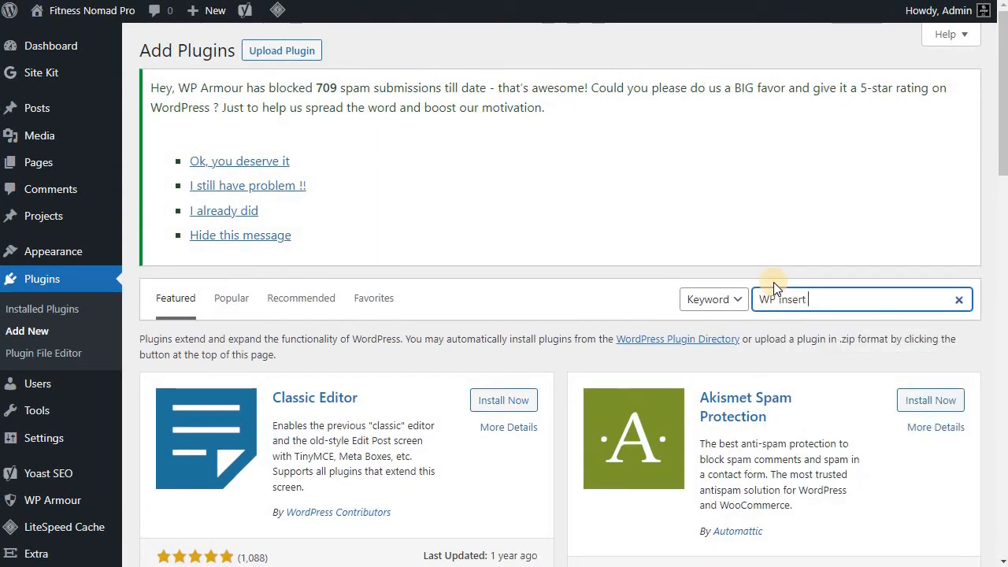
text(headers g)
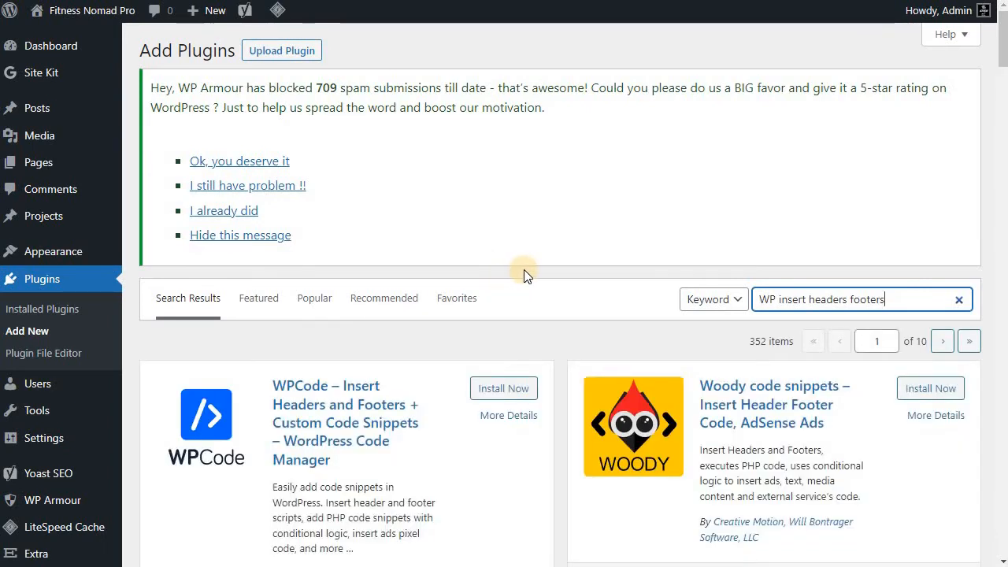
scroll(down, 3)
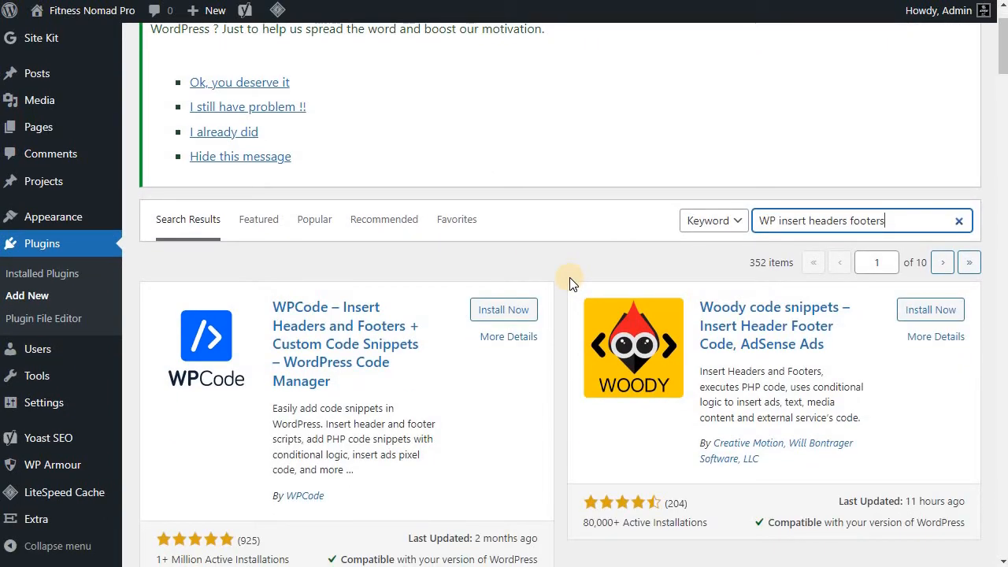
scroll(down, 3)
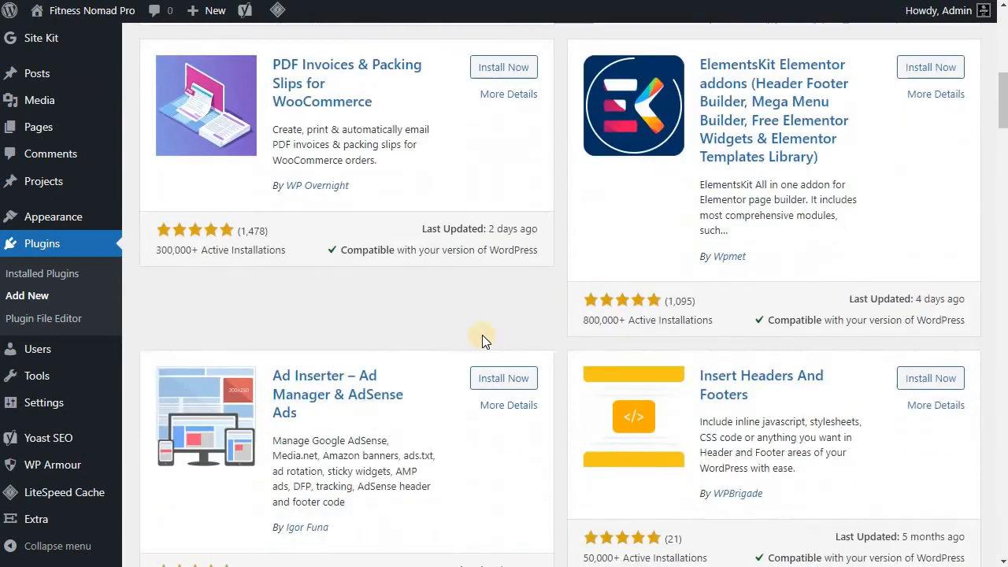
scroll(down, 3)
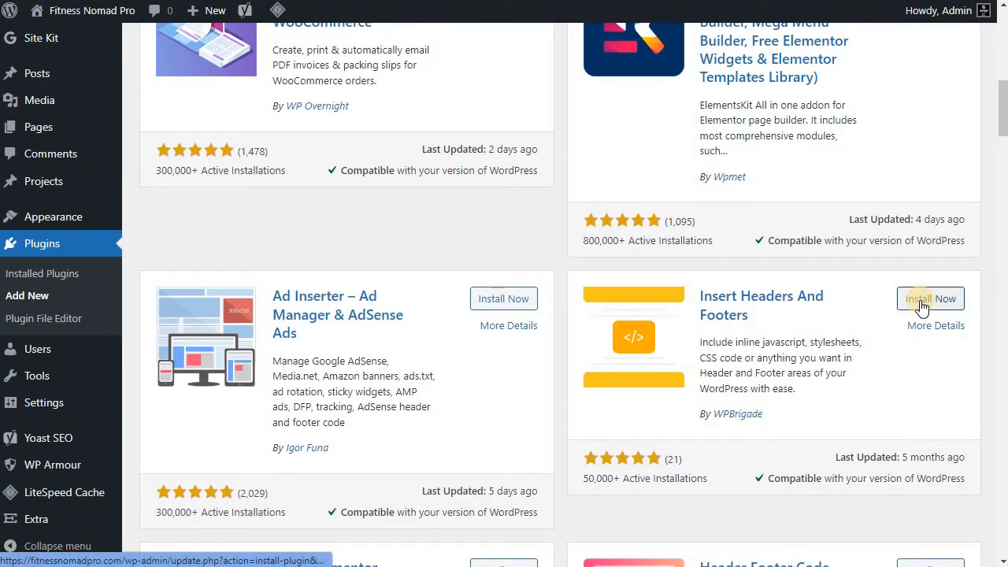
click(930, 298)
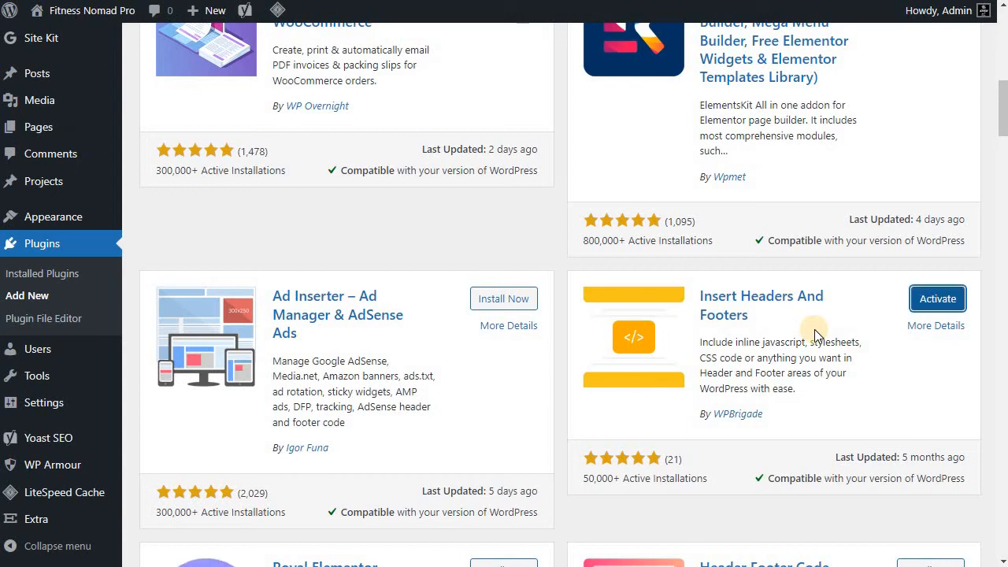
mouse_move(772, 325)
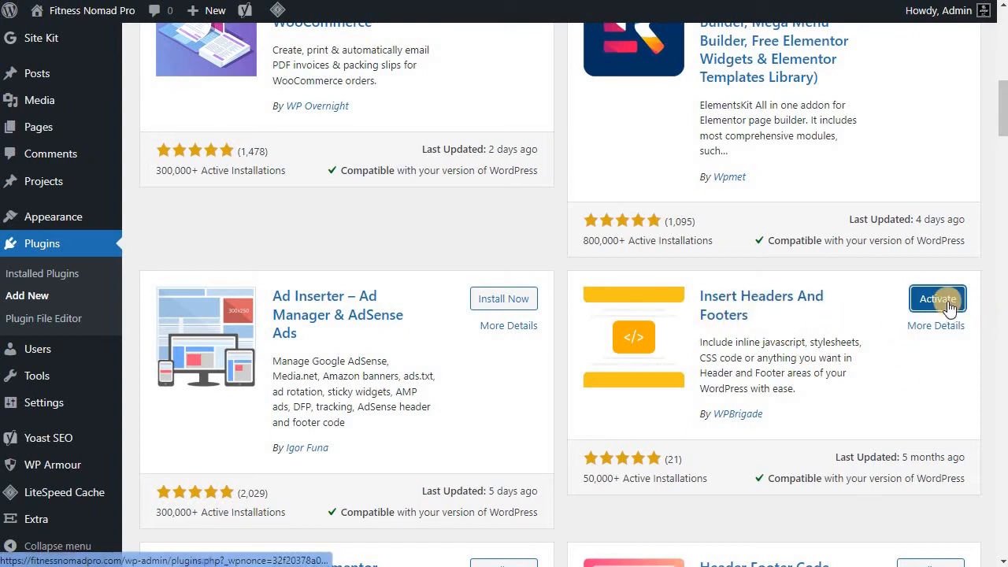
click(938, 299)
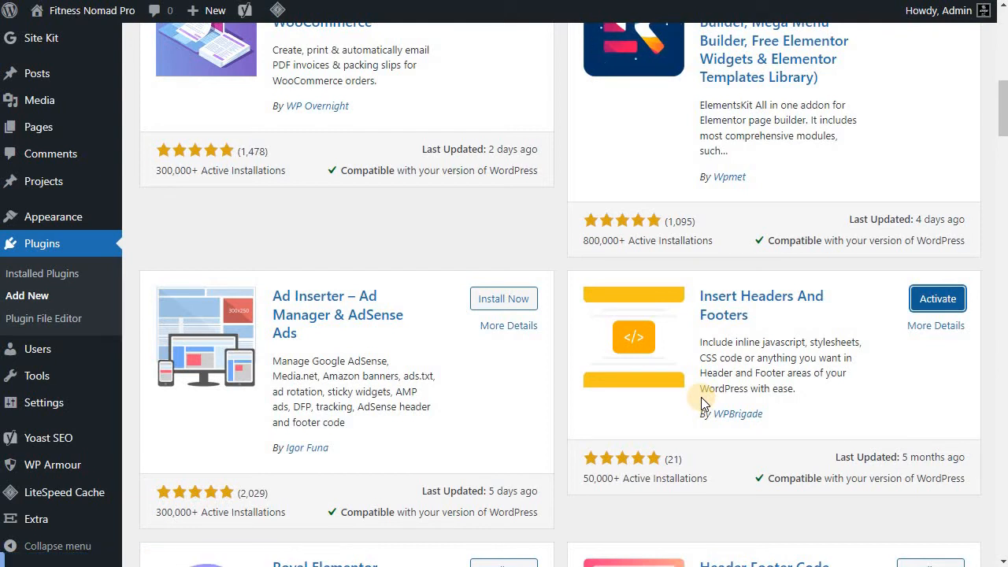
mouse_move(664, 397)
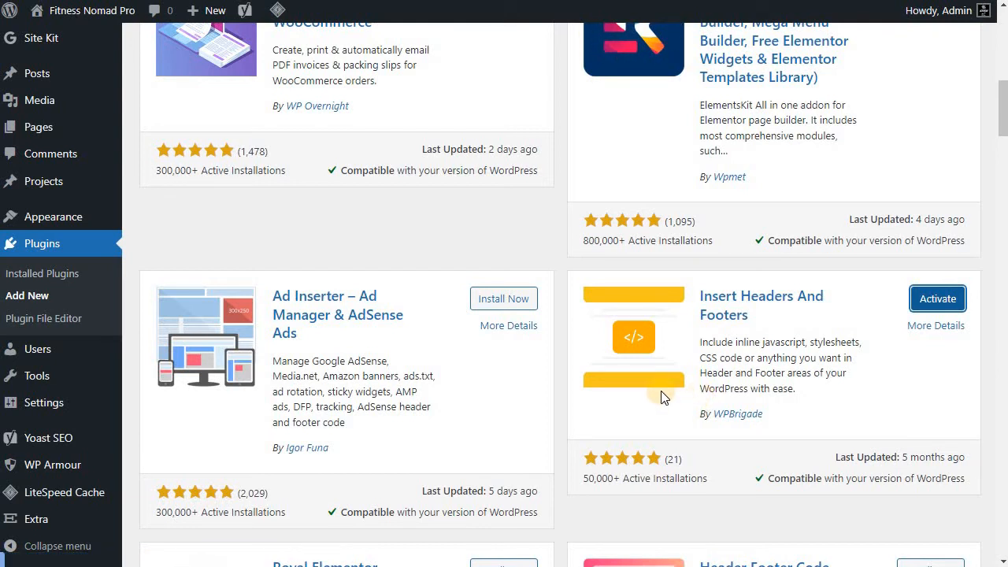
Step: Activate WP Headers And Footers and open its Settings page showing the script boxes
click(936, 299)
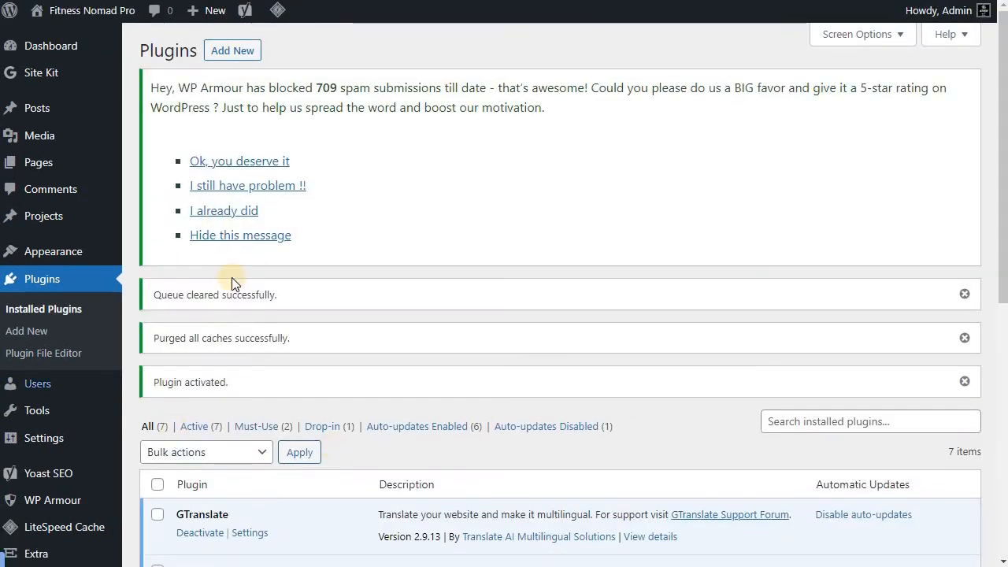
scroll(down, 3)
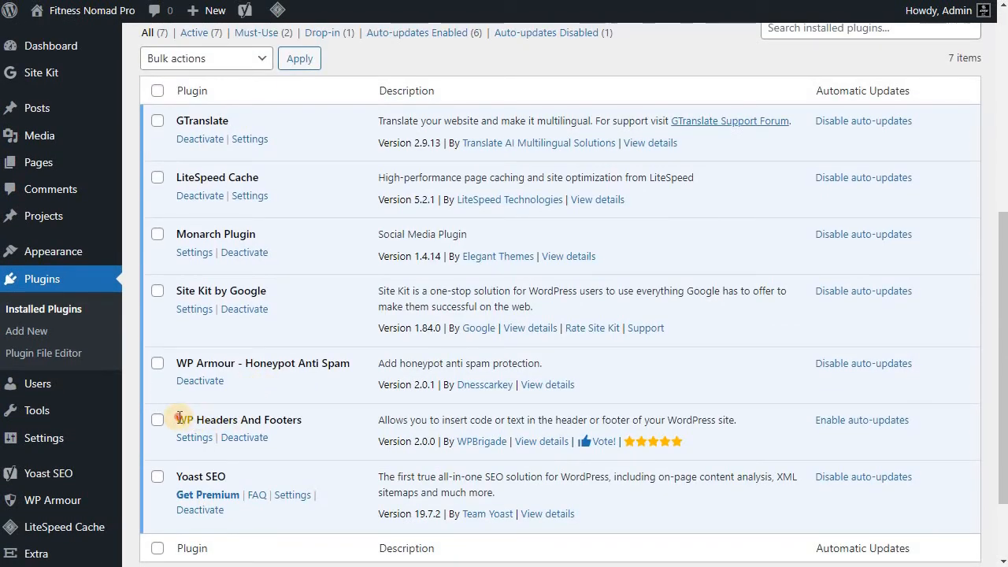
double_click(238, 419)
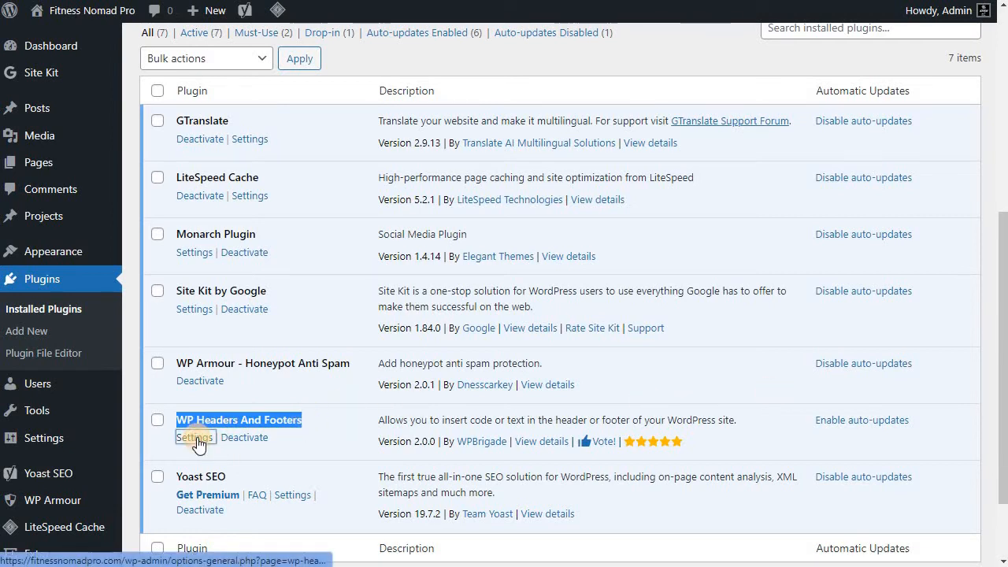
click(194, 438)
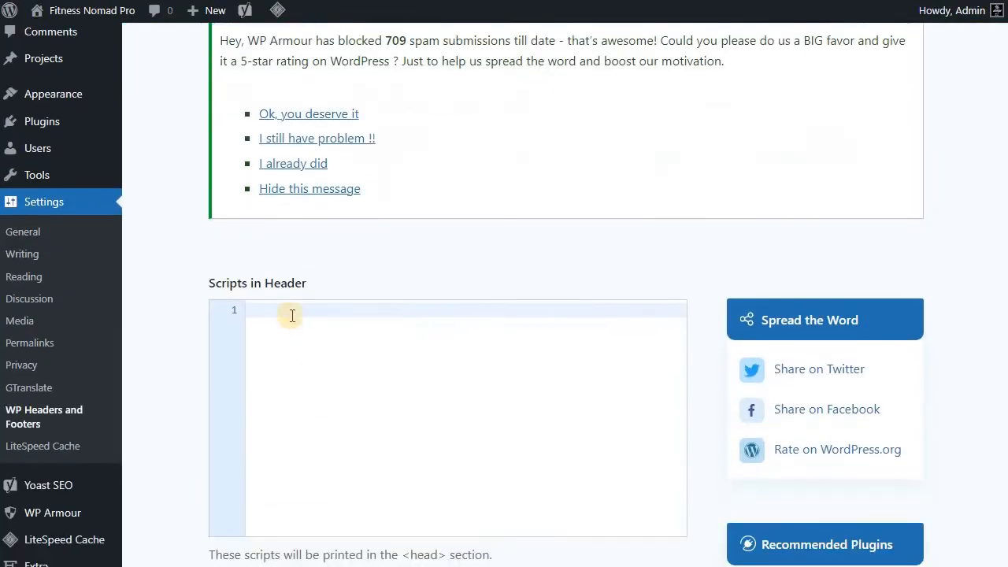
scroll(down, 3)
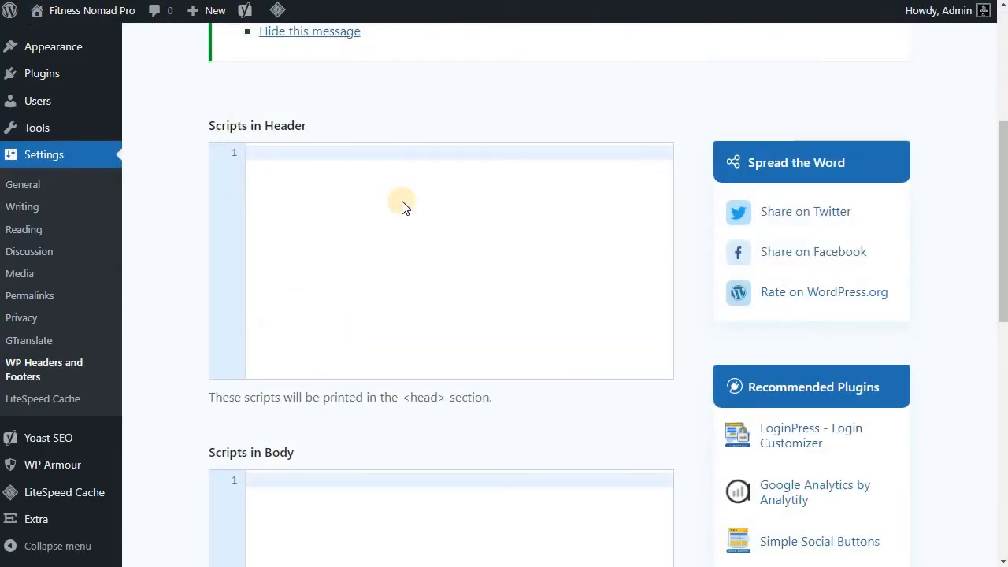
scroll(down, 3)
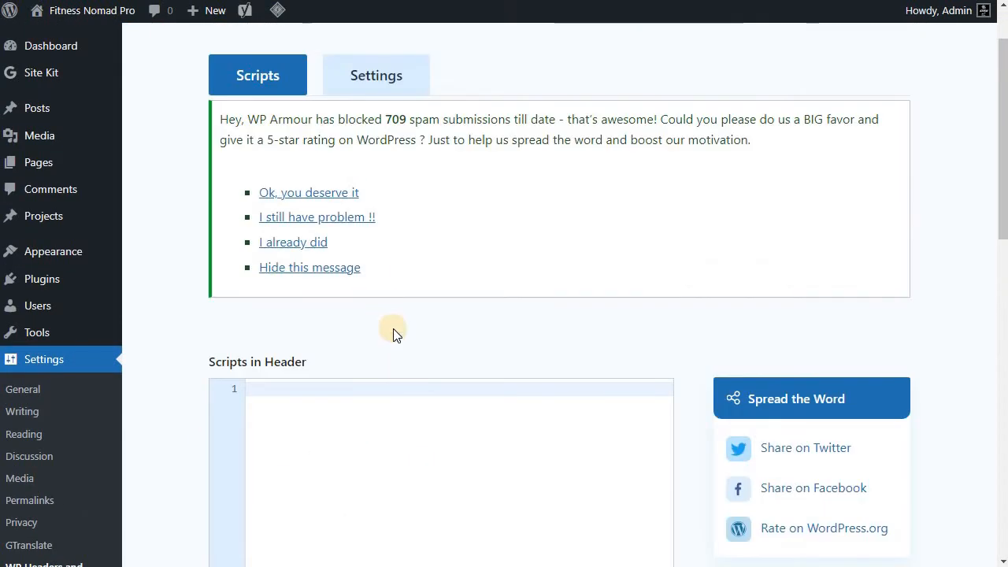
scroll(down, 3)
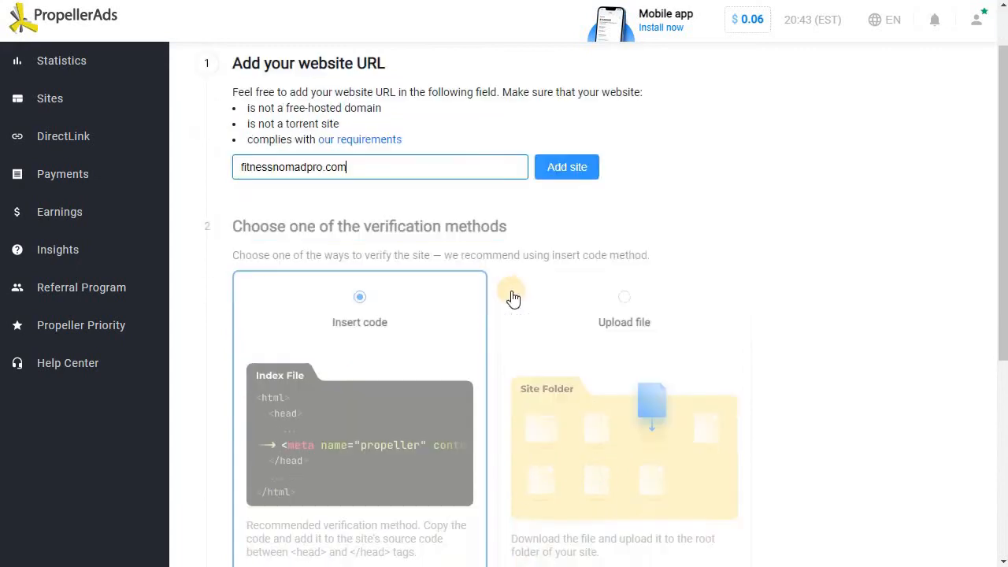
Step: Scroll through the fitnessnomadpro.com Add site steps toward Apply for verification
scroll(down, 3)
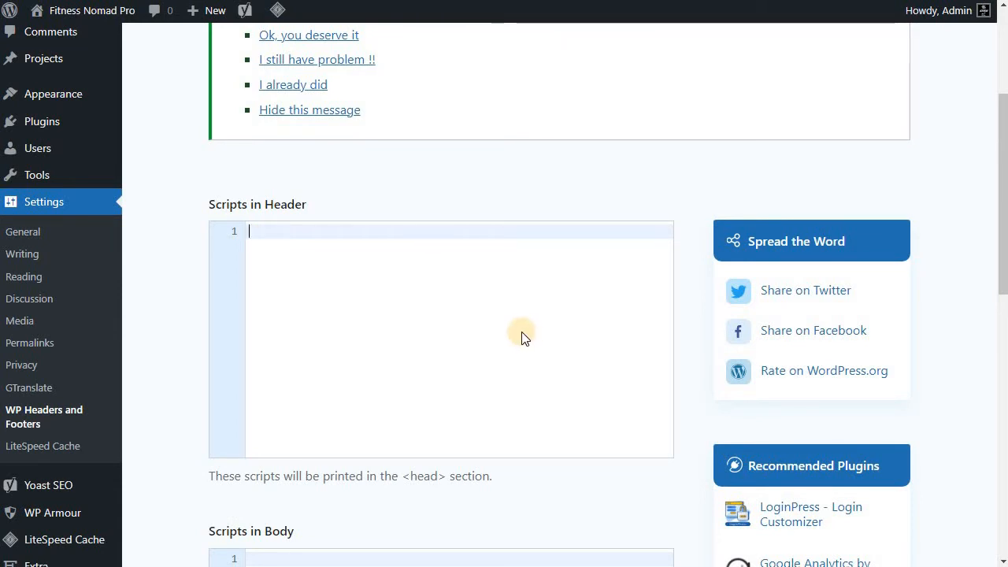
scroll(down, 3)
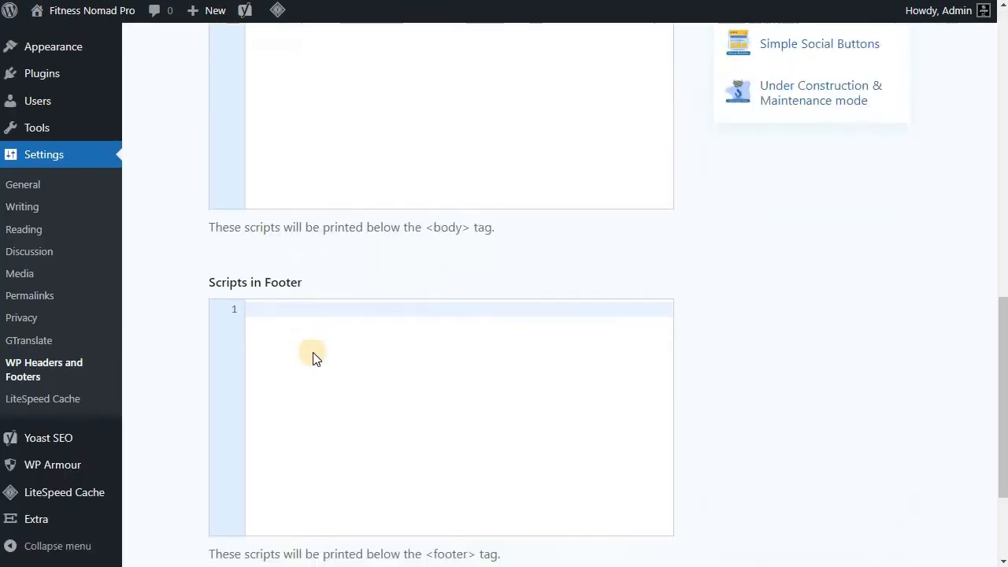
scroll(up, 3)
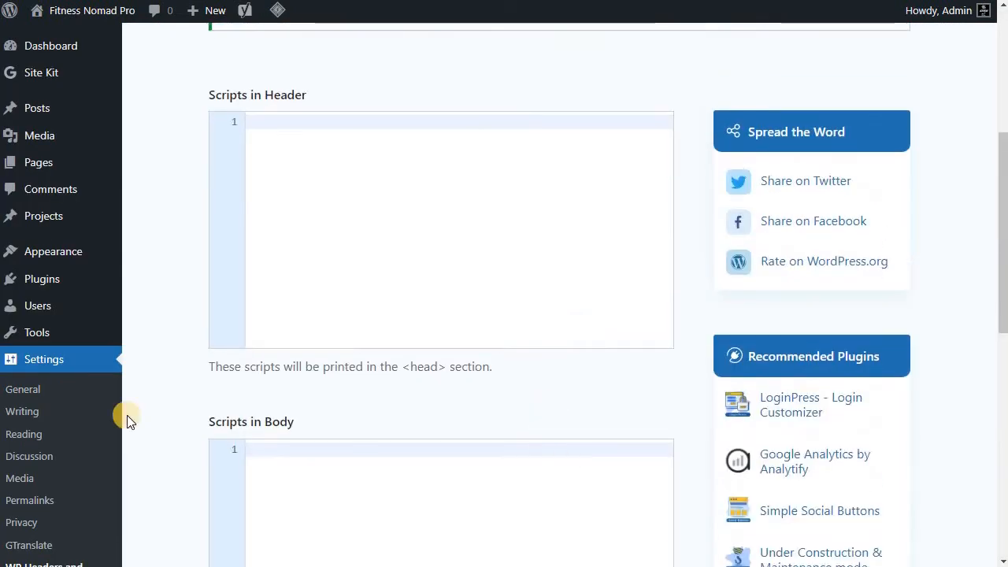
mouse_move(429, 386)
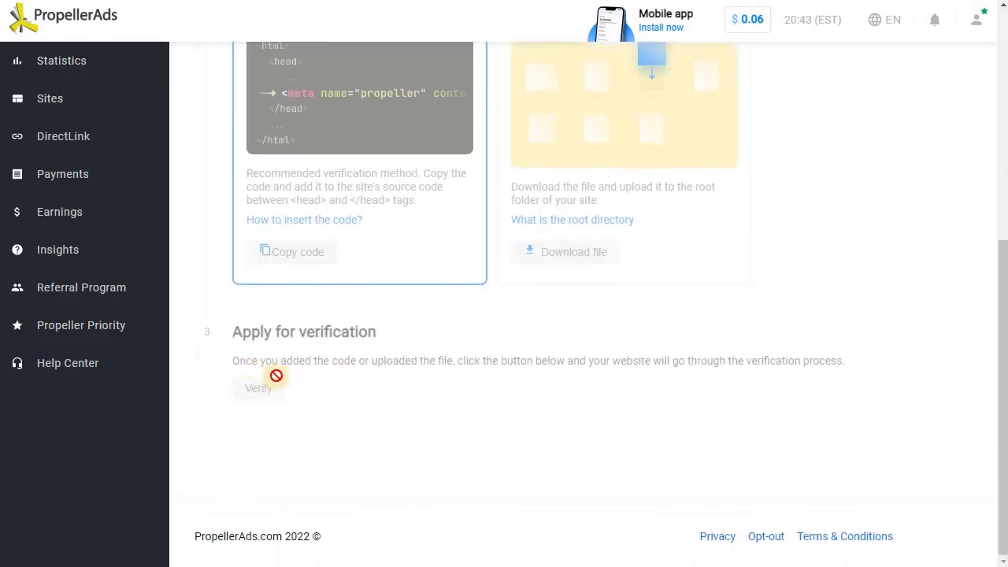
mouse_move(233, 379)
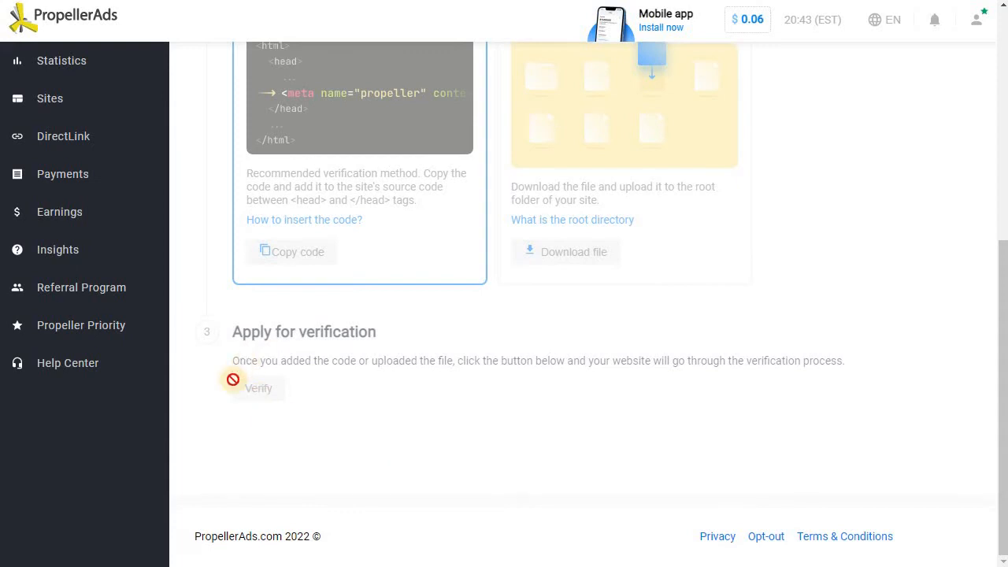
mouse_move(276, 393)
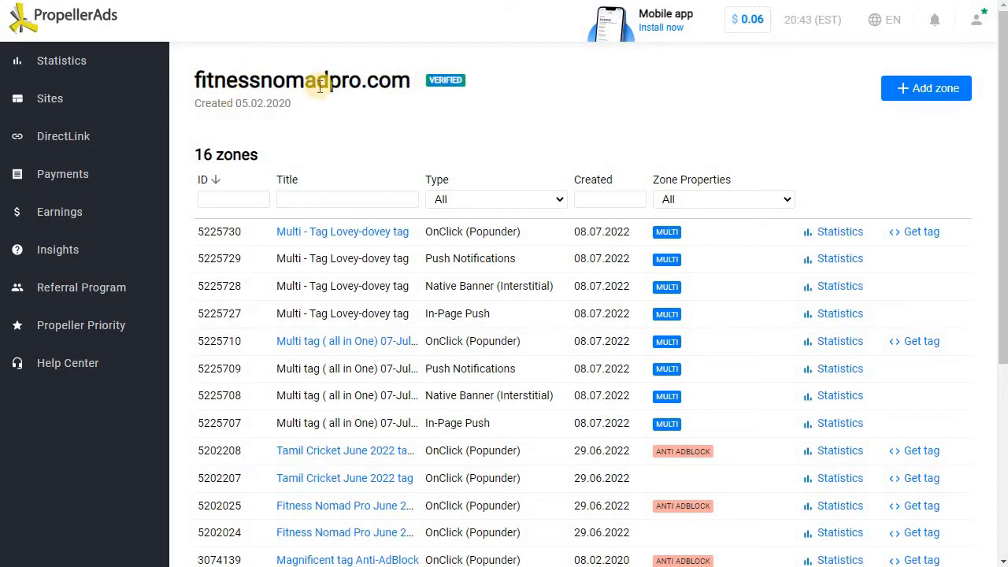
mouse_move(624, 252)
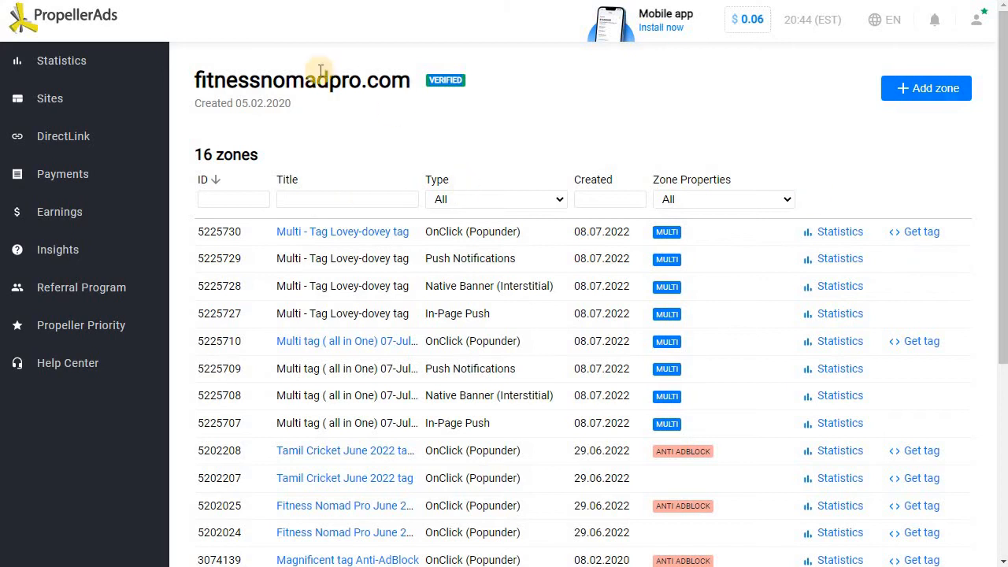
mouse_move(594, 250)
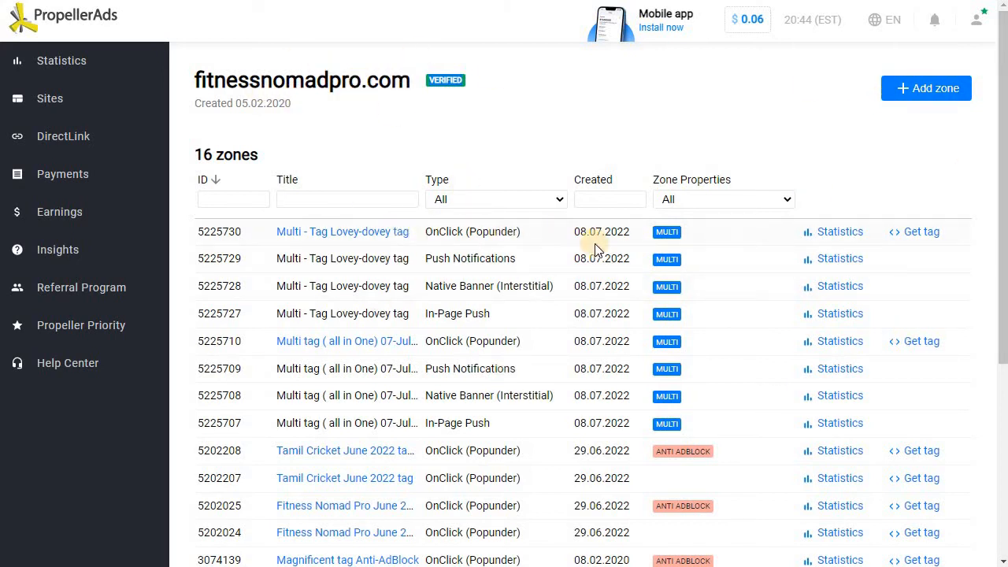
mouse_move(628, 315)
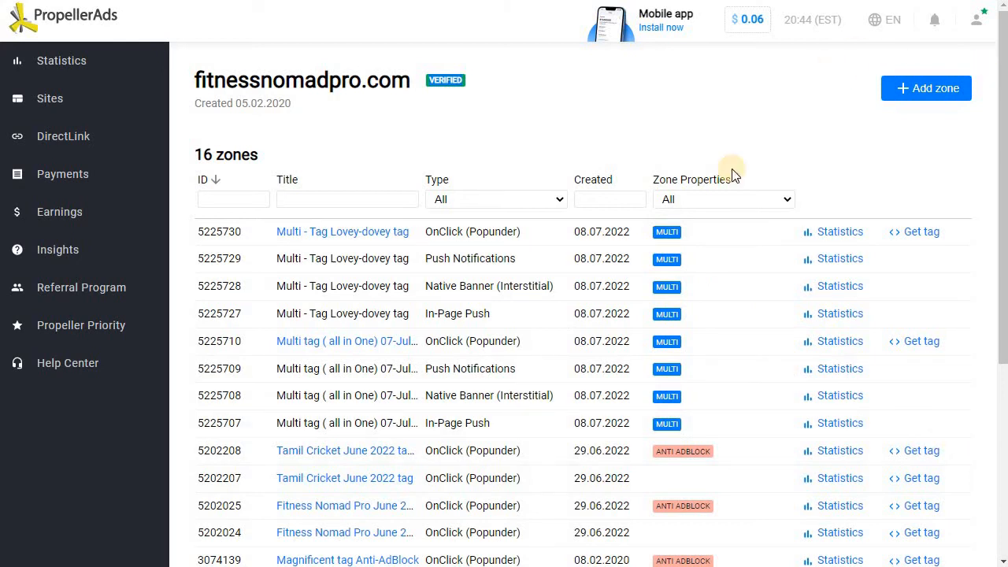
mouse_move(991, 121)
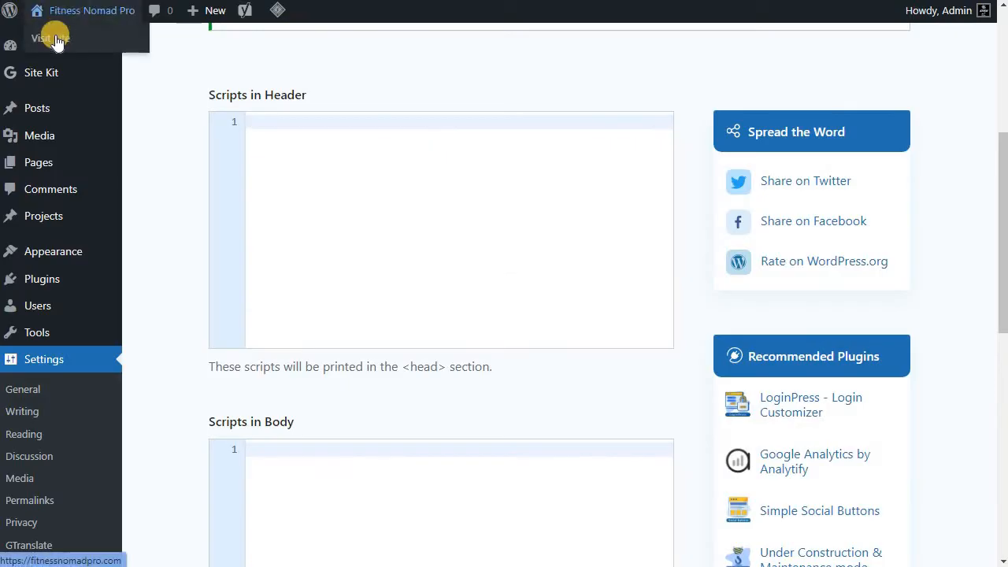
Step: Browse the Fitness Nomad Pro home page ads and open the Forex broker push ad
click(43, 37)
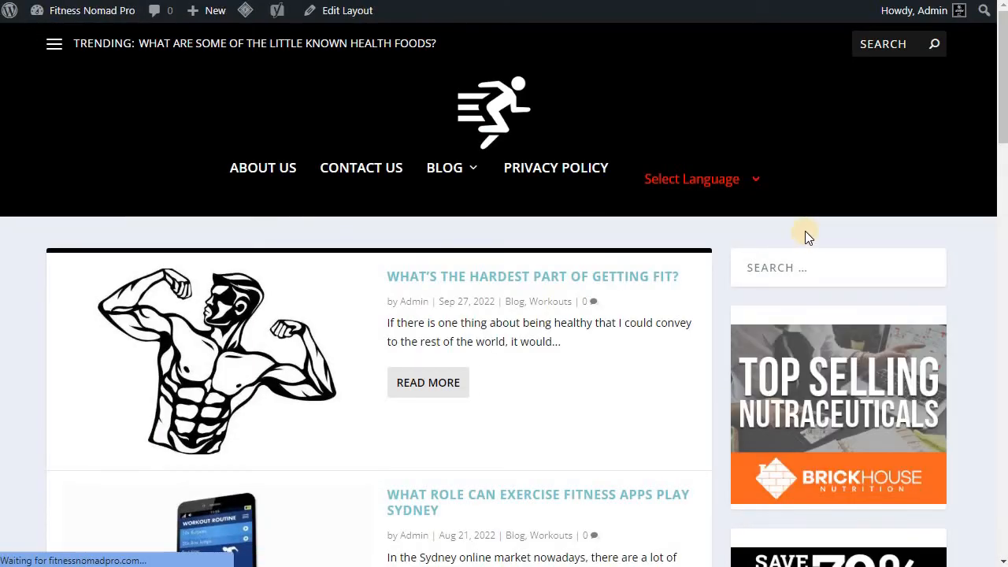
scroll(down, 3)
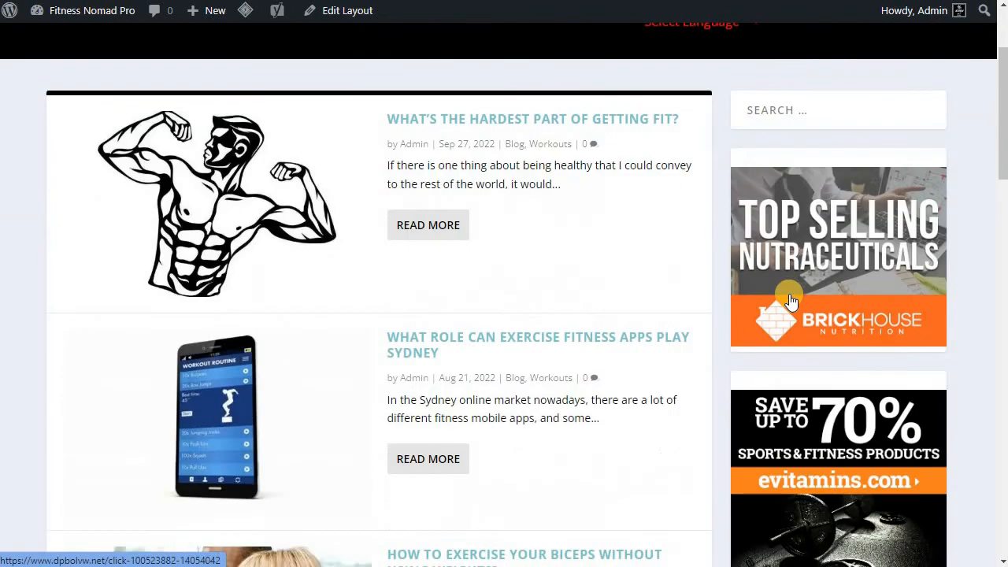
scroll(down, 3)
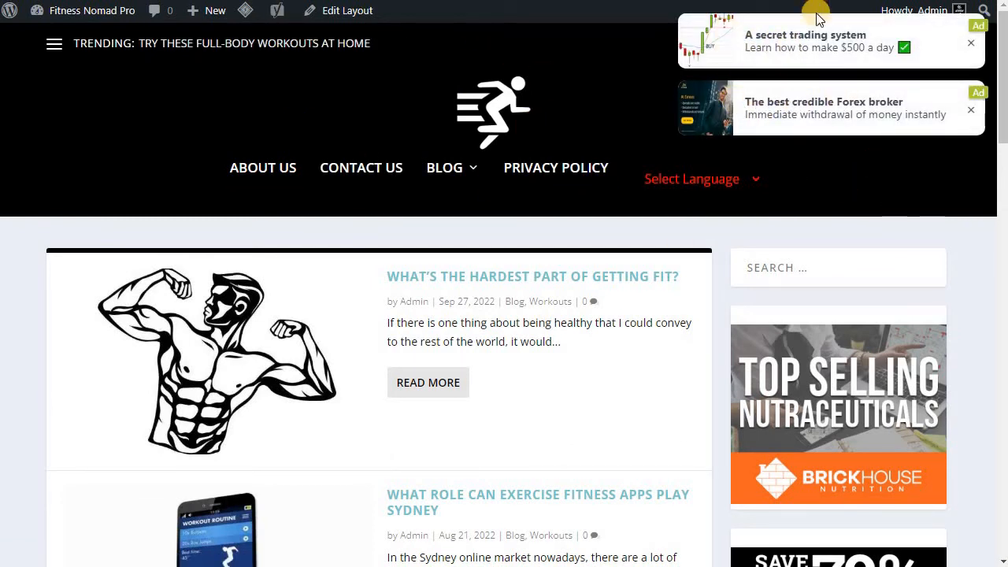
mouse_move(794, 45)
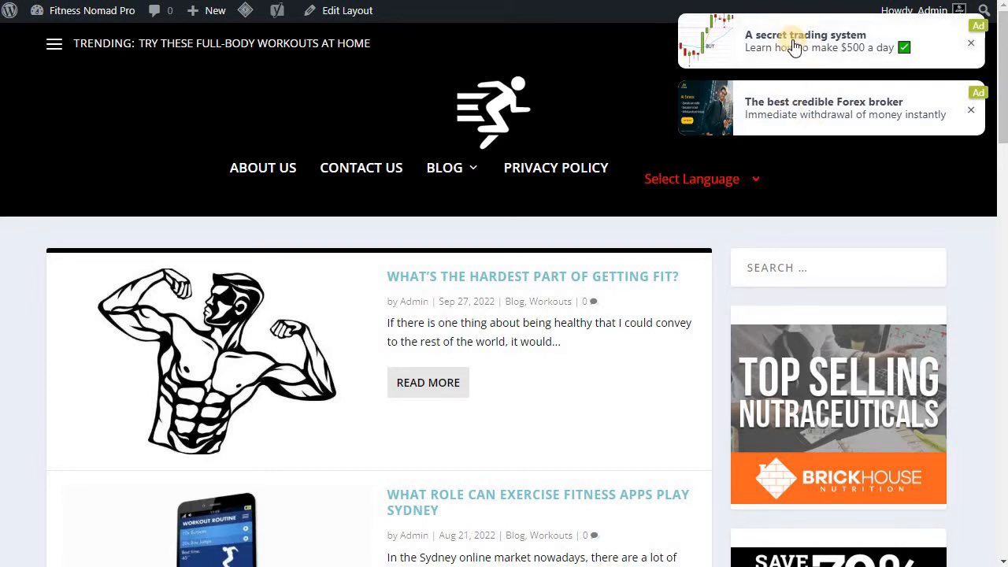
mouse_move(804, 71)
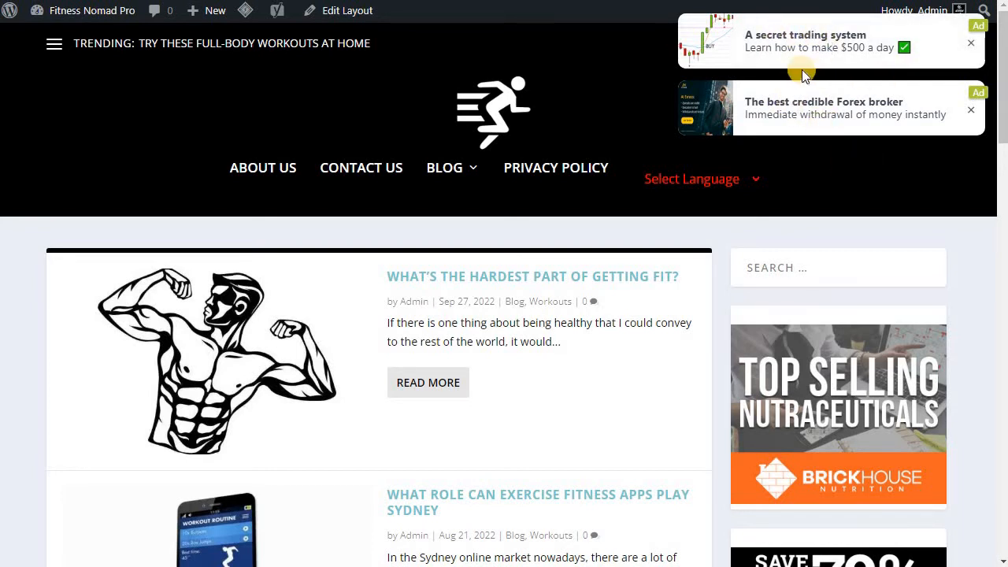
mouse_move(793, 106)
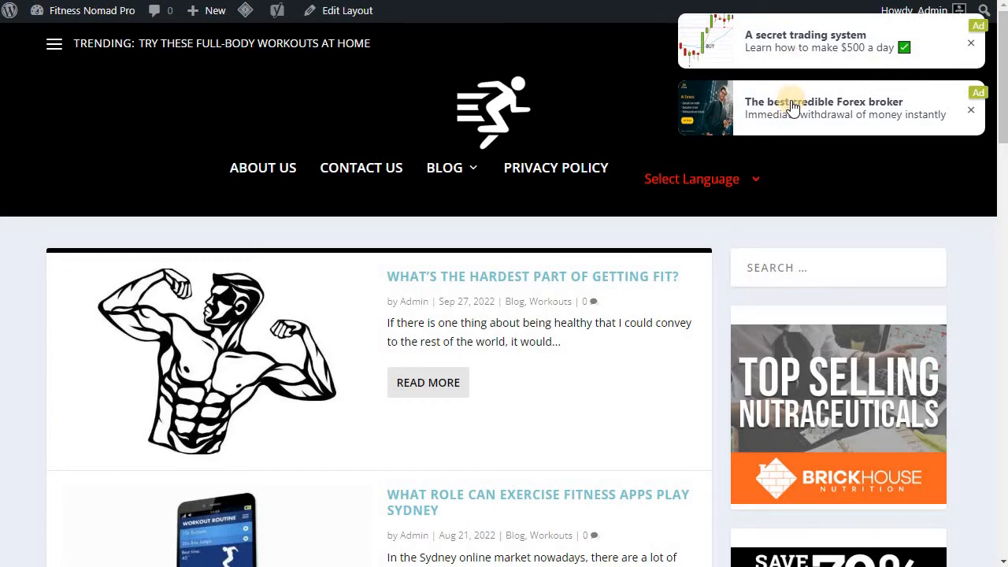
click(822, 108)
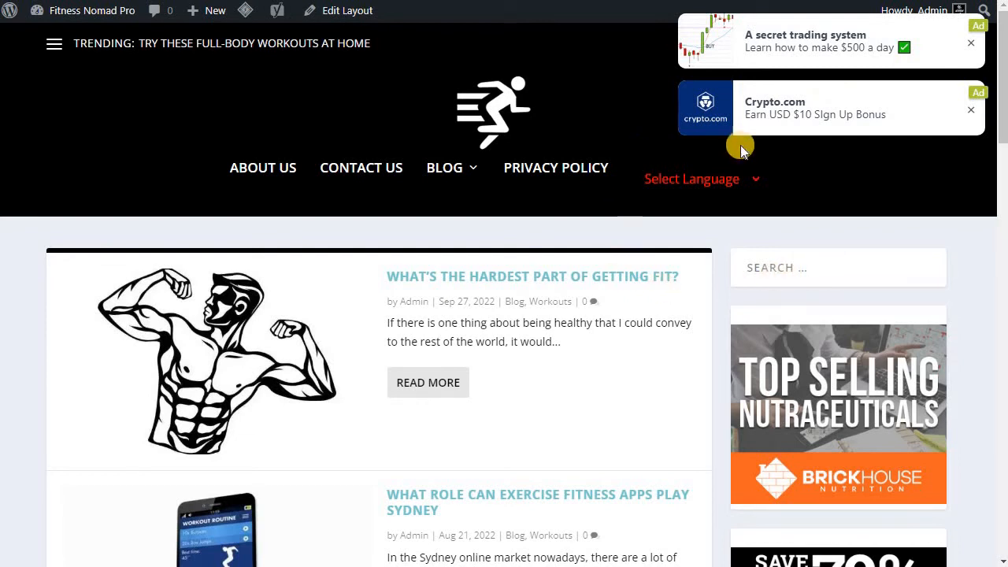
scroll(down, 3)
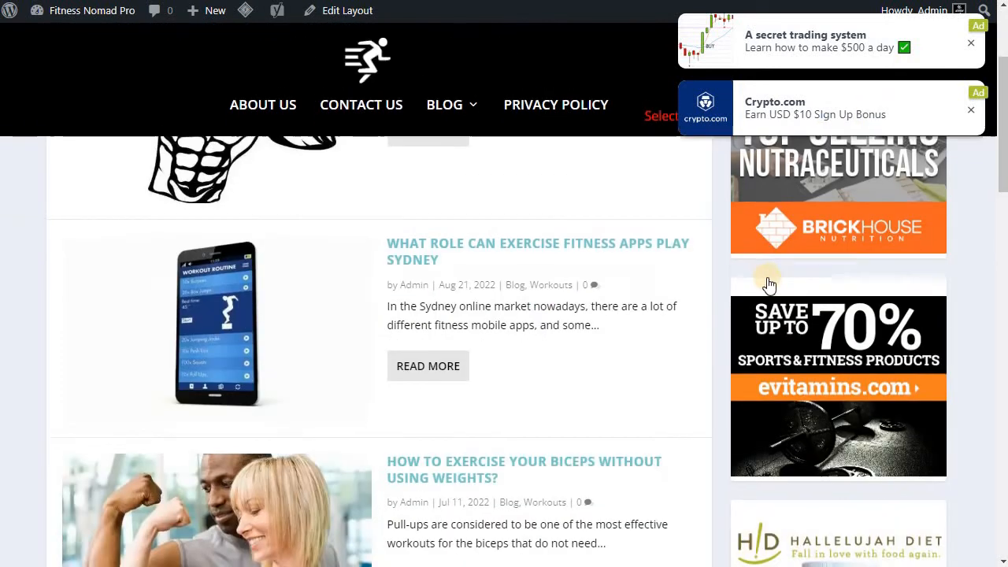
scroll(down, 3)
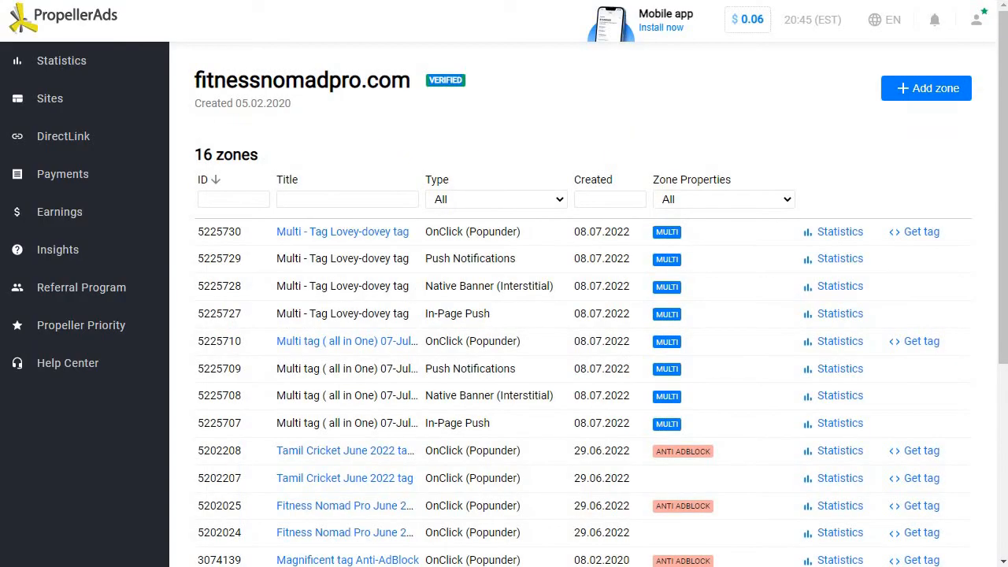
Step: Open + Add zone for fitnessnomadpro.com and scroll through the ad formats to Multitag
click(926, 87)
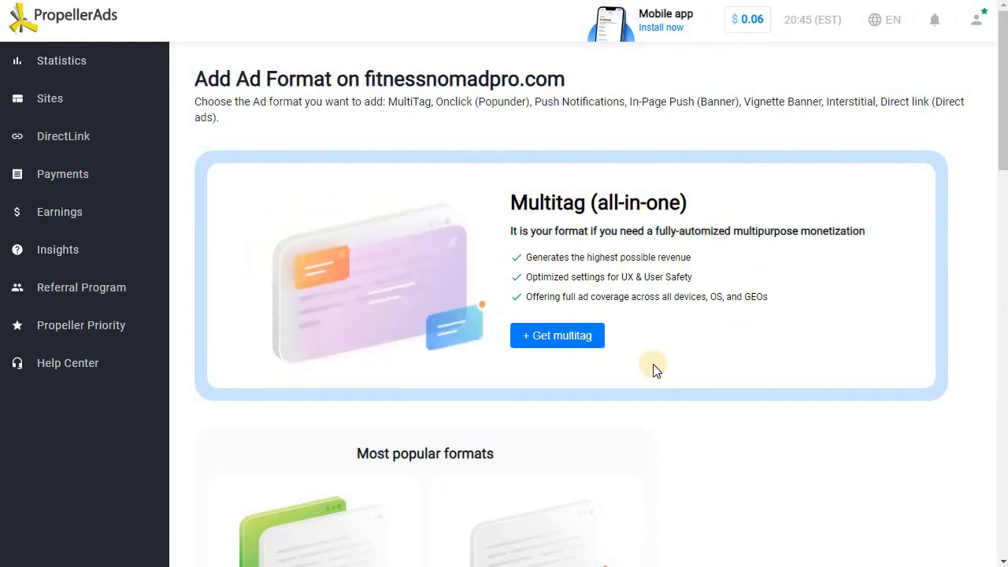
scroll(down, 3)
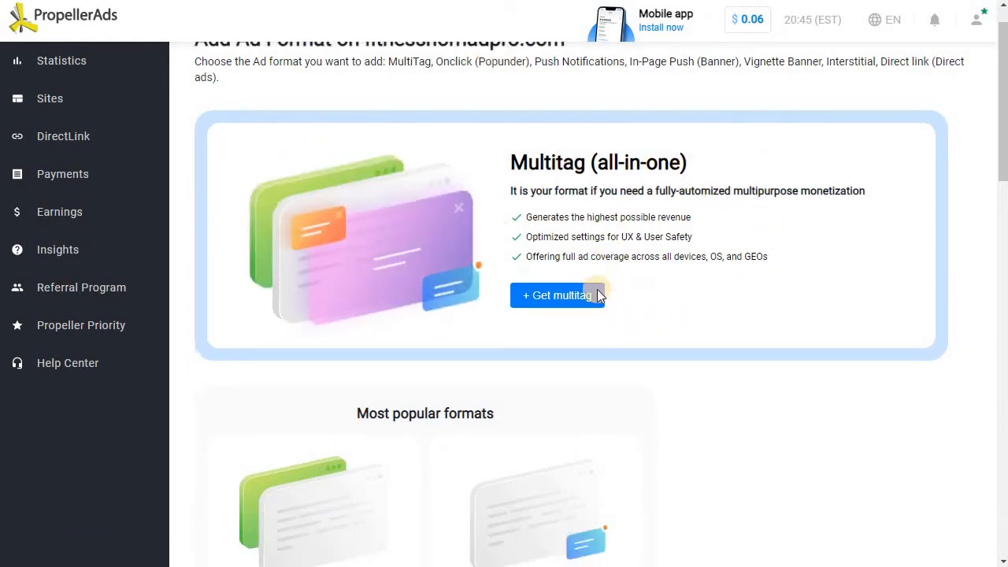
scroll(down, 3)
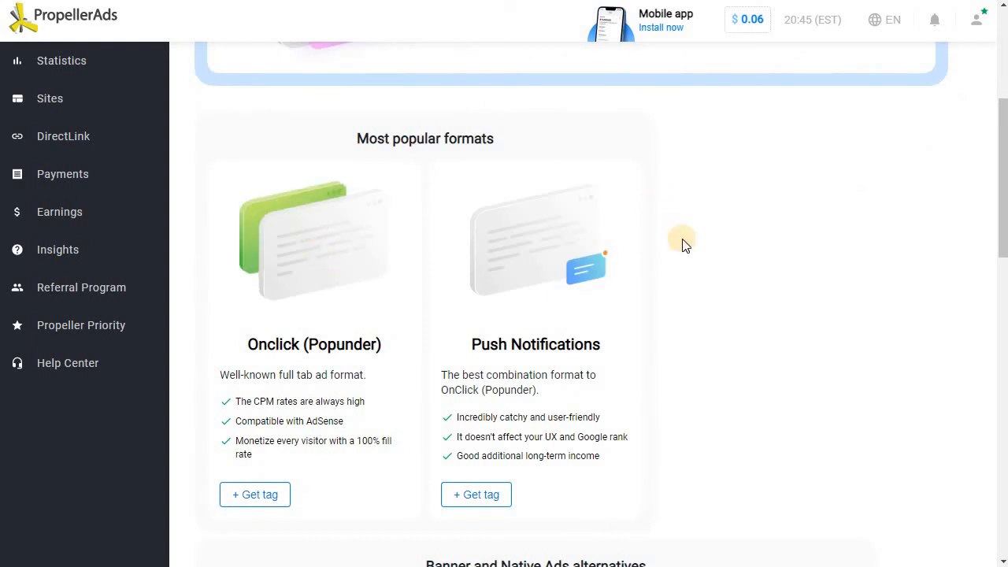
mouse_move(302, 368)
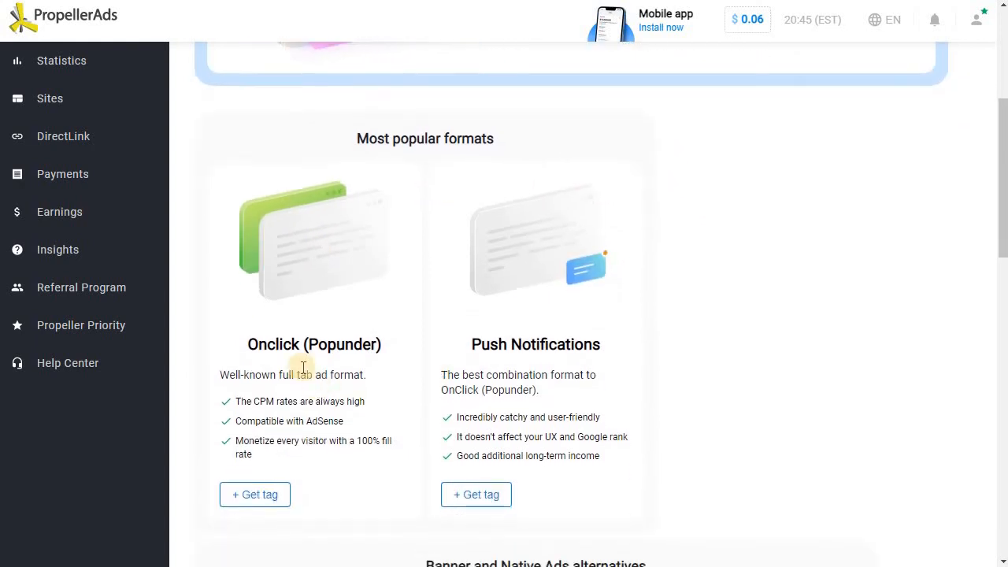
scroll(down, 3)
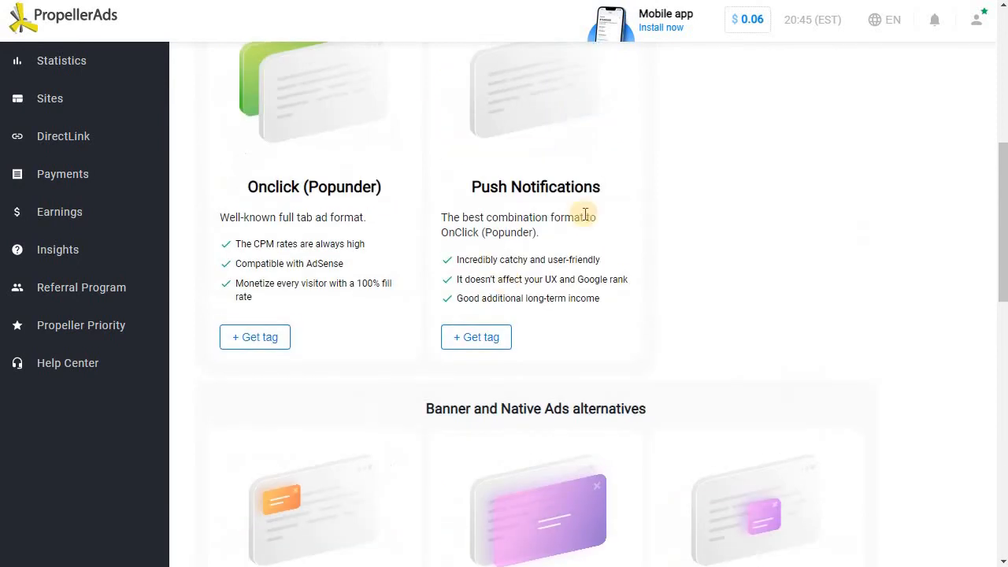
mouse_move(589, 305)
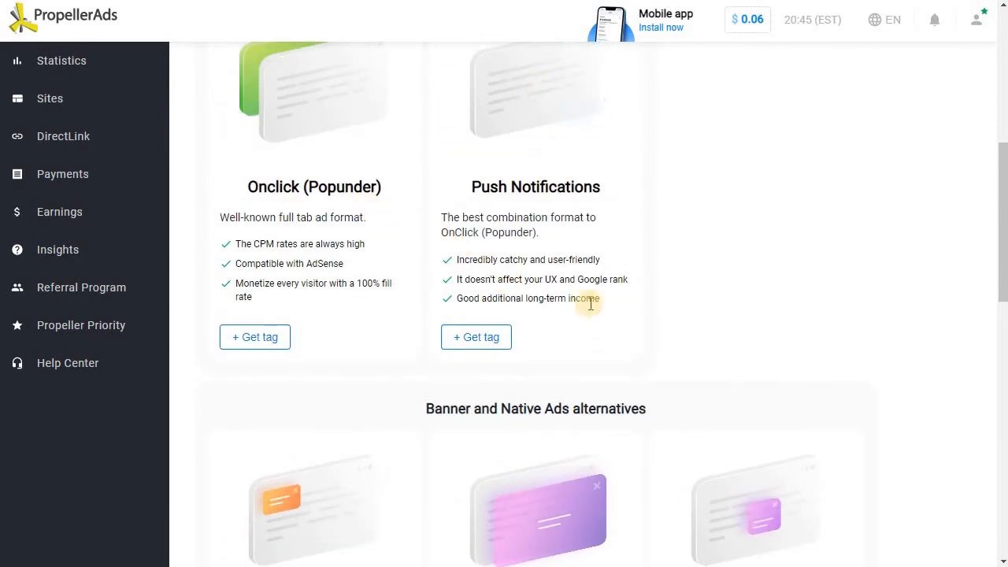
scroll(up, 3)
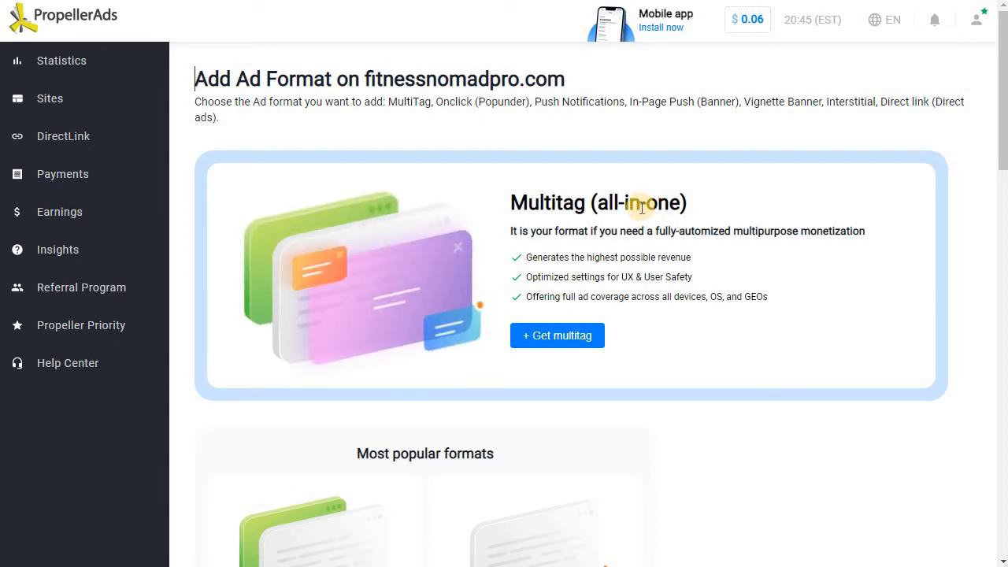
mouse_move(490, 236)
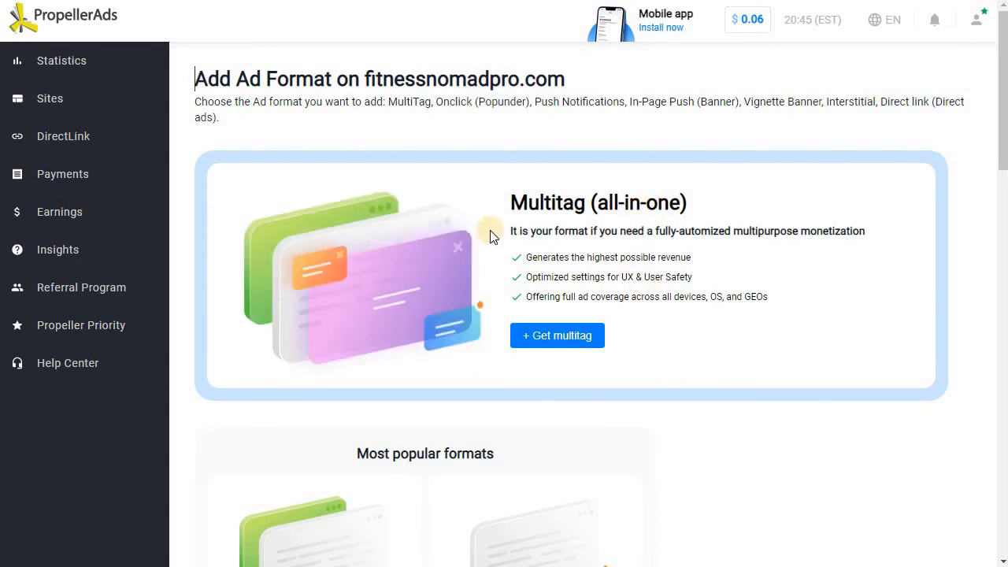
scroll(down, 3)
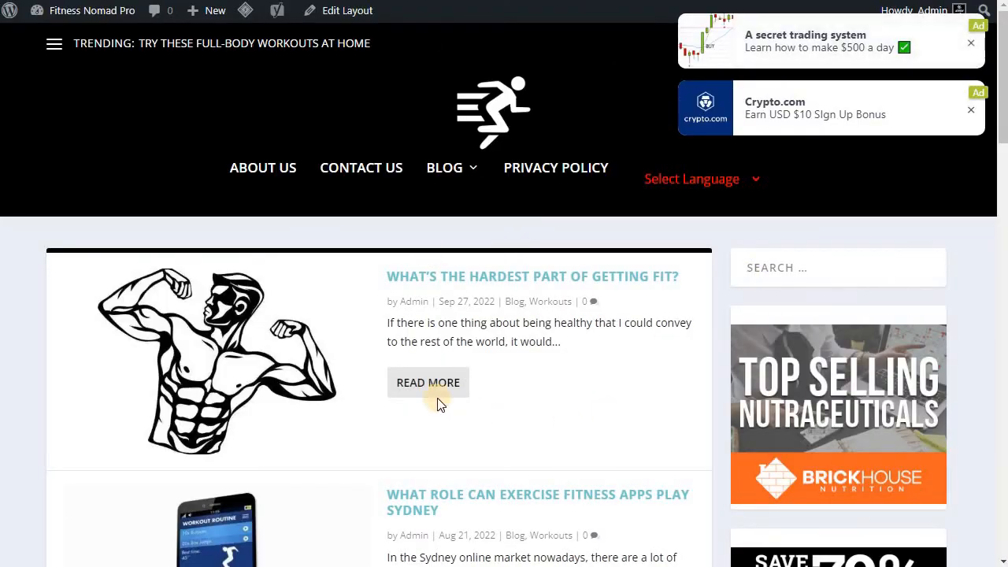
Step: Scroll down the Fitness Nomad Pro blog past more posts and stacked sidebar banners
scroll(down, 3)
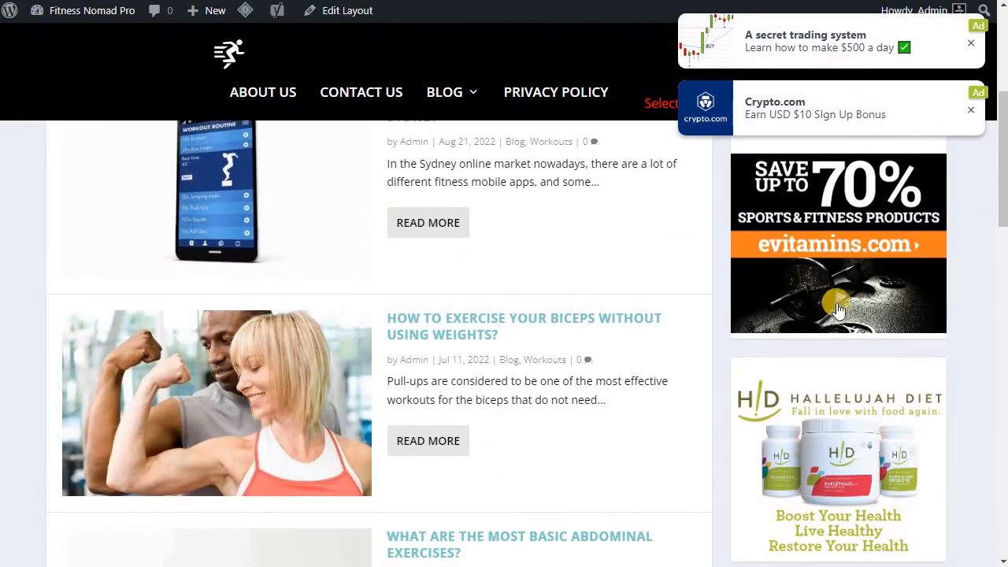
mouse_move(764, 154)
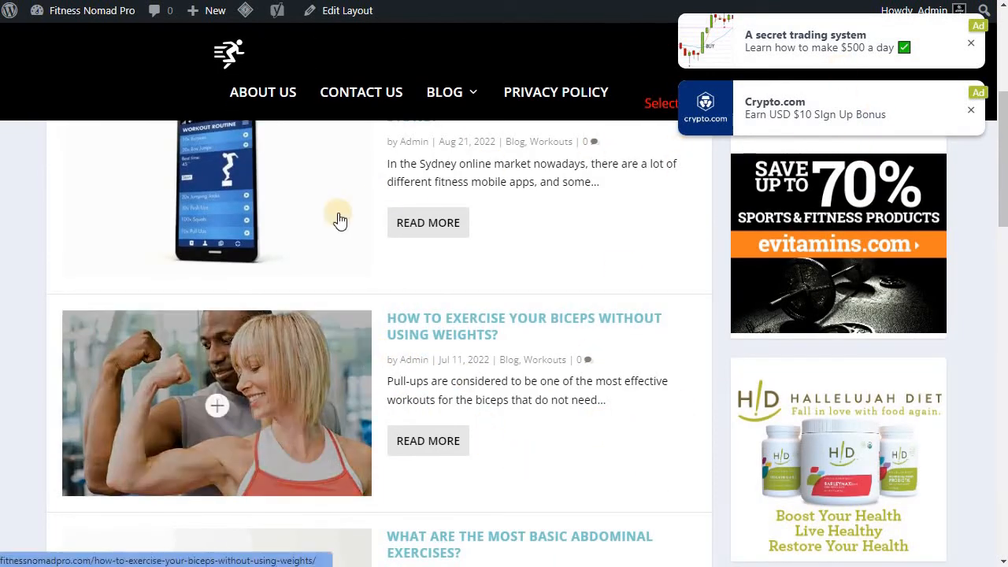
mouse_move(993, 215)
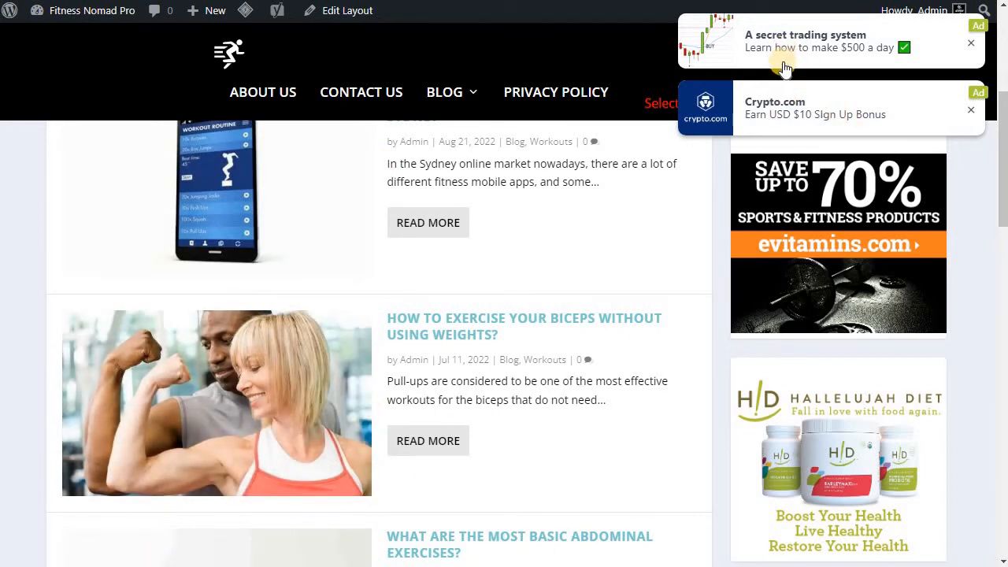
mouse_move(780, 126)
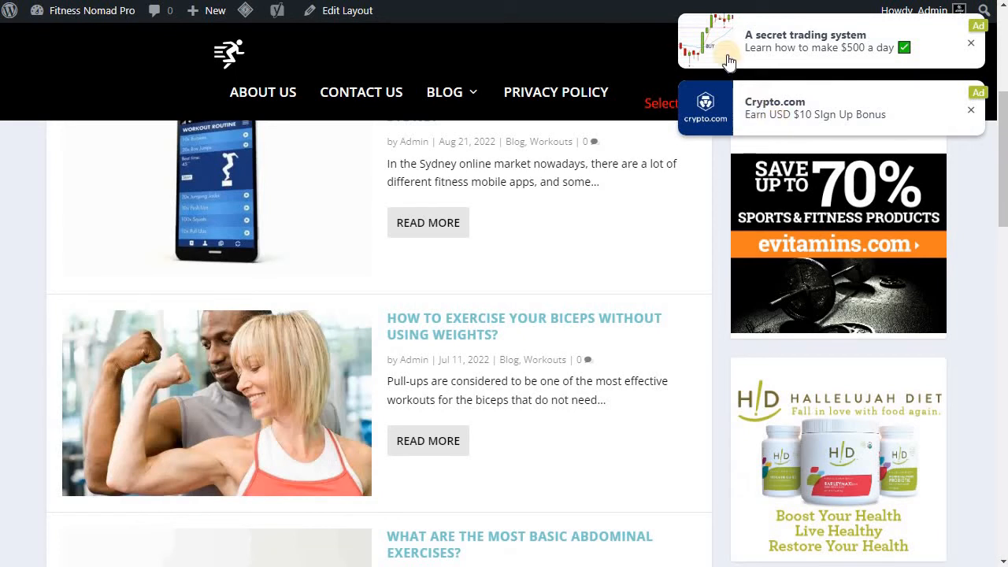
mouse_move(937, 146)
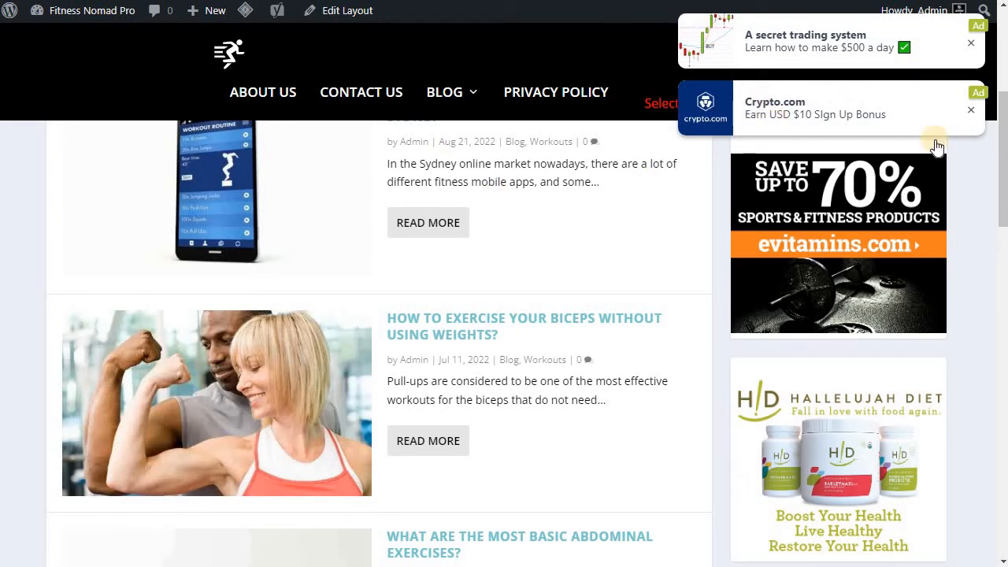
mouse_move(406, 281)
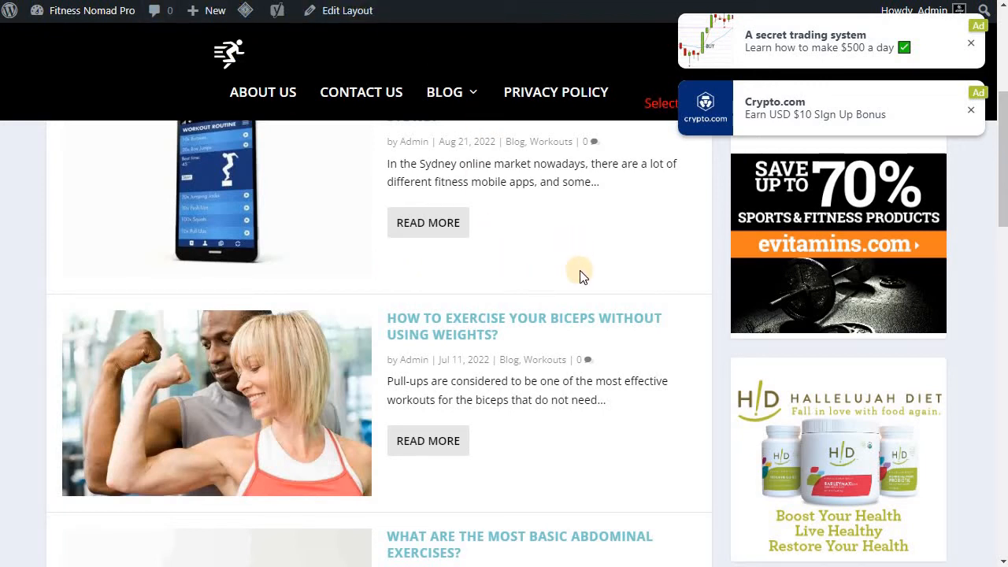
mouse_move(636, 295)
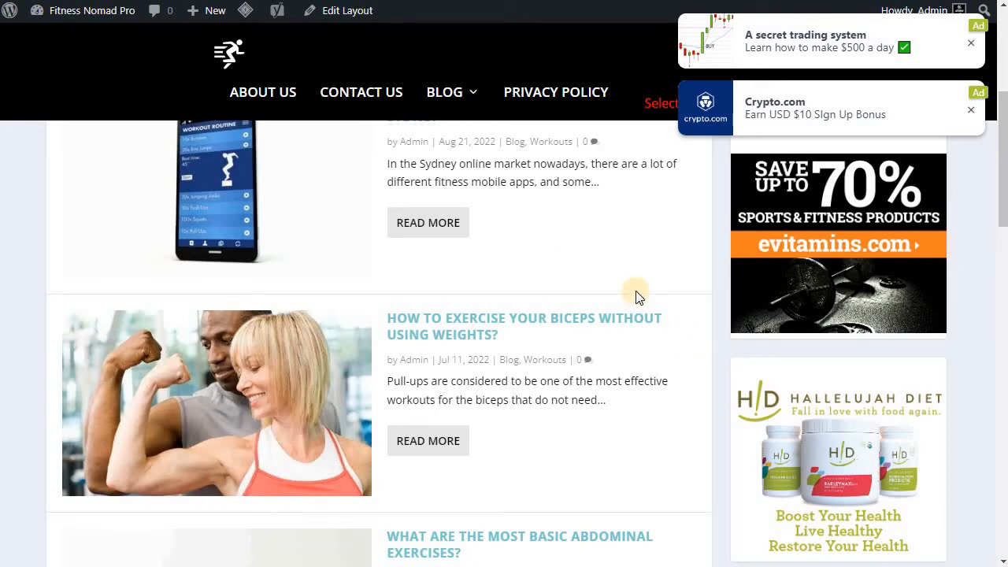
mouse_move(566, 344)
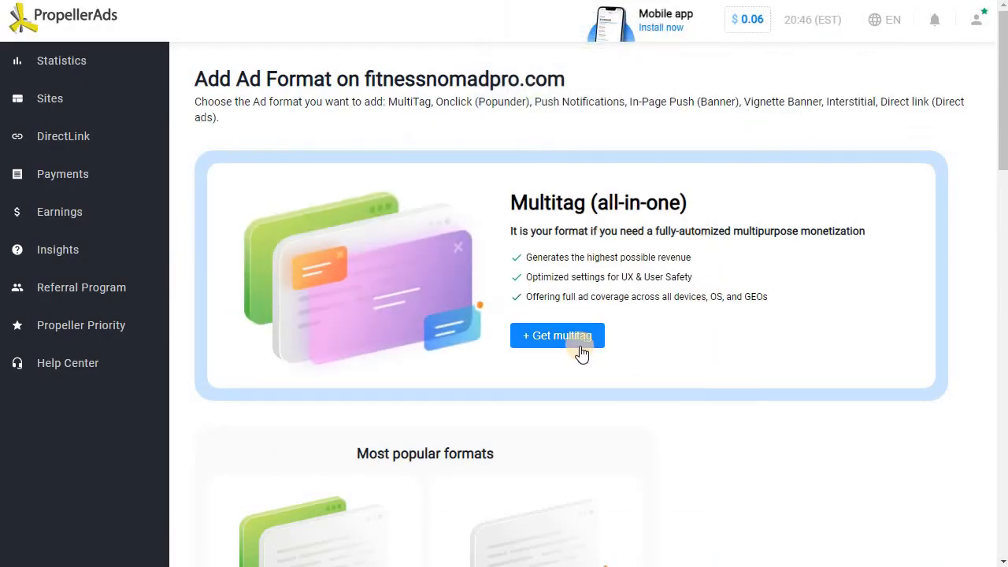
Step: Create a Multitag named 'Fitness' through + Get multitag and Get tag
click(557, 336)
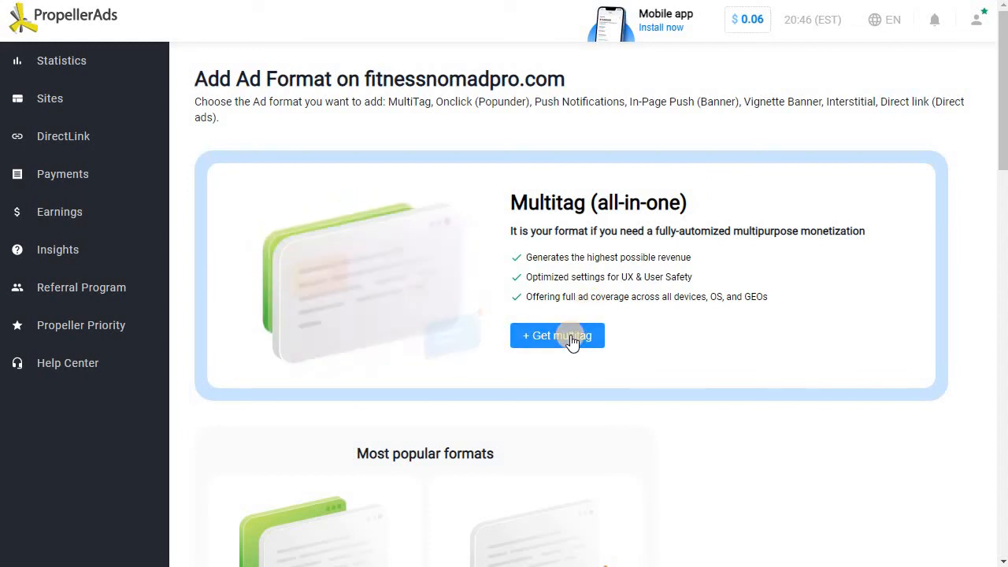
click(557, 336)
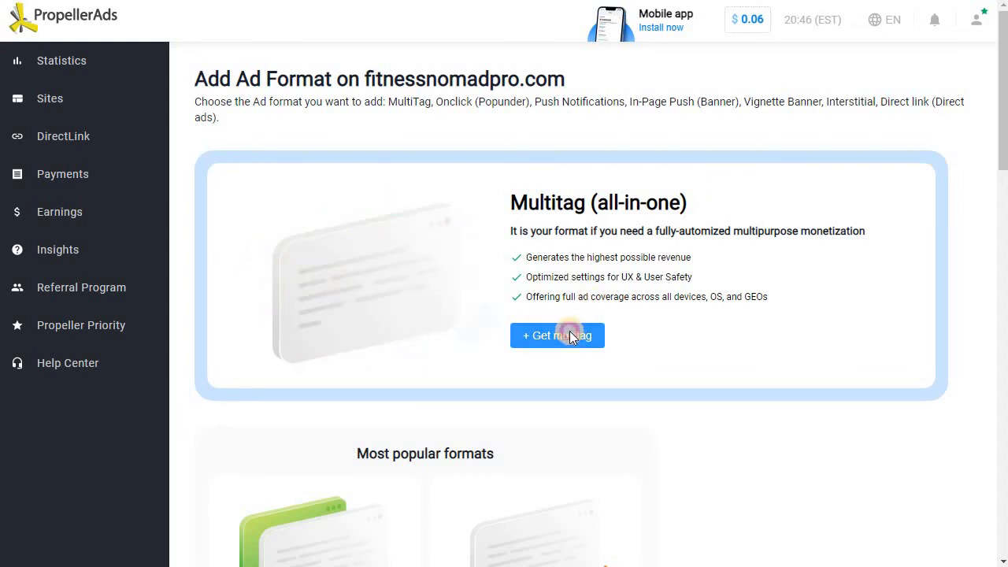
click(556, 335)
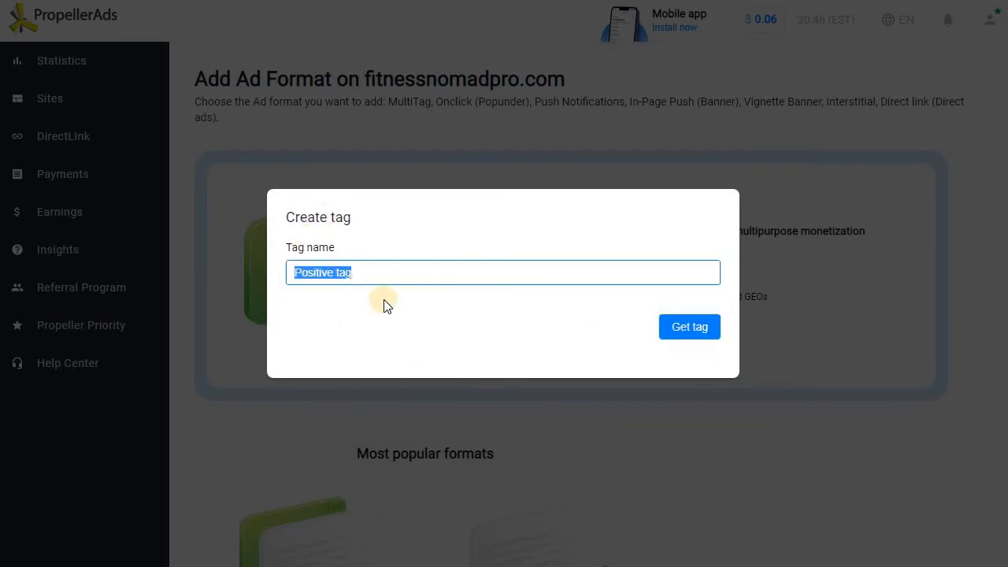
click(371, 272)
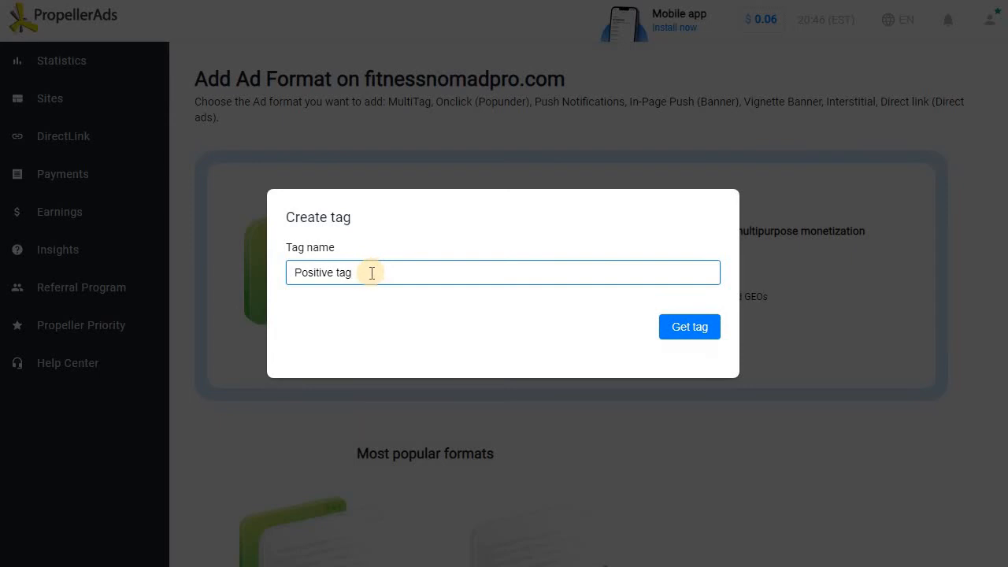
triple_click(322, 272)
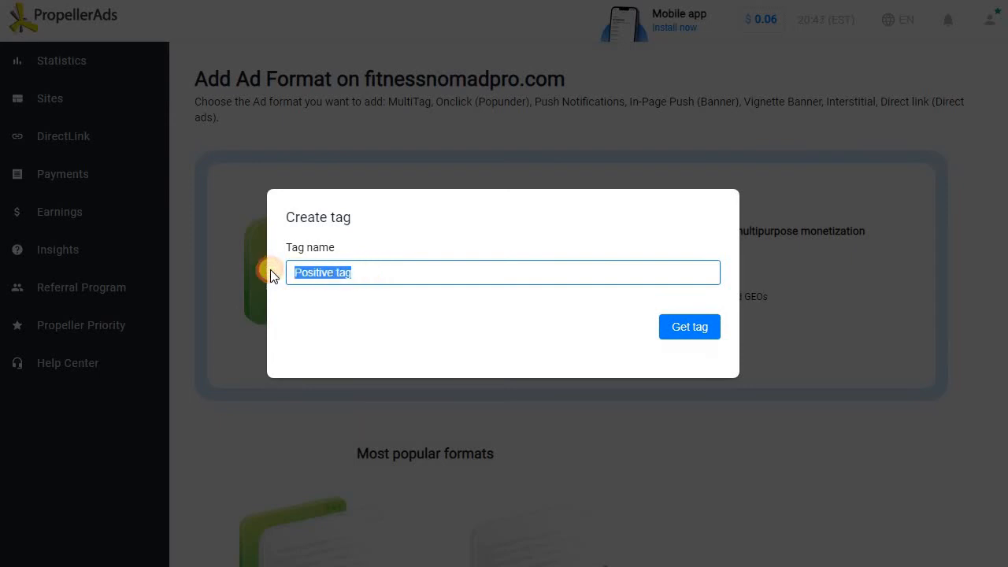
text(Fitness)
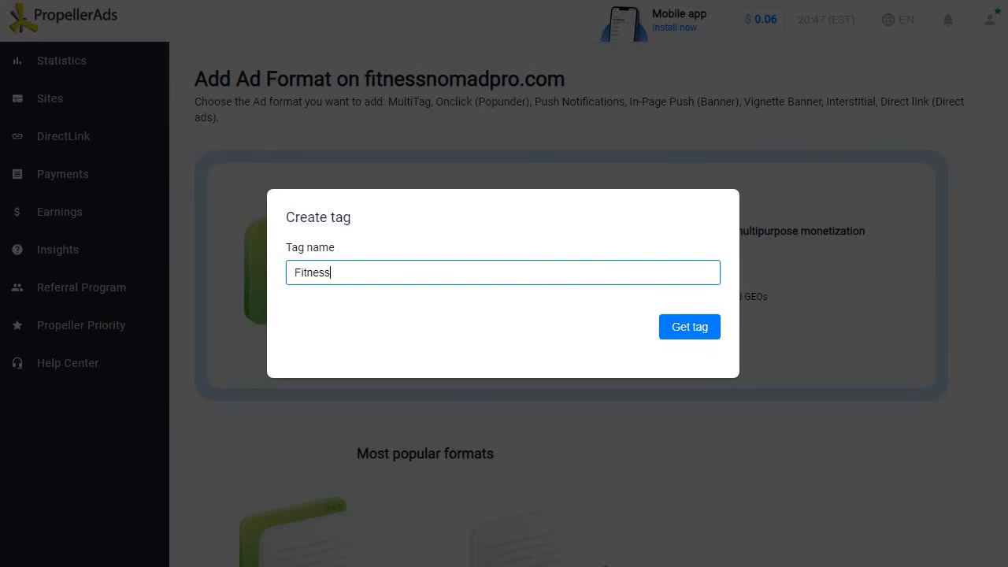
click(689, 326)
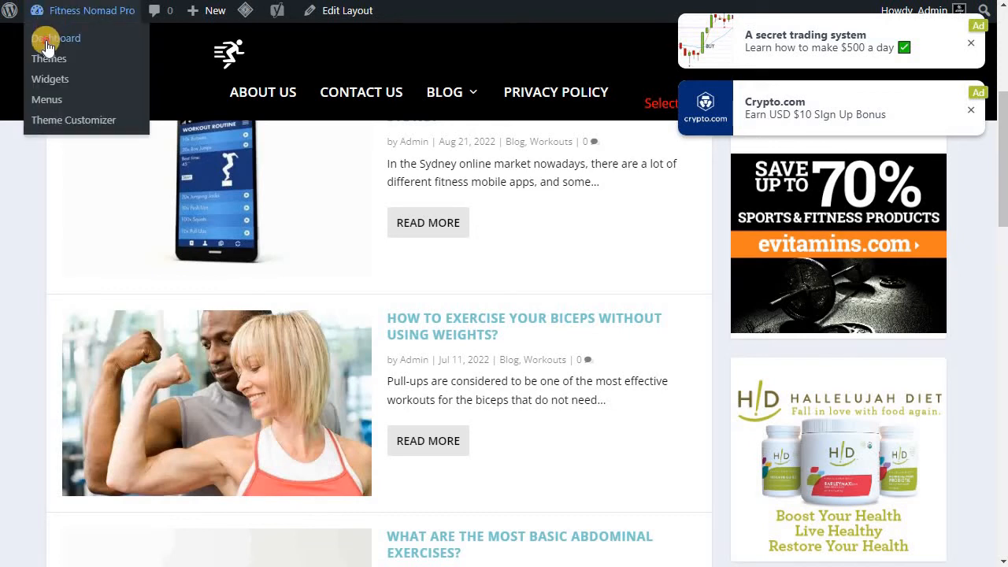
Step: Open WP Headers And Footers settings from Installed Plugins to reach Scripts in Header
click(56, 38)
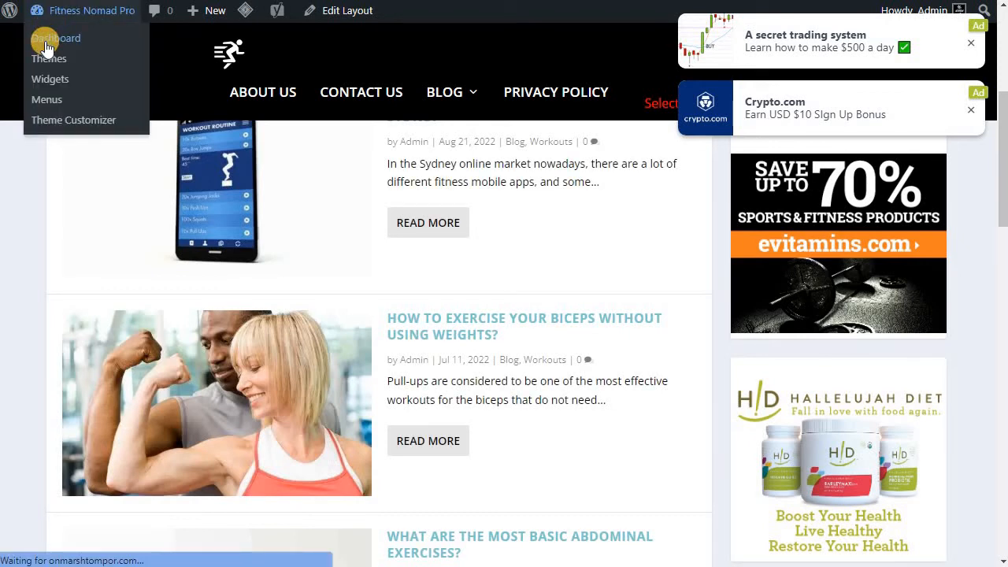
click(56, 37)
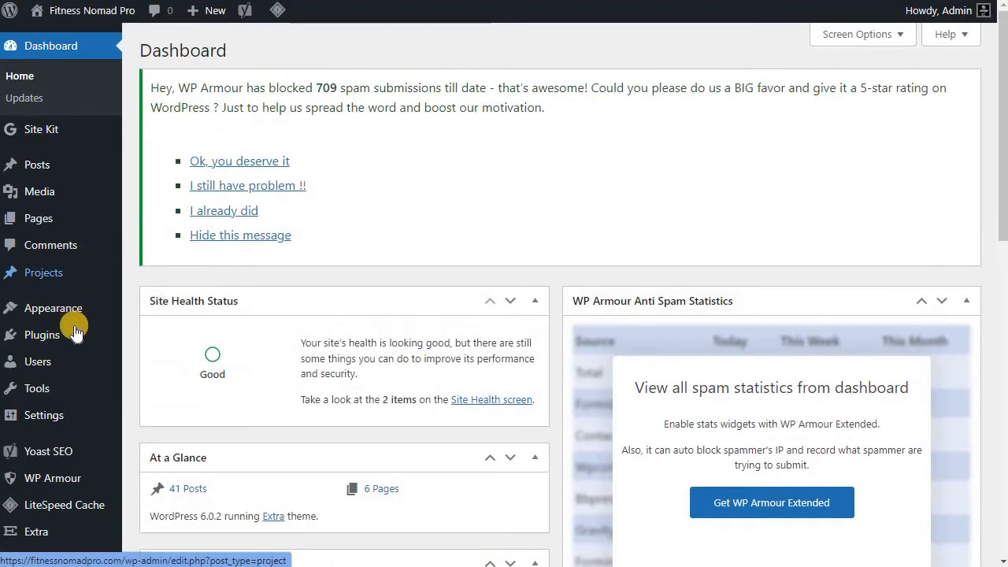
scroll(down, 3)
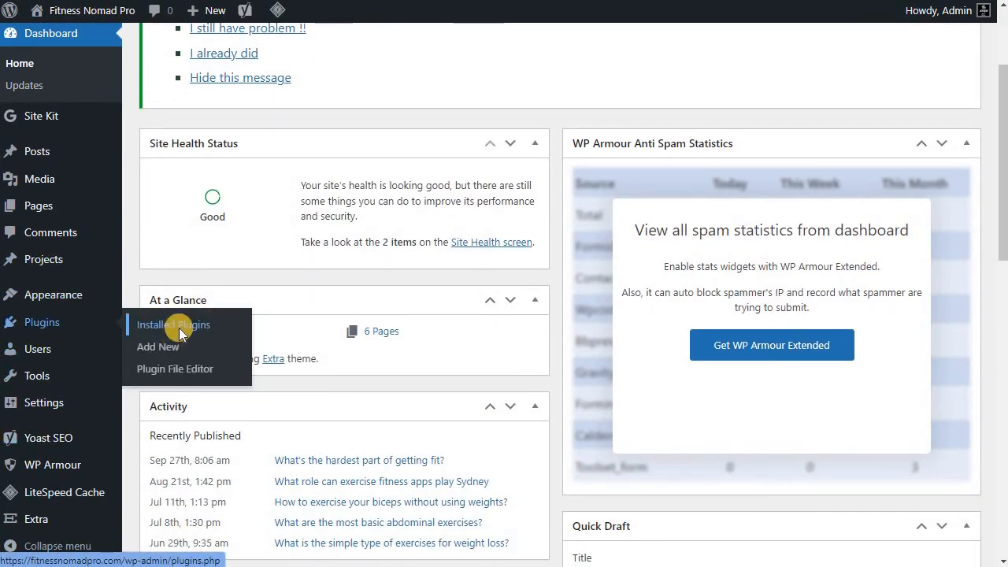
click(173, 325)
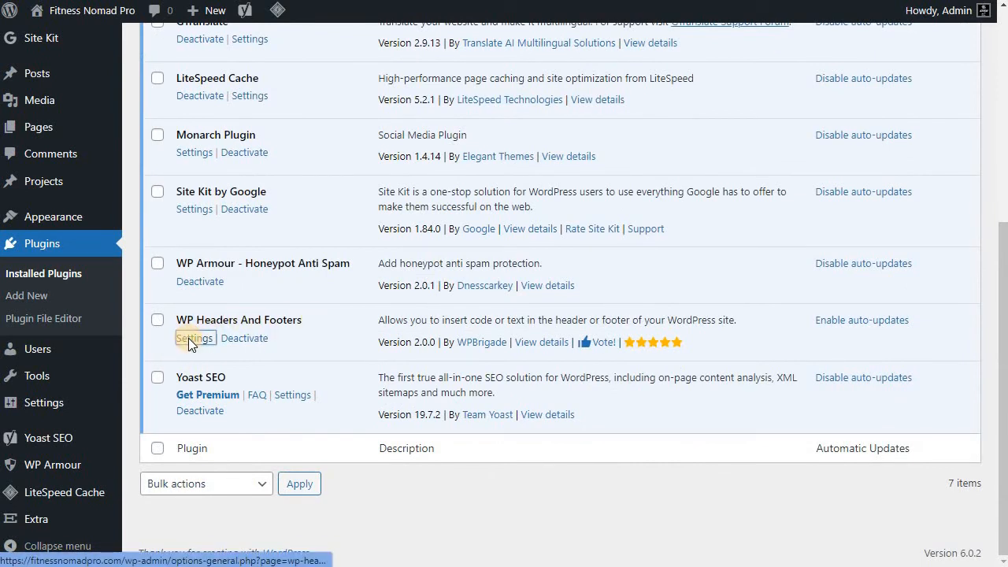
click(194, 338)
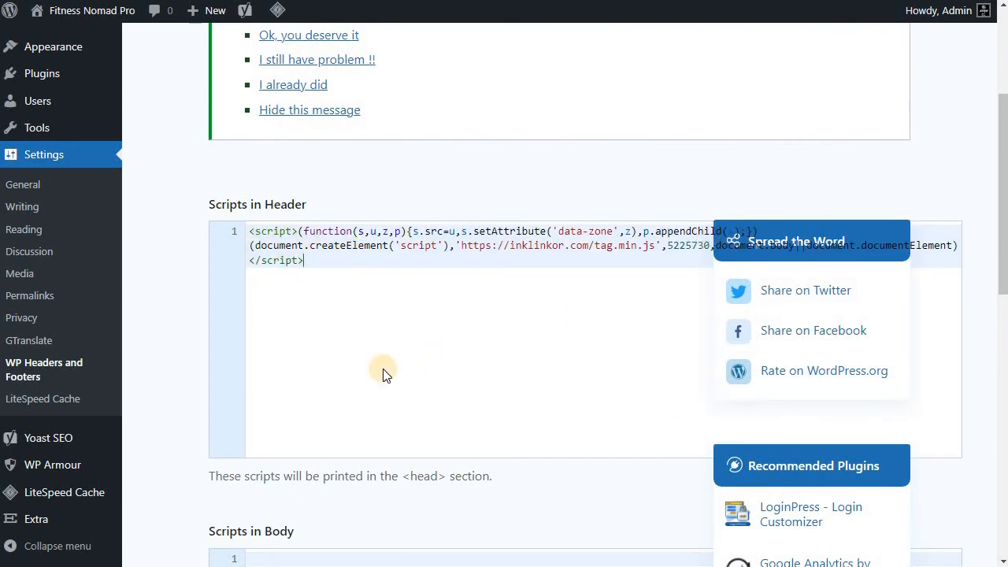
scroll(down, 3)
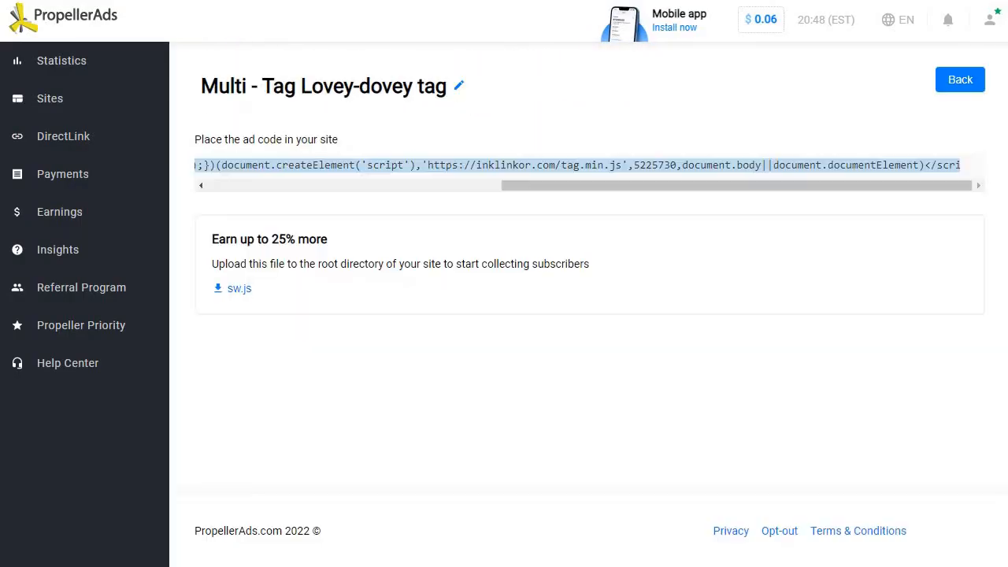
mouse_move(67, 363)
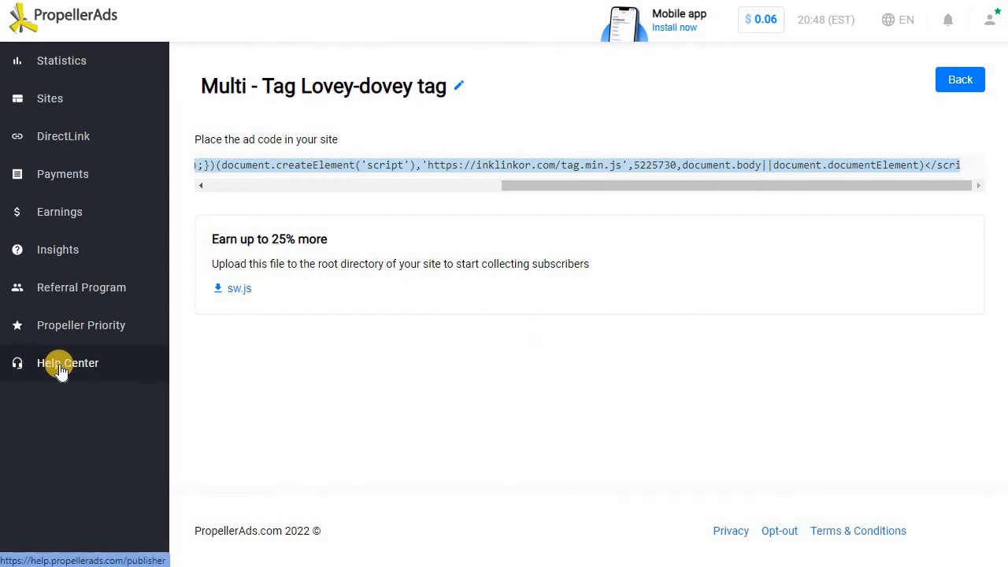
click(67, 362)
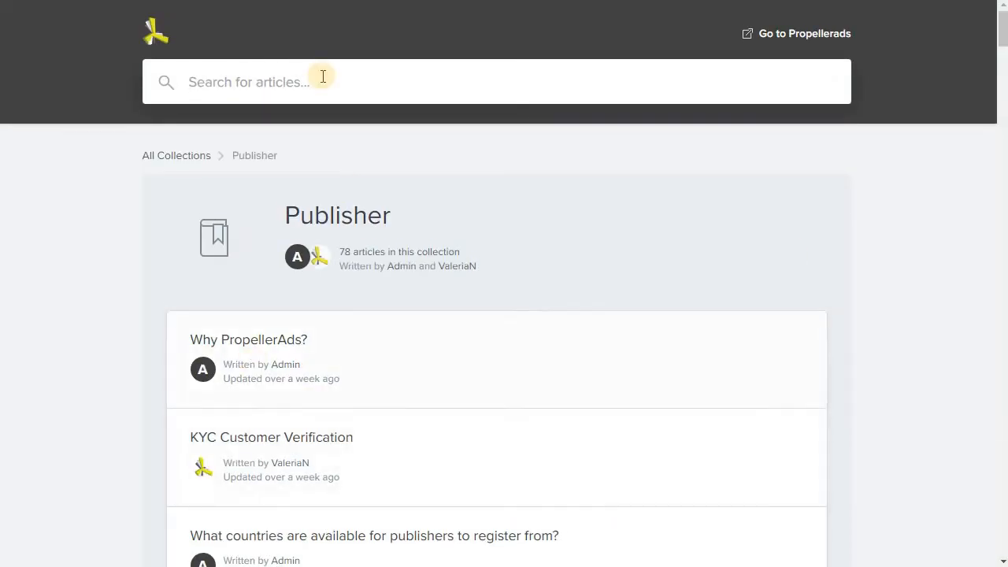
scroll(down, 3)
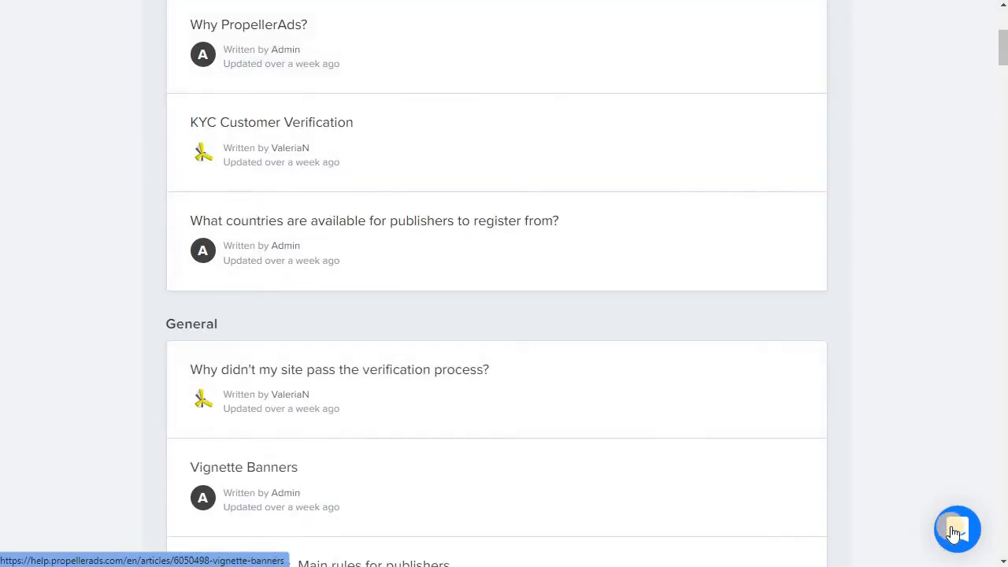
click(957, 528)
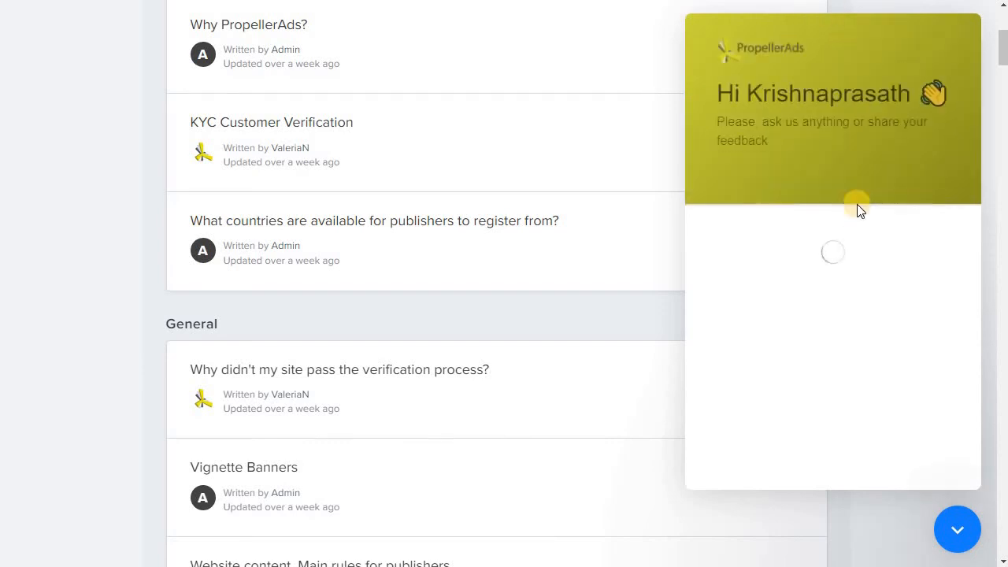
click(957, 529)
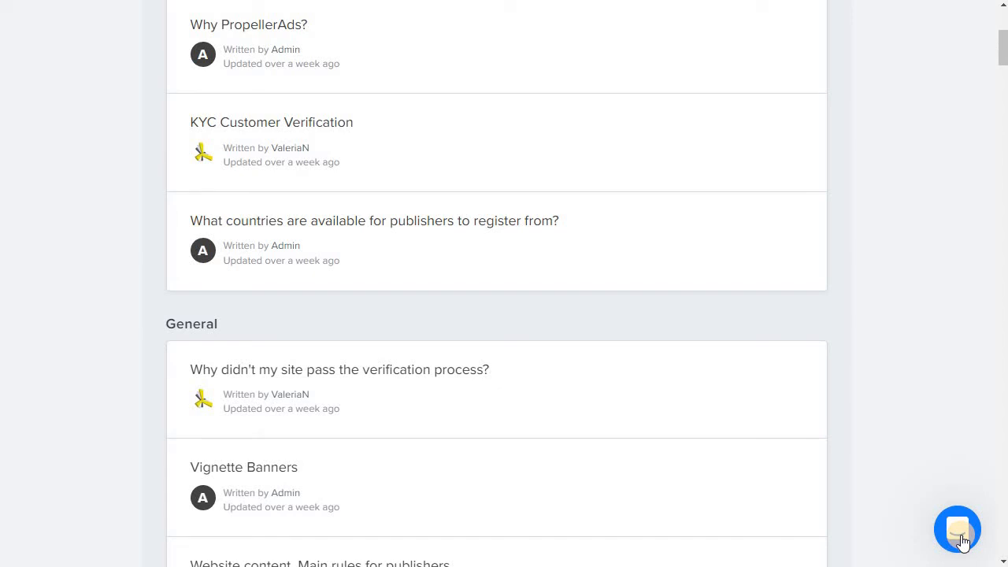
mouse_move(476, 79)
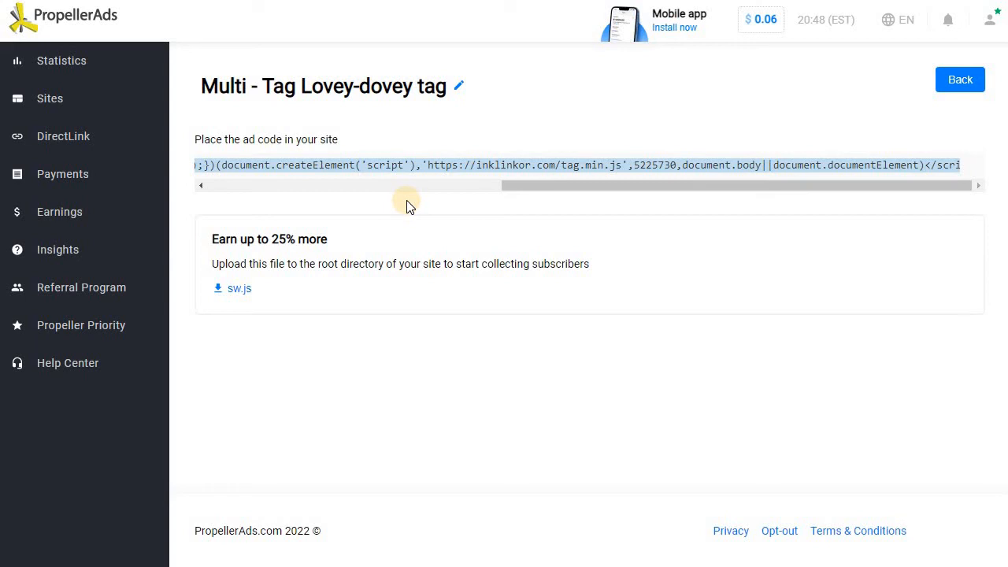
mouse_move(406, 189)
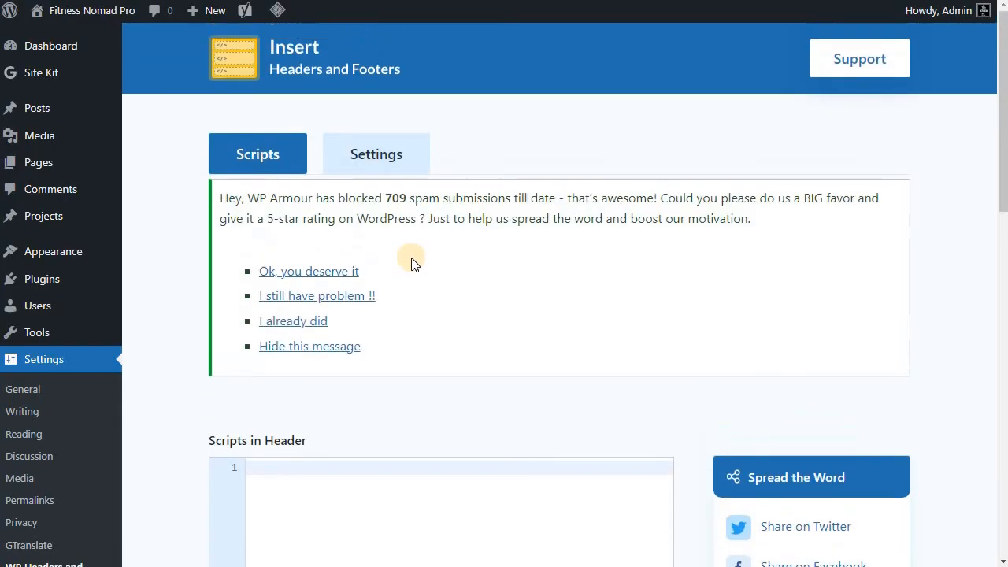
mouse_move(51, 45)
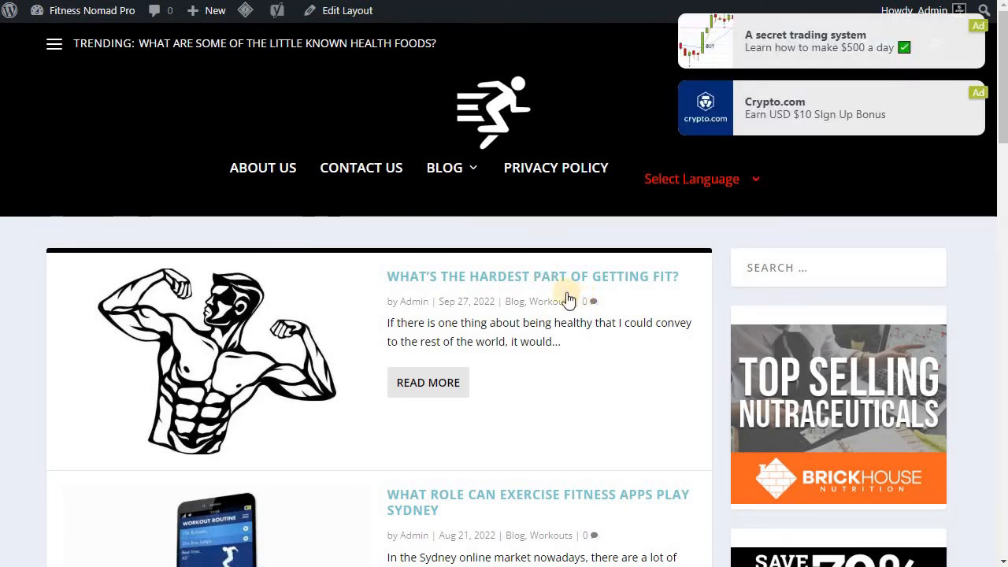
mouse_move(544, 338)
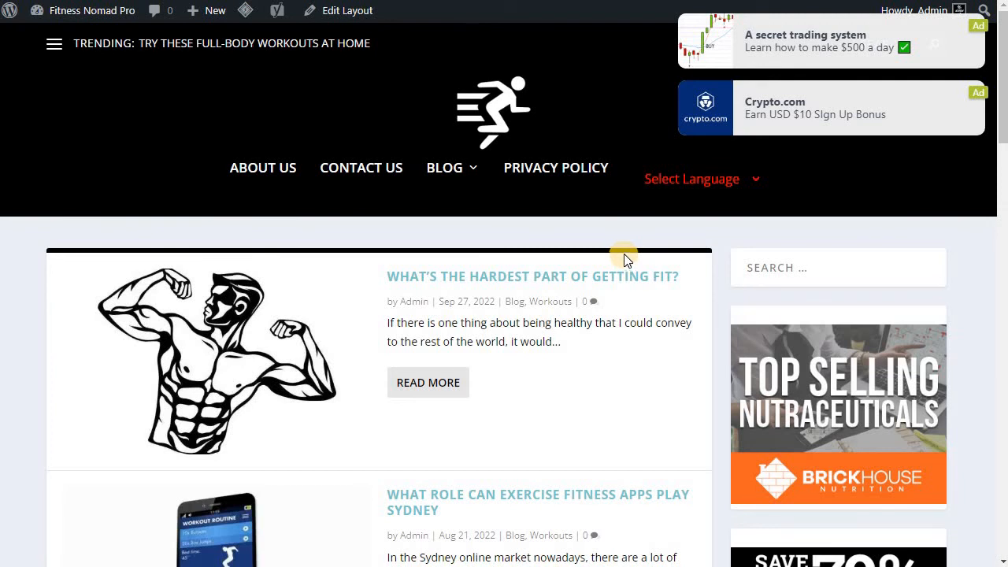
mouse_move(620, 248)
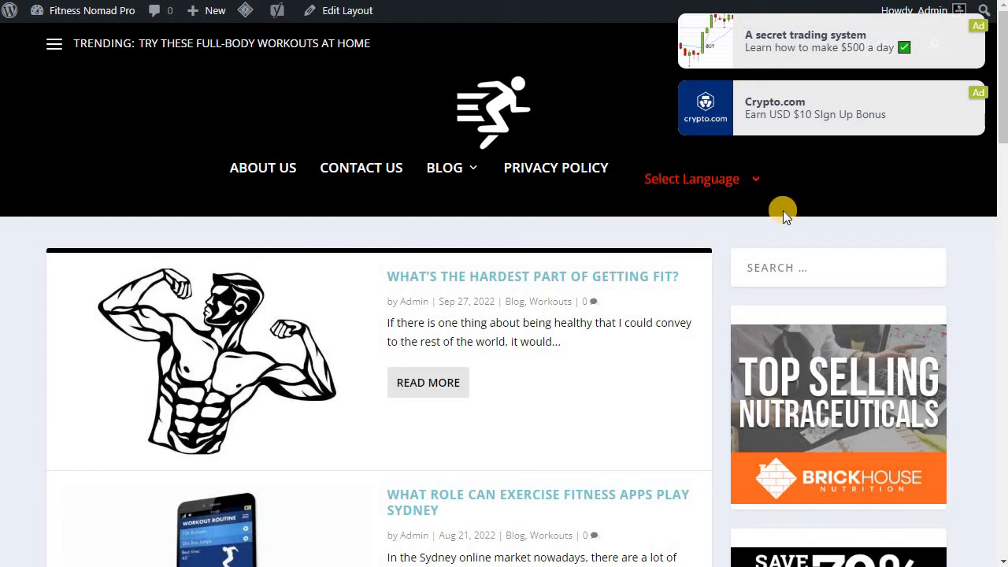
mouse_move(285, 138)
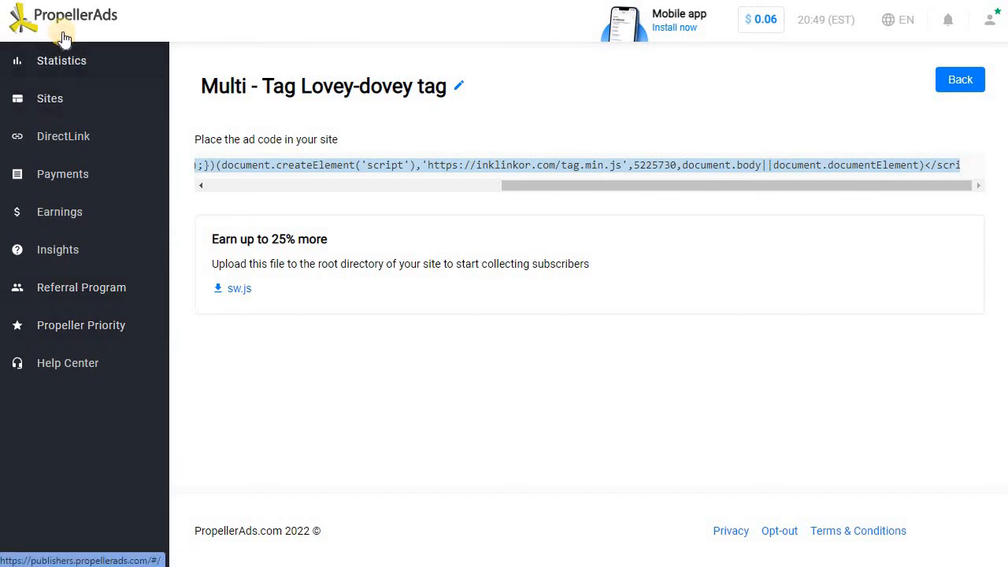
mouse_move(171, 353)
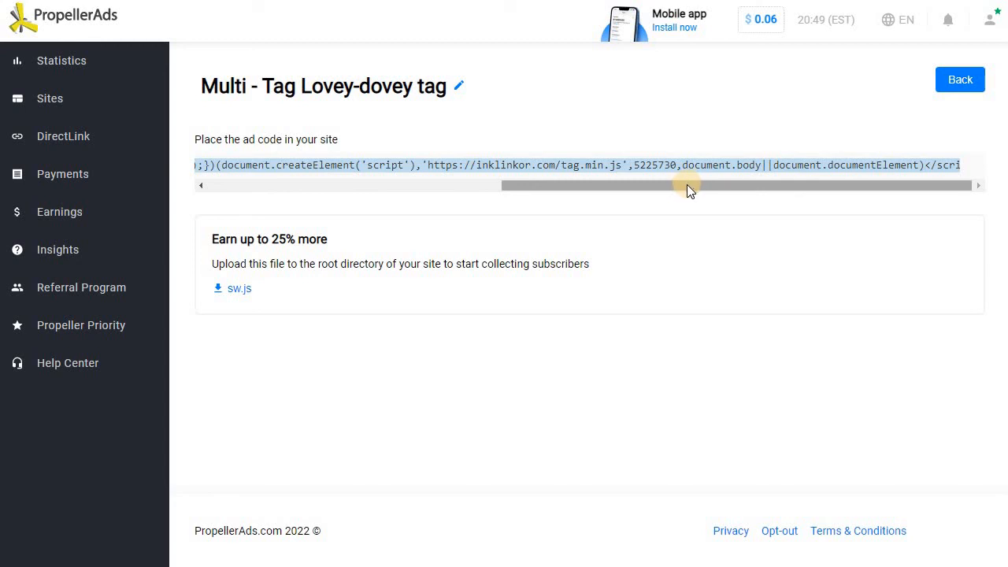
mouse_move(674, 196)
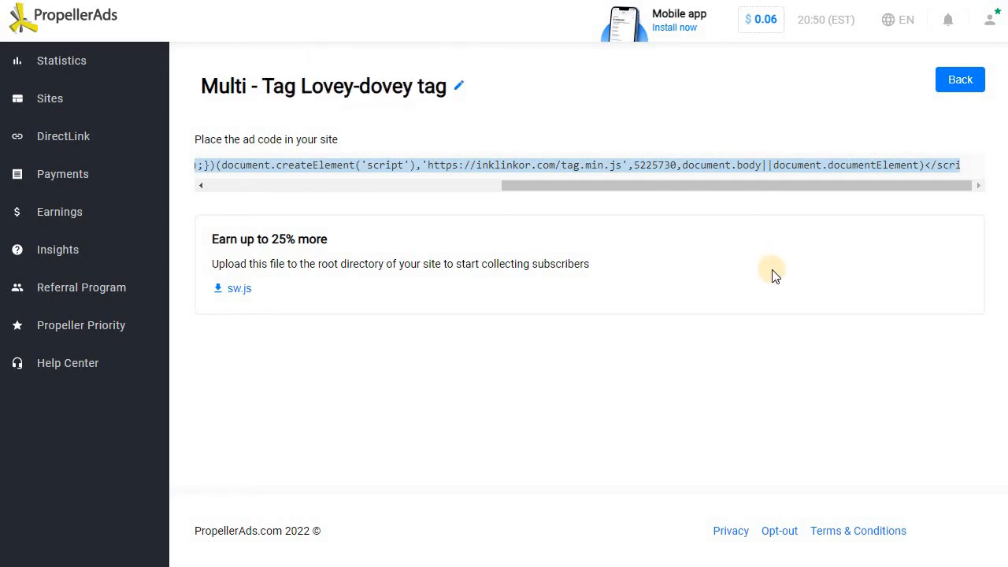
mouse_move(749, 384)
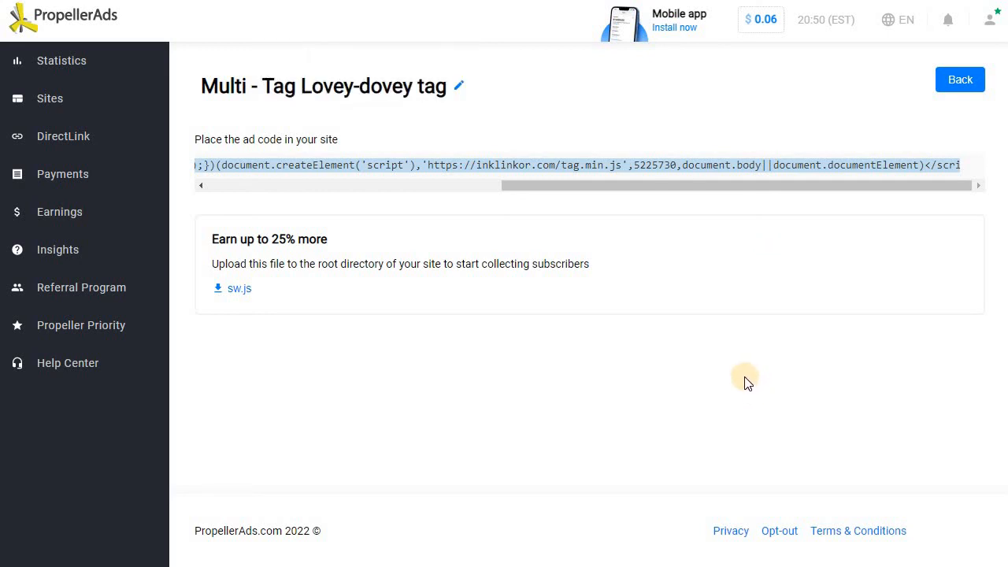
mouse_move(727, 390)
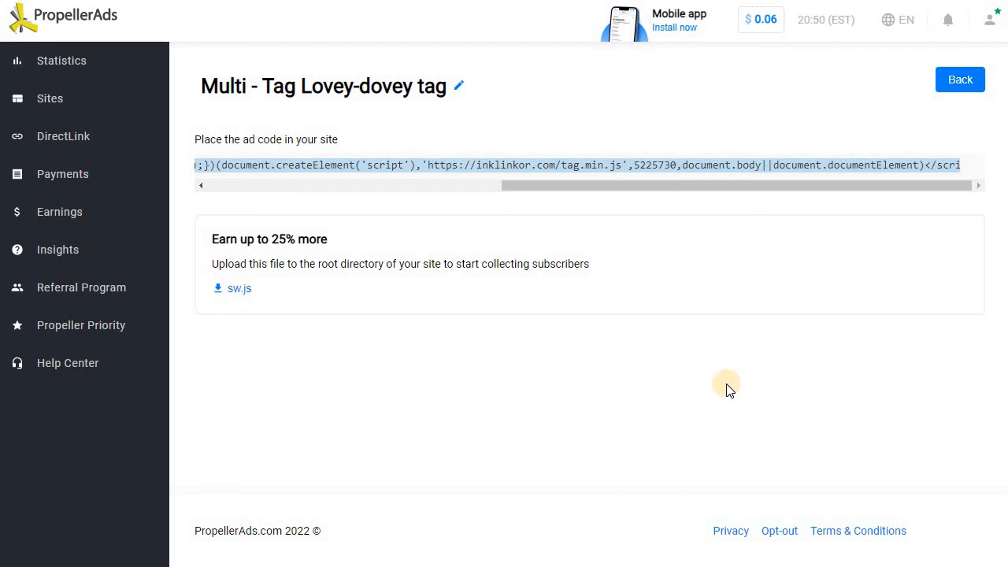
mouse_move(720, 394)
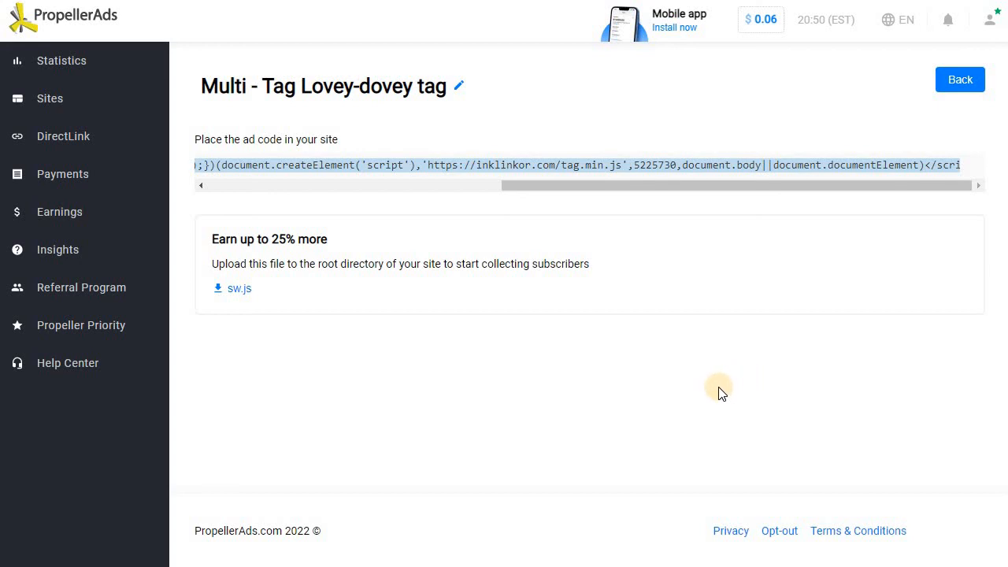
mouse_move(712, 397)
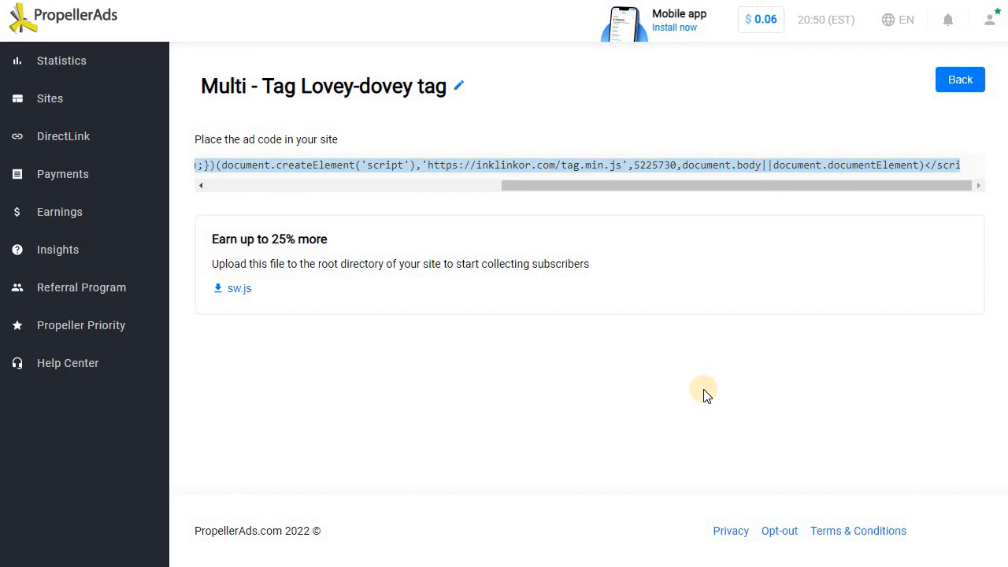
mouse_move(700, 392)
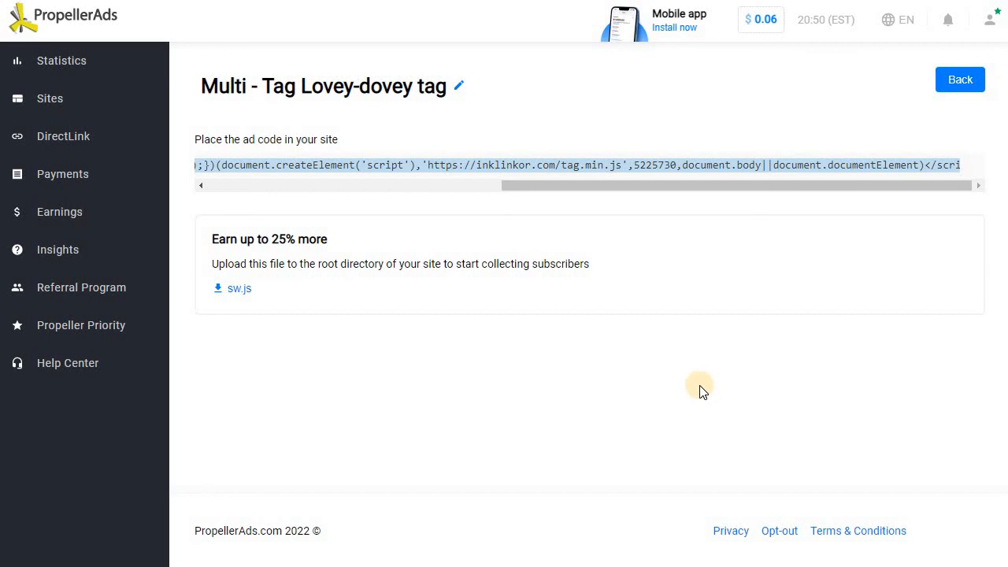